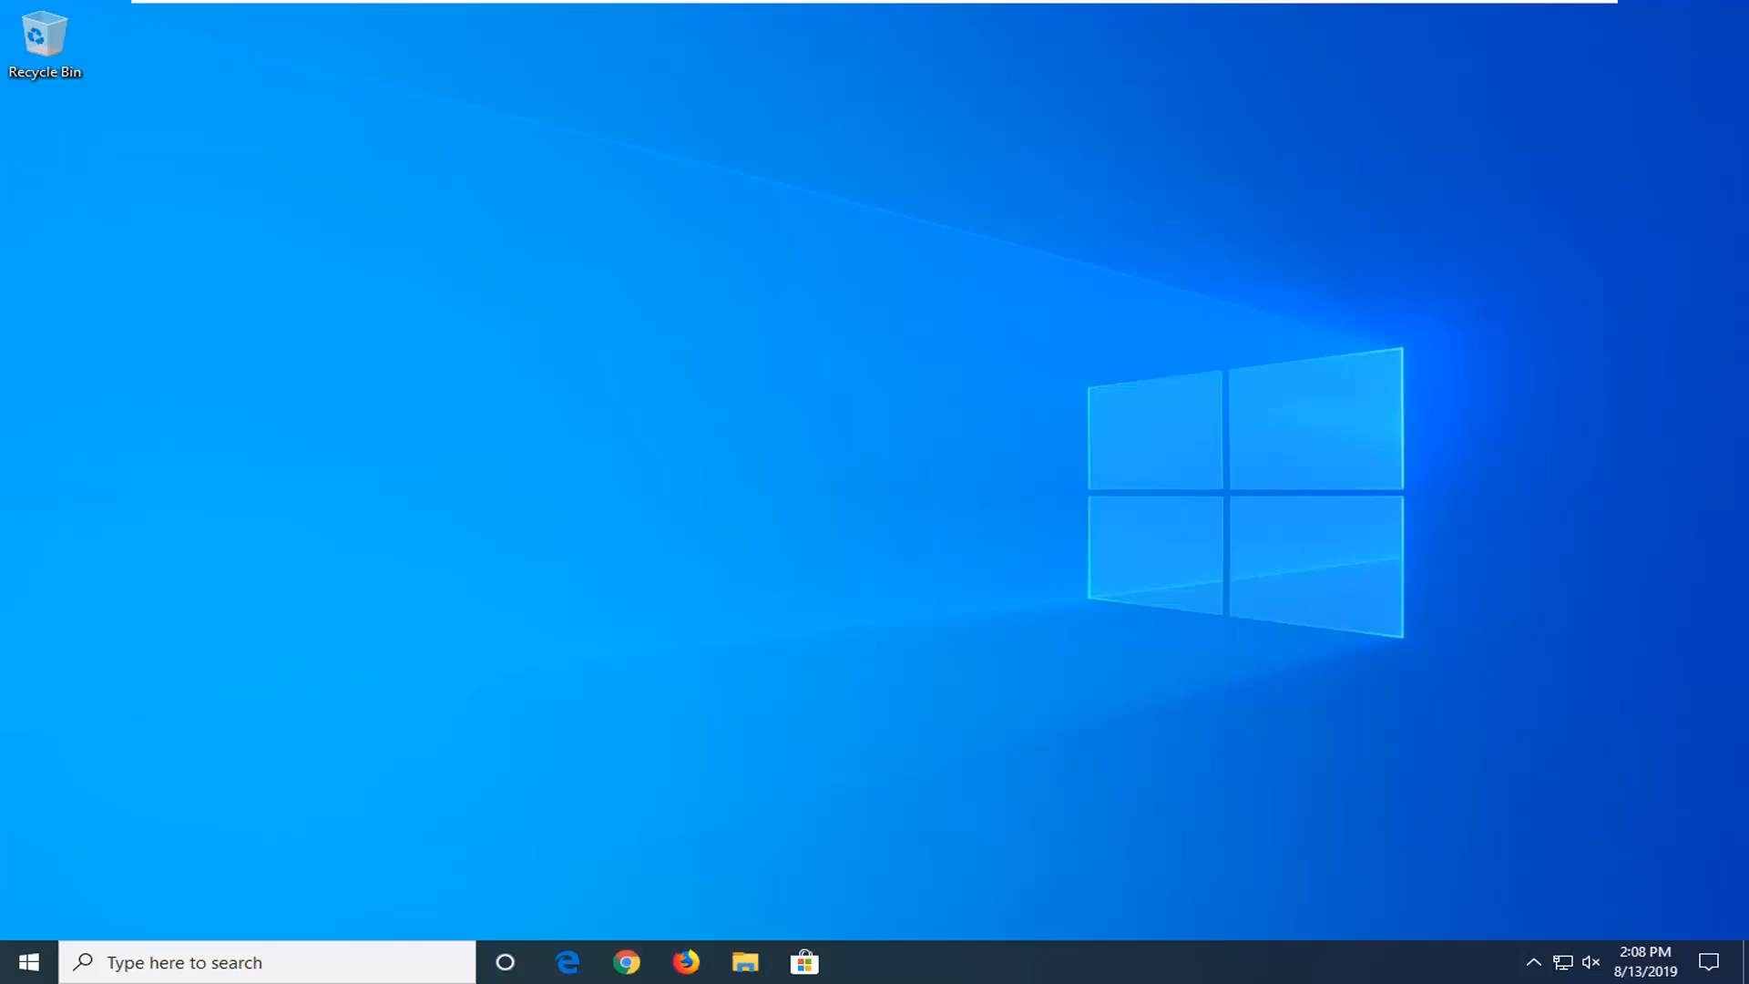
mouse_move(83, 687)
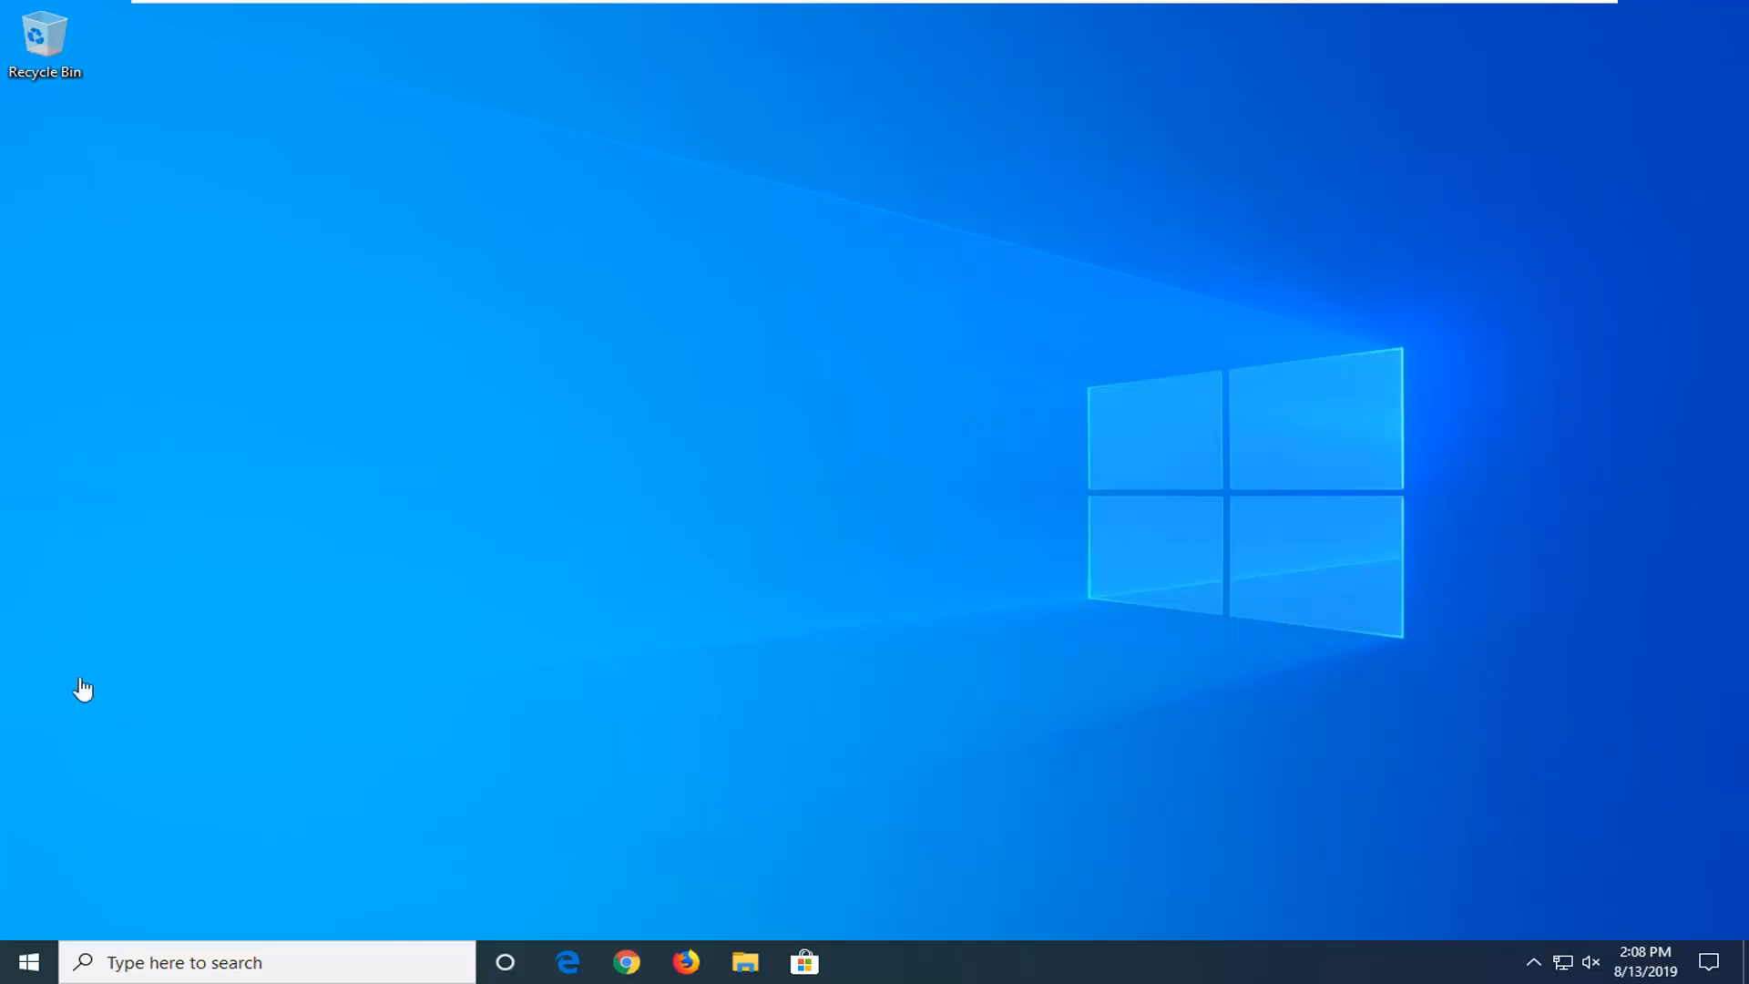
mouse_move(5, 524)
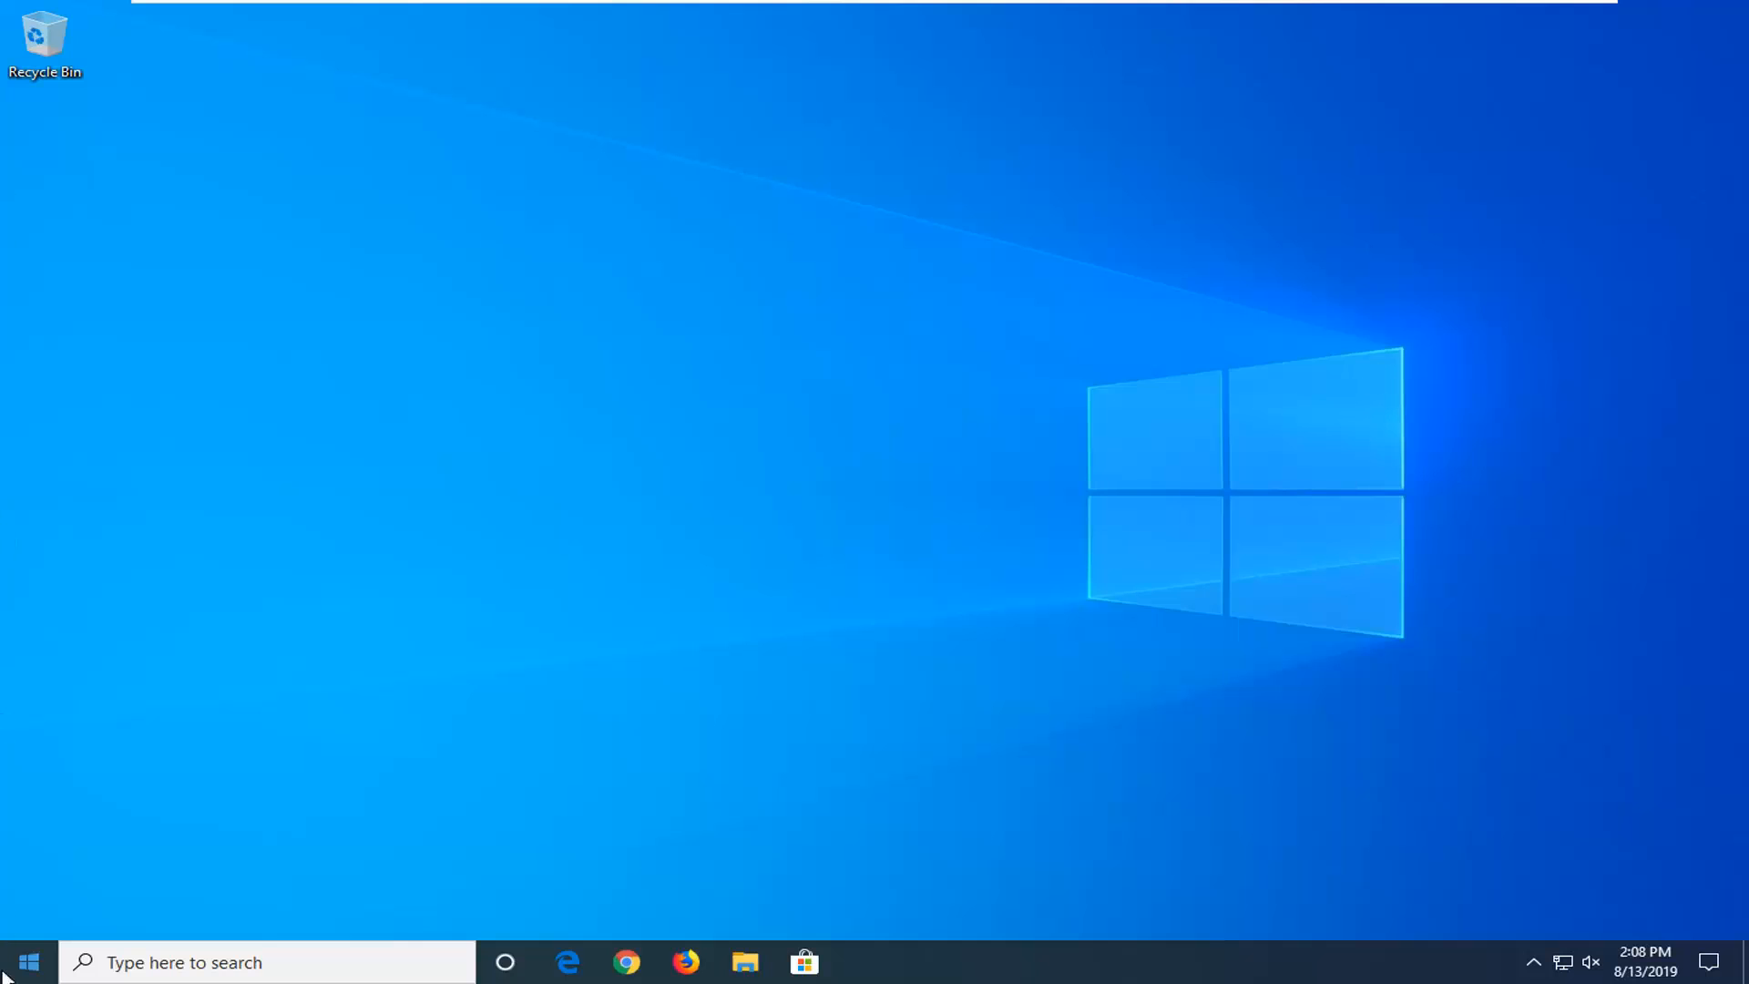
Step: Search the Start menu for 'regedit' to find Registry Editor
left_click(25, 962)
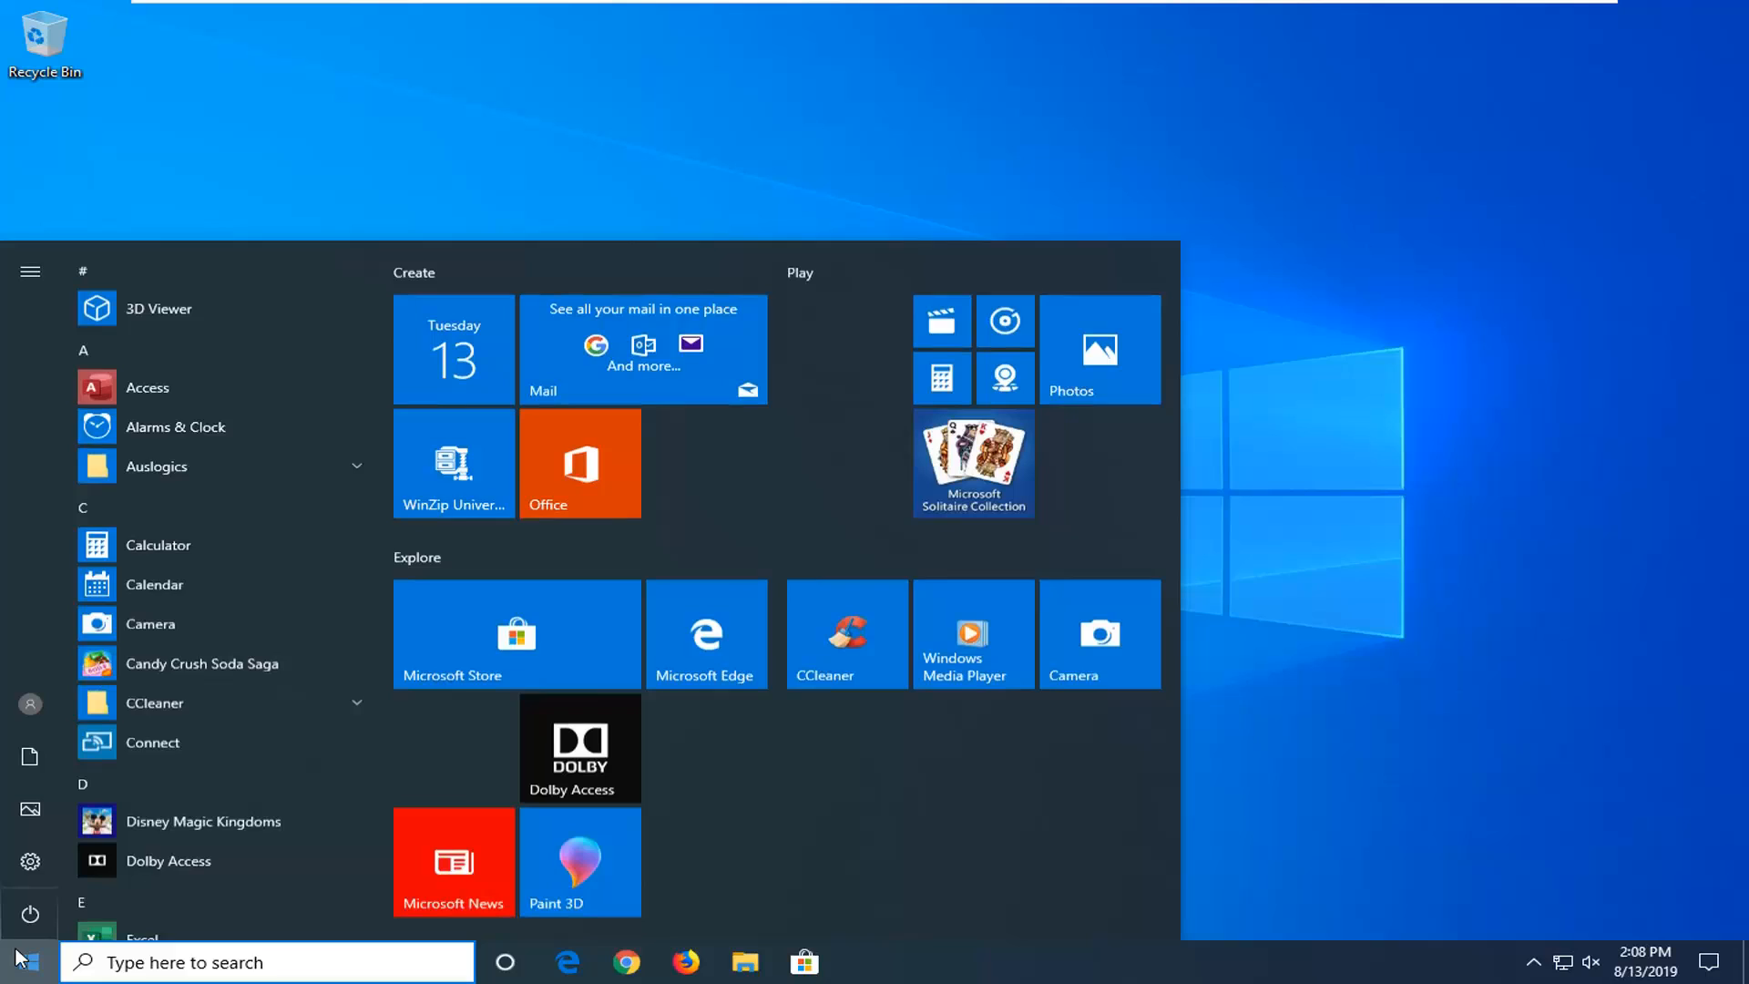
type("regedit")
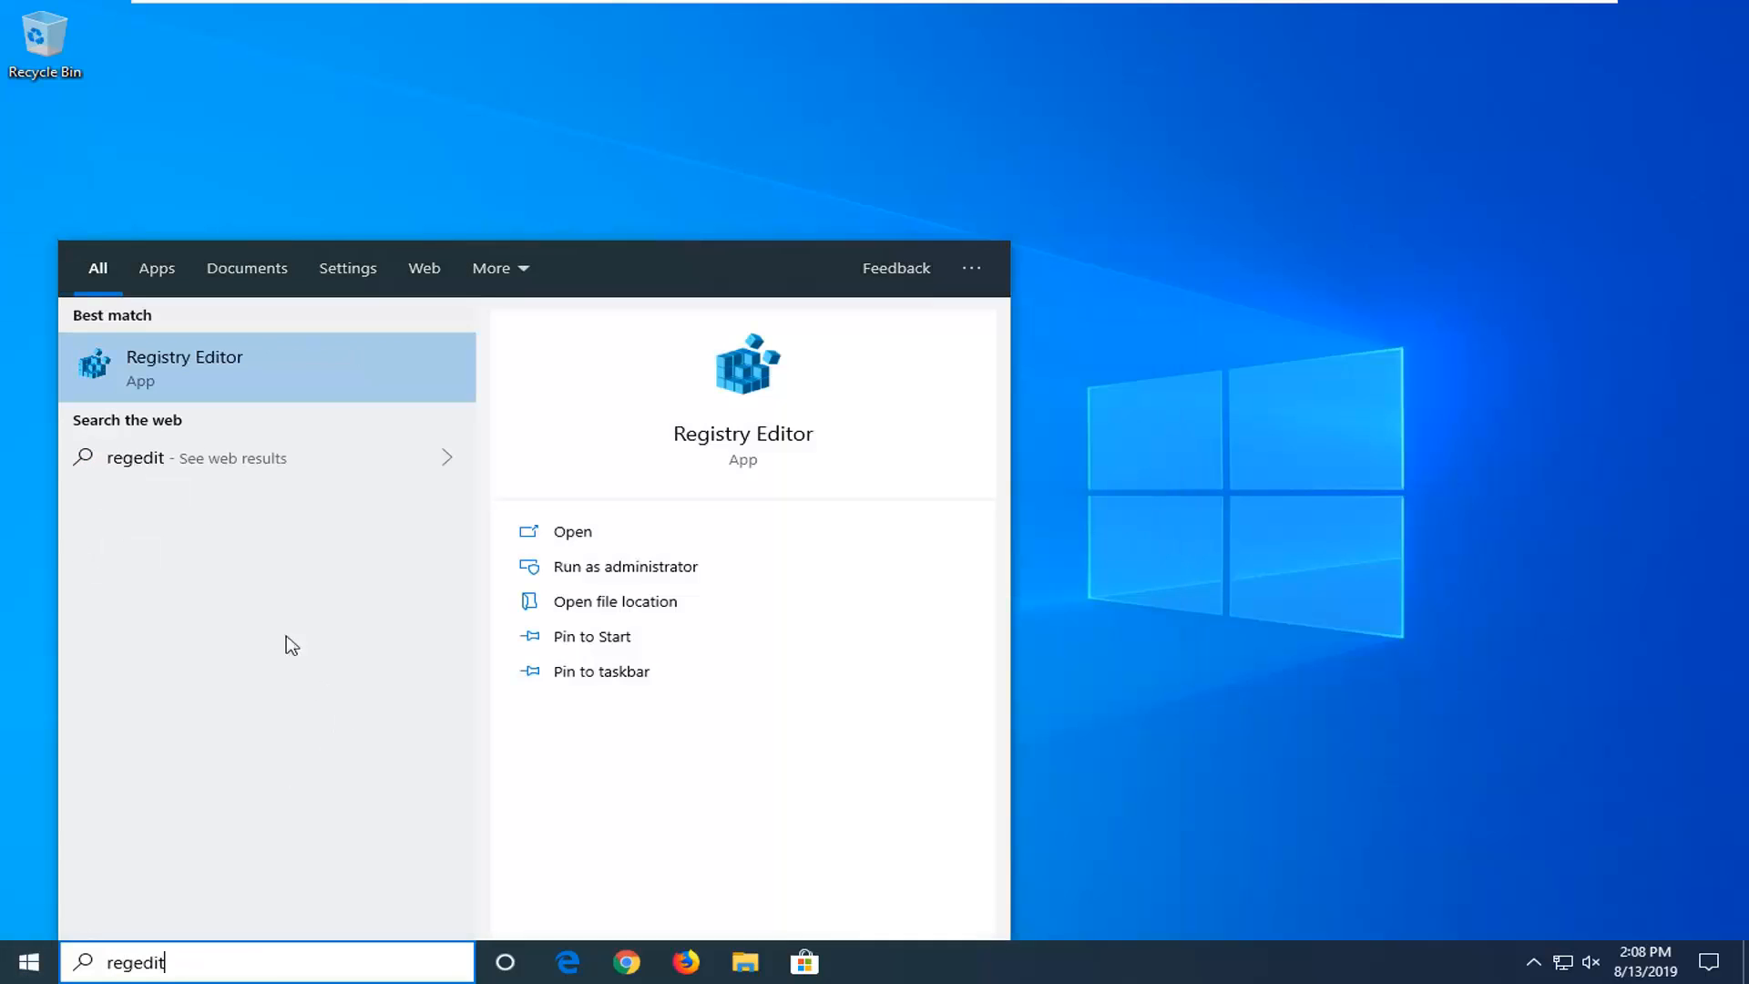
mouse_move(201, 366)
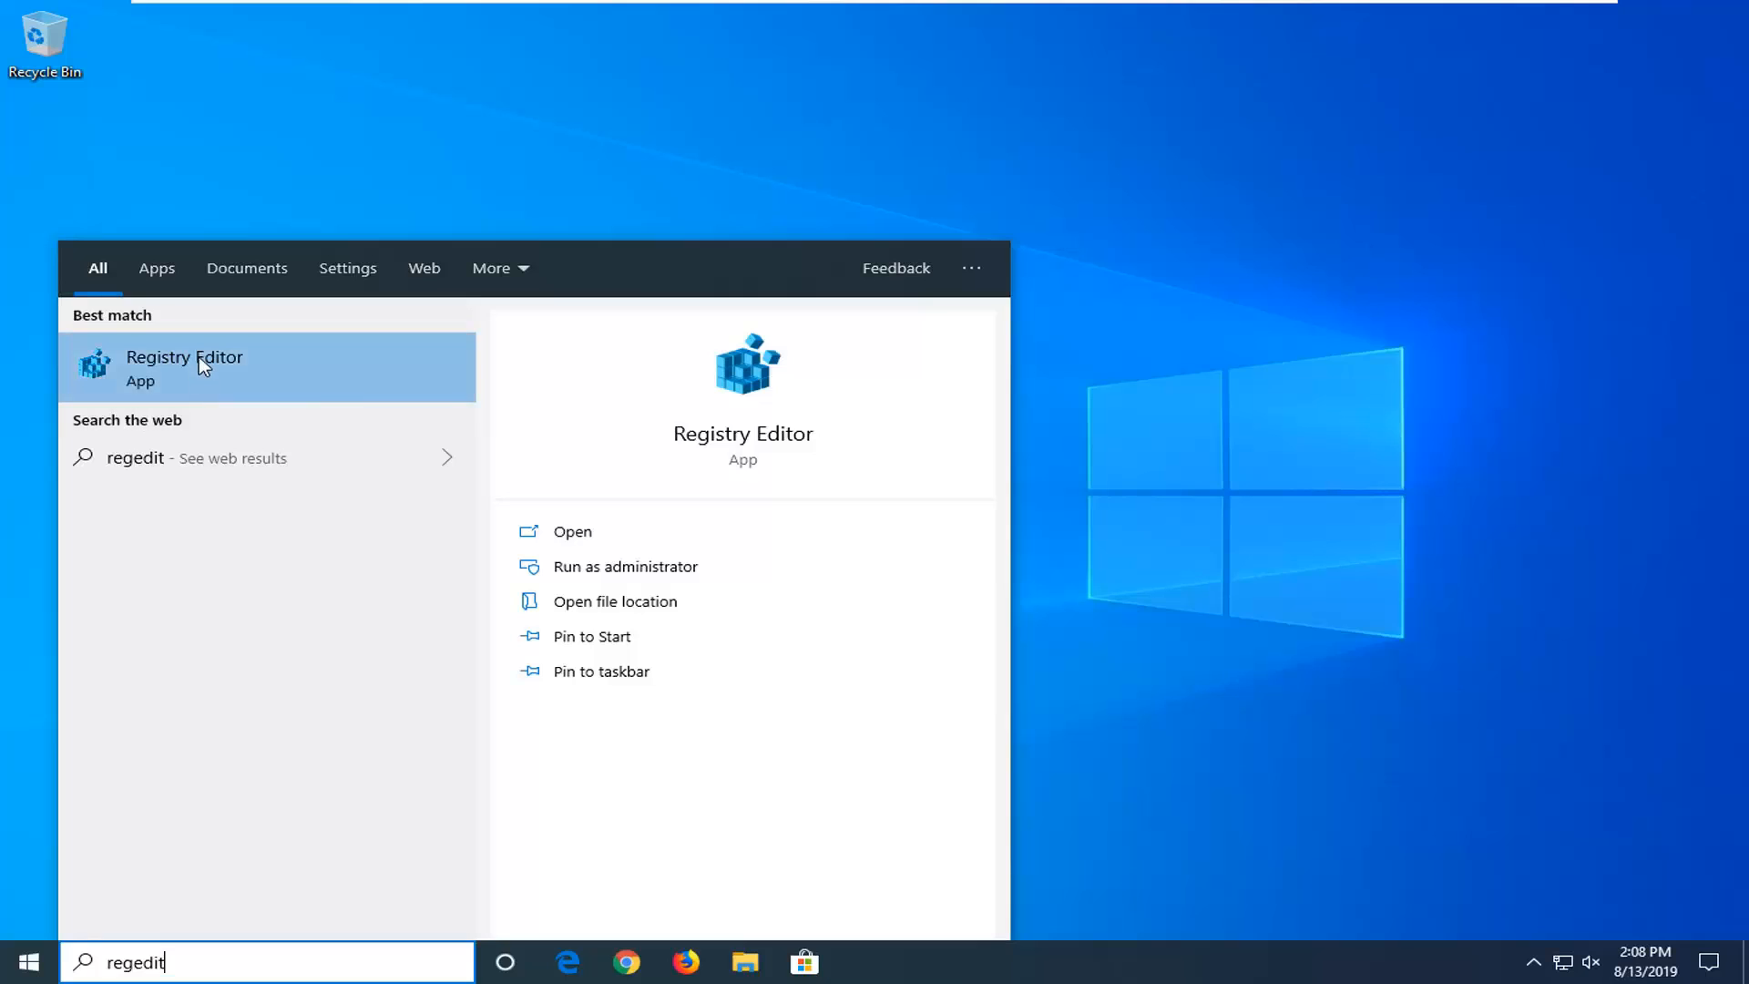
mouse_move(264, 385)
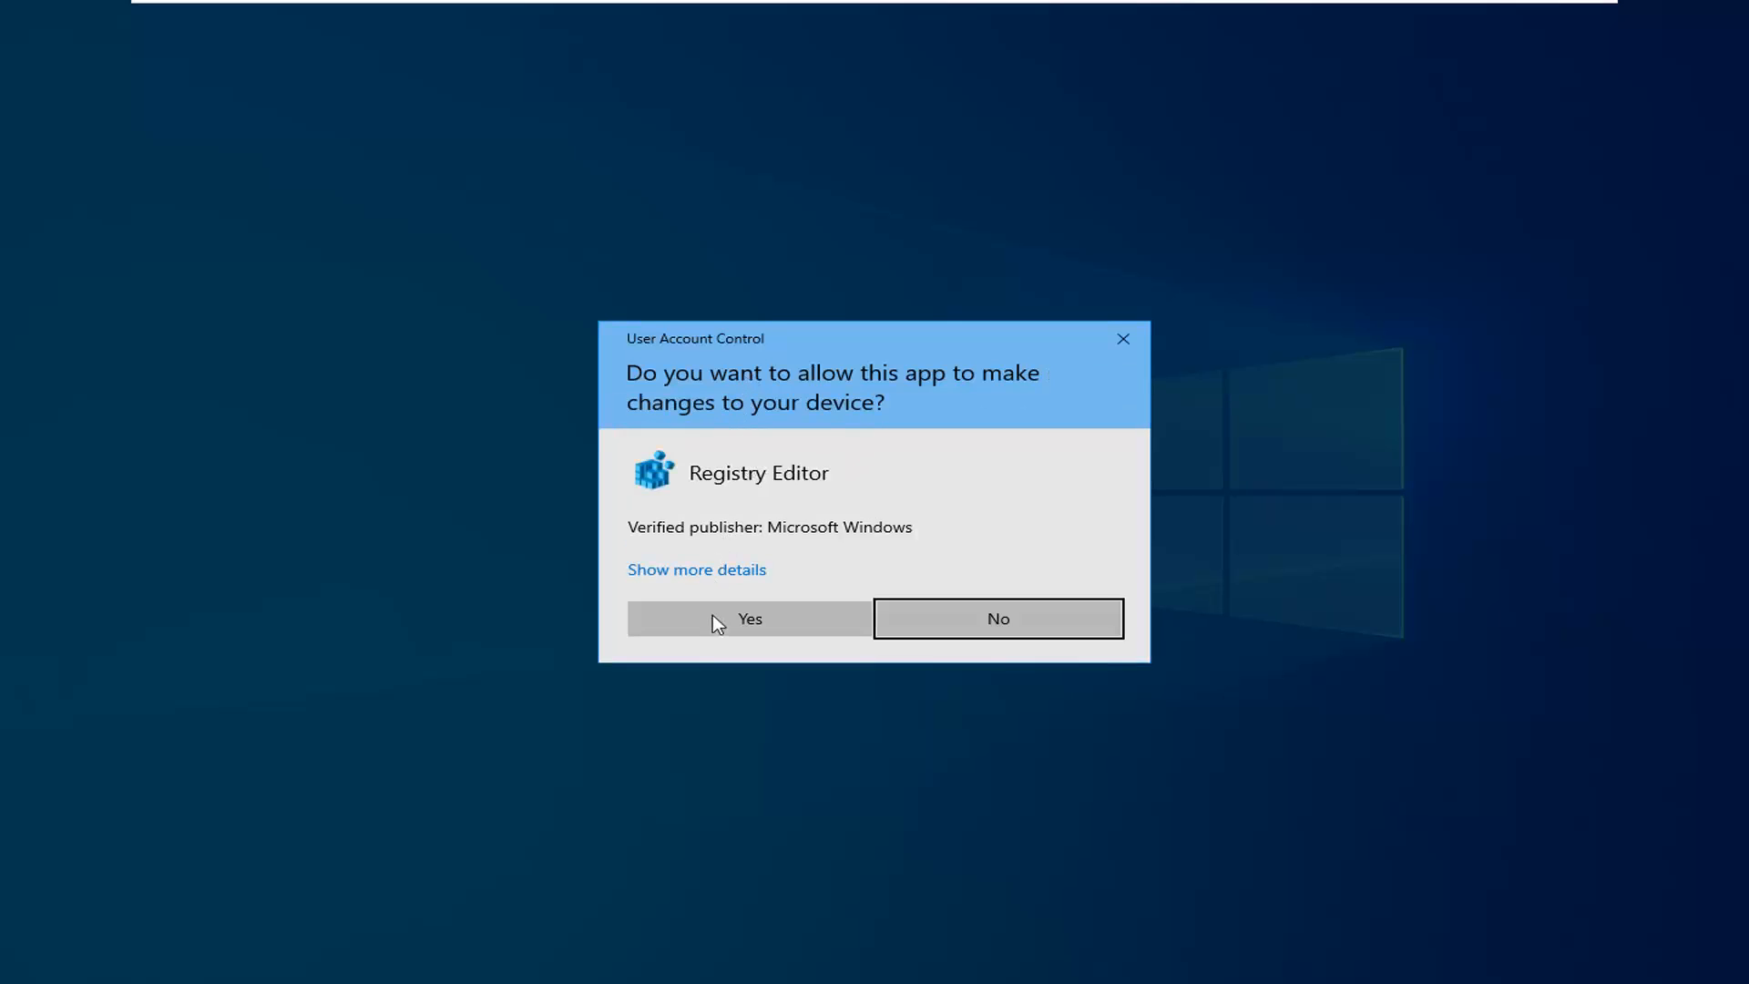
Step: Allow Registry Editor through UAC and begin exporting a registry backup to the Desktop
left_click(749, 618)
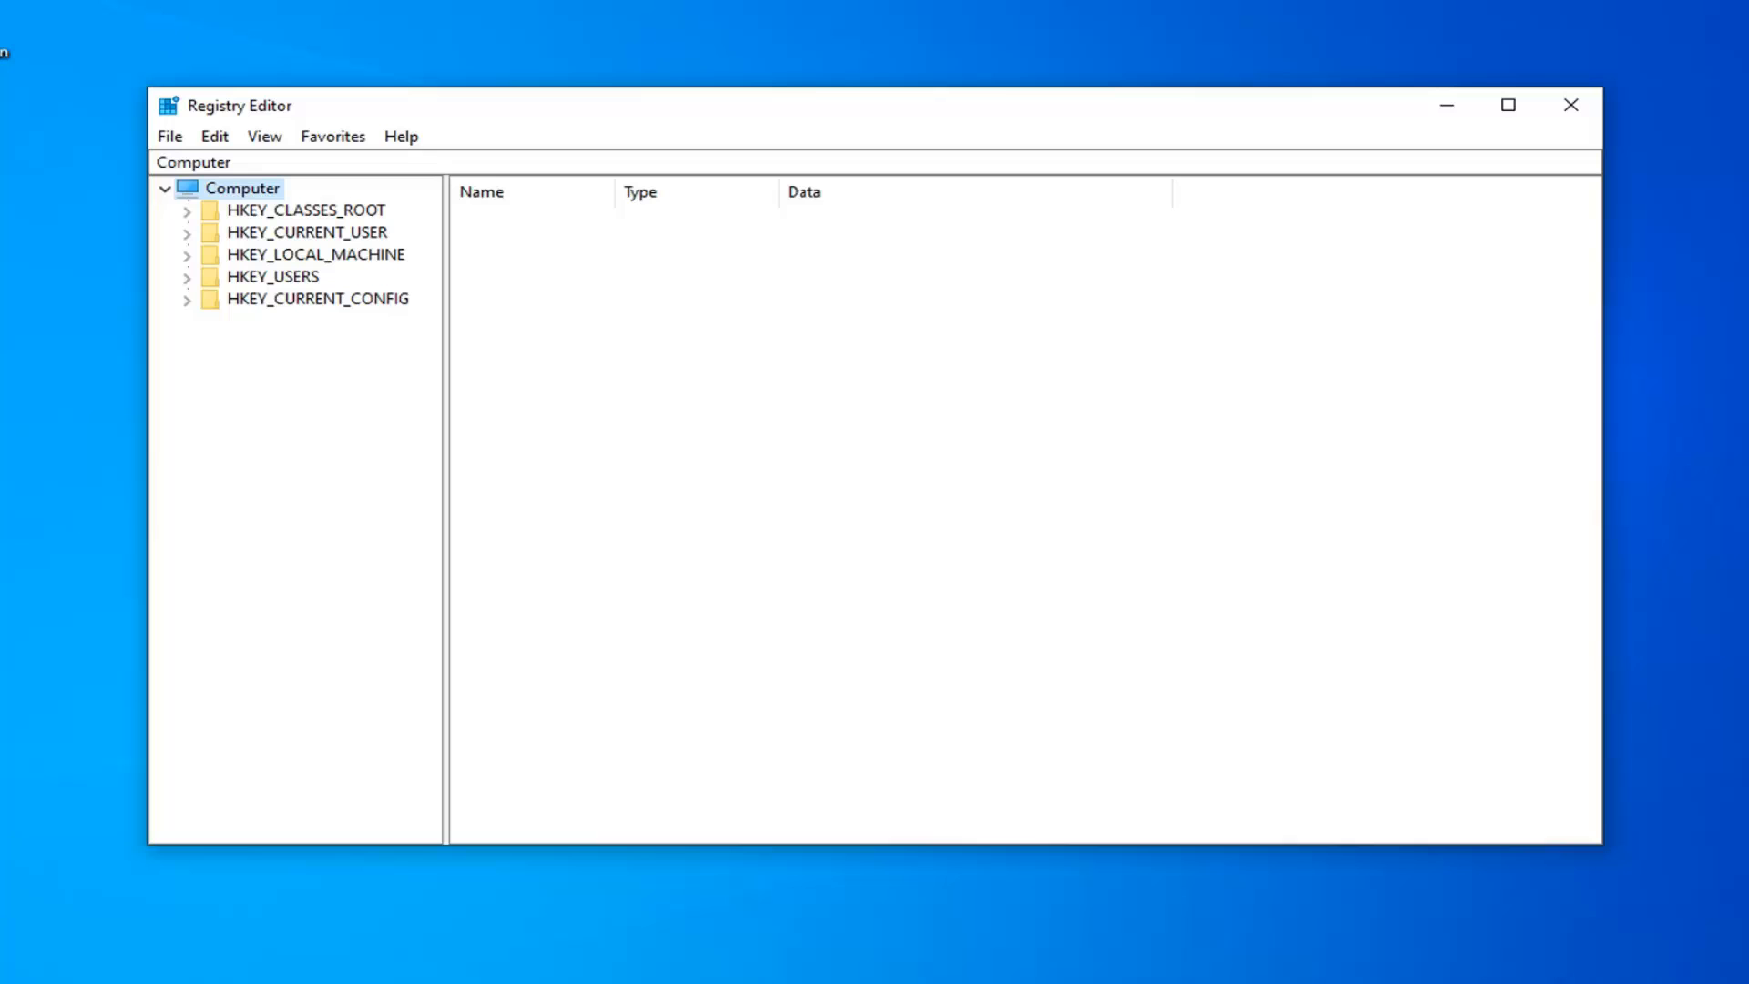
mouse_move(745, 463)
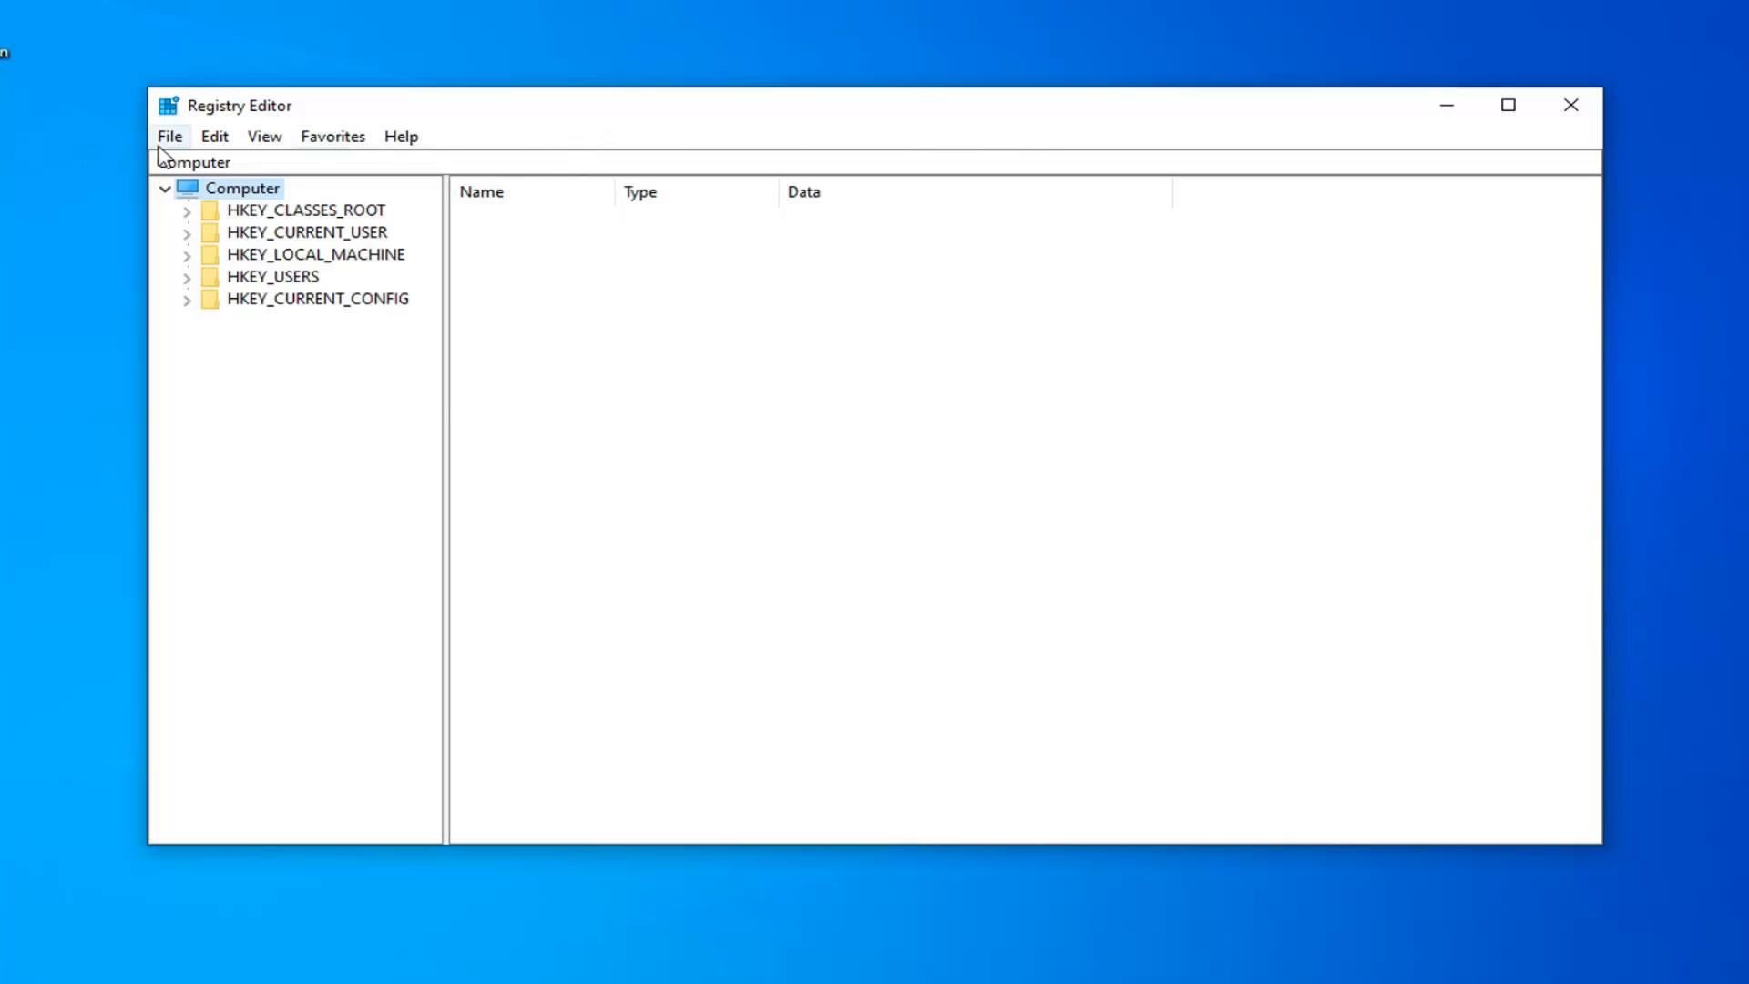
left_click(169, 136)
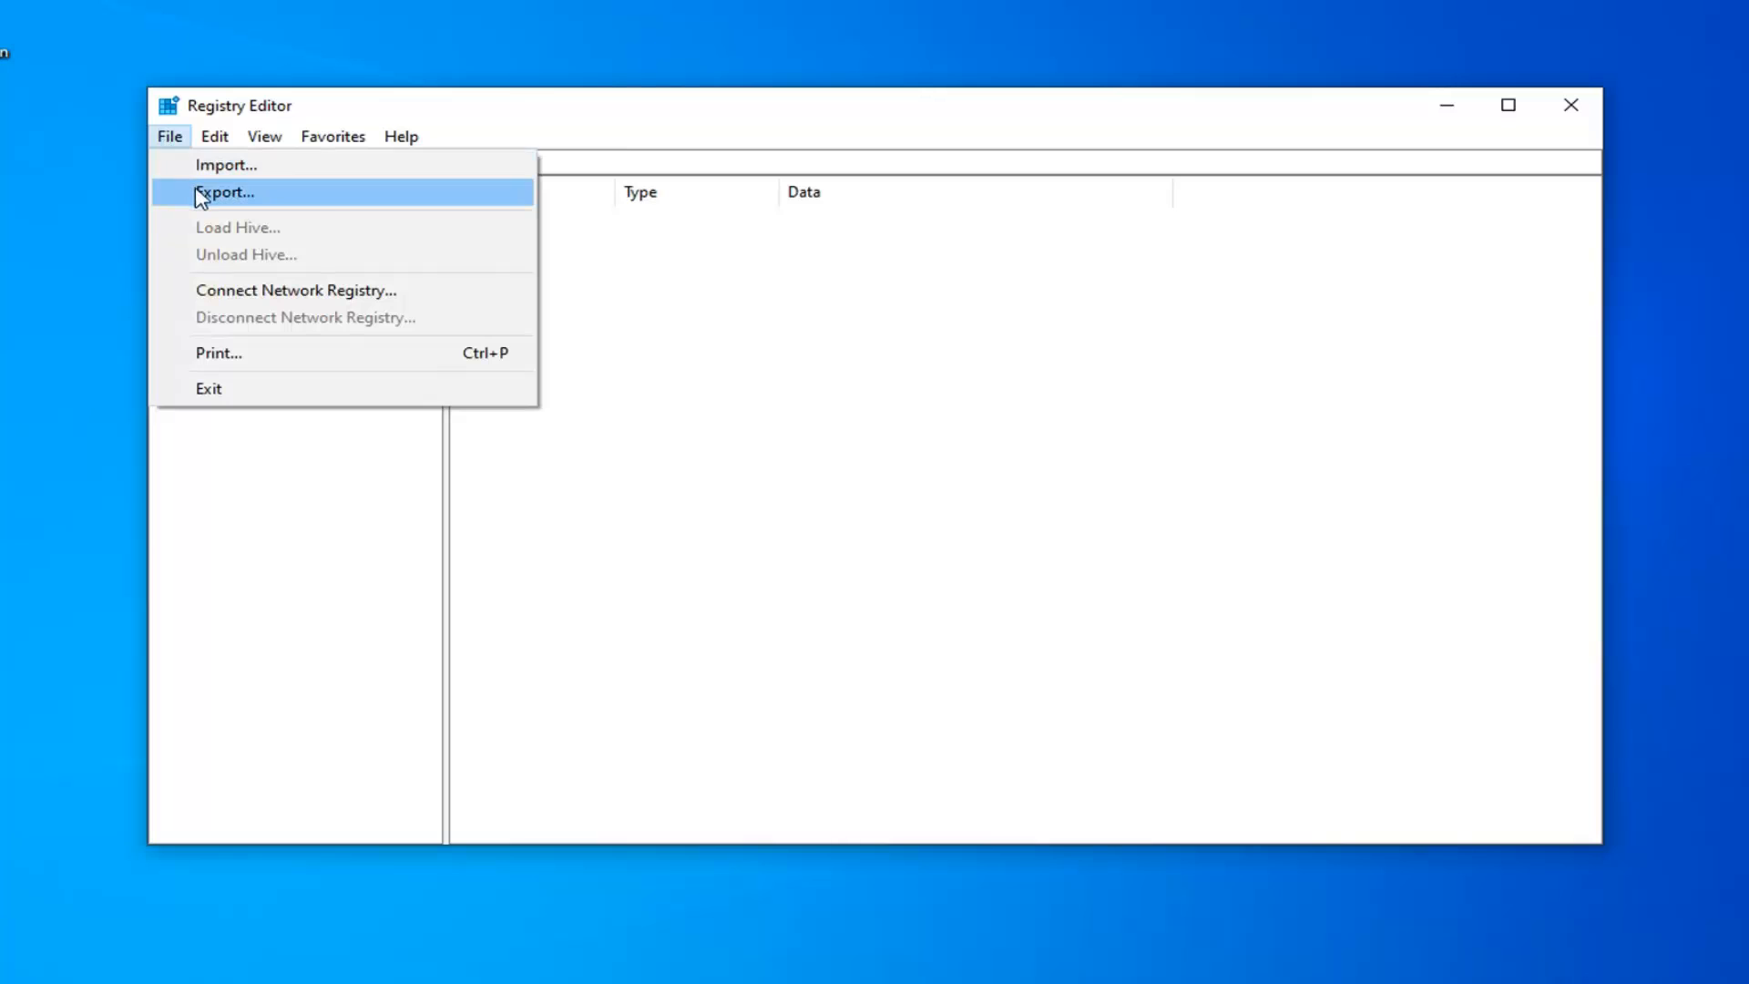
left_click(228, 192)
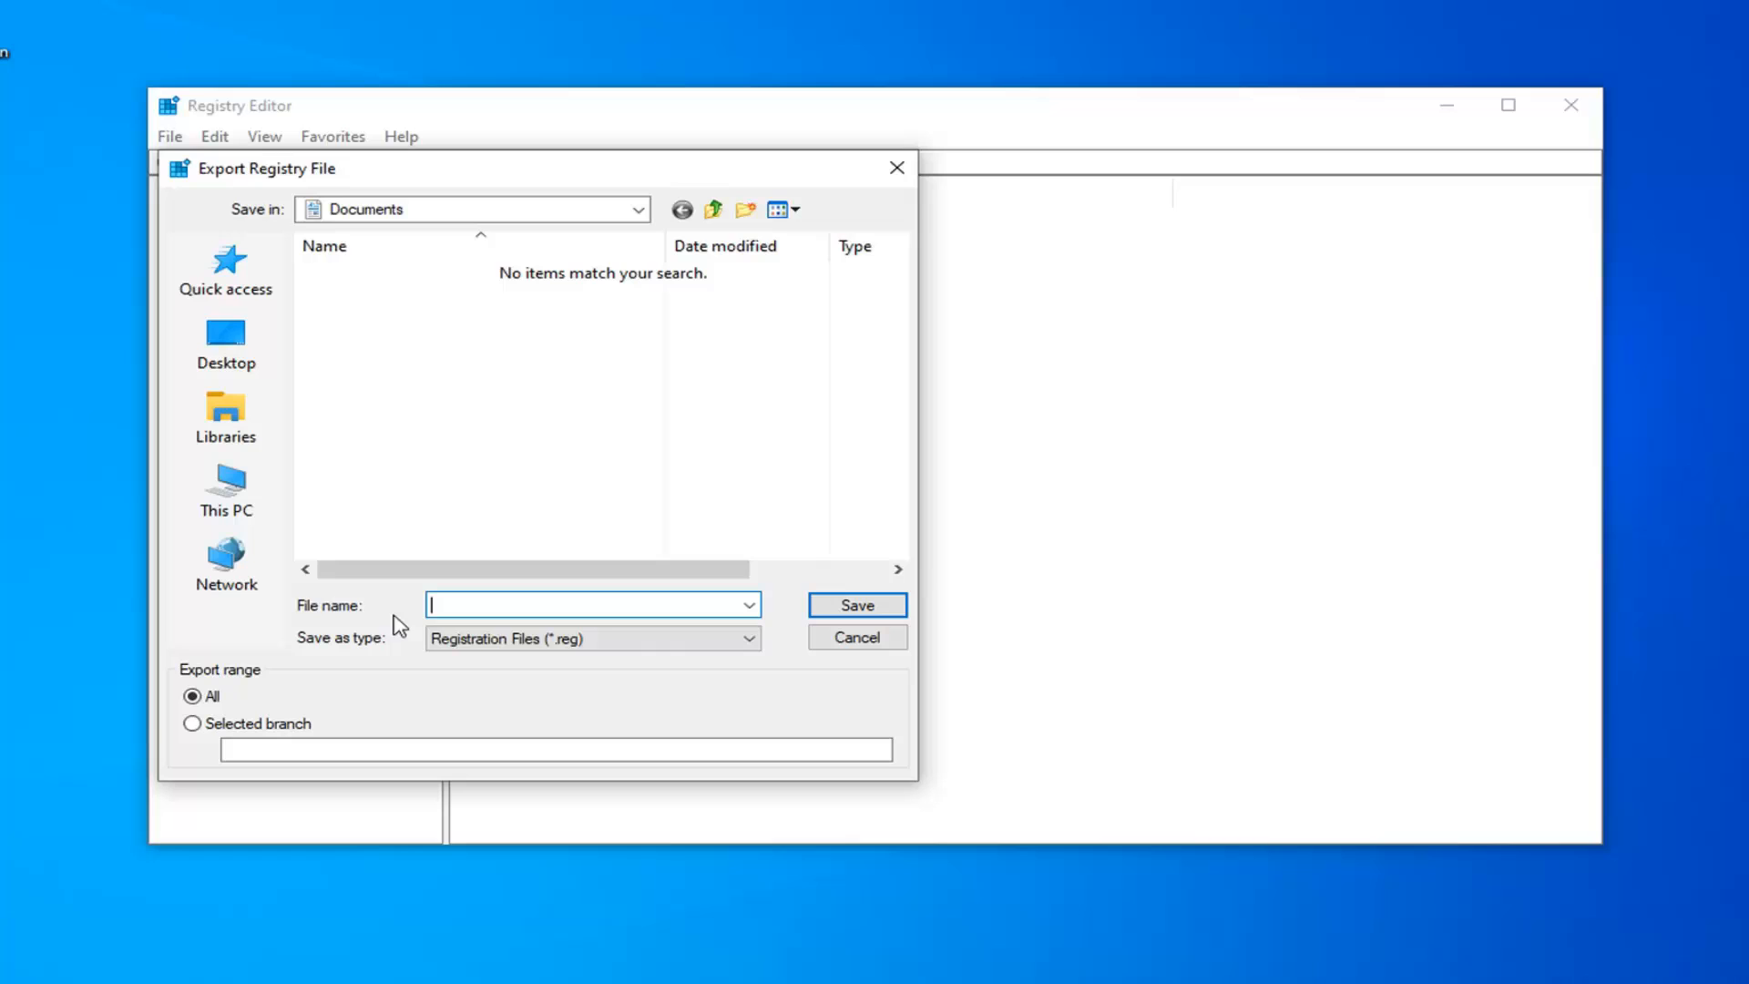
left_click(225, 343)
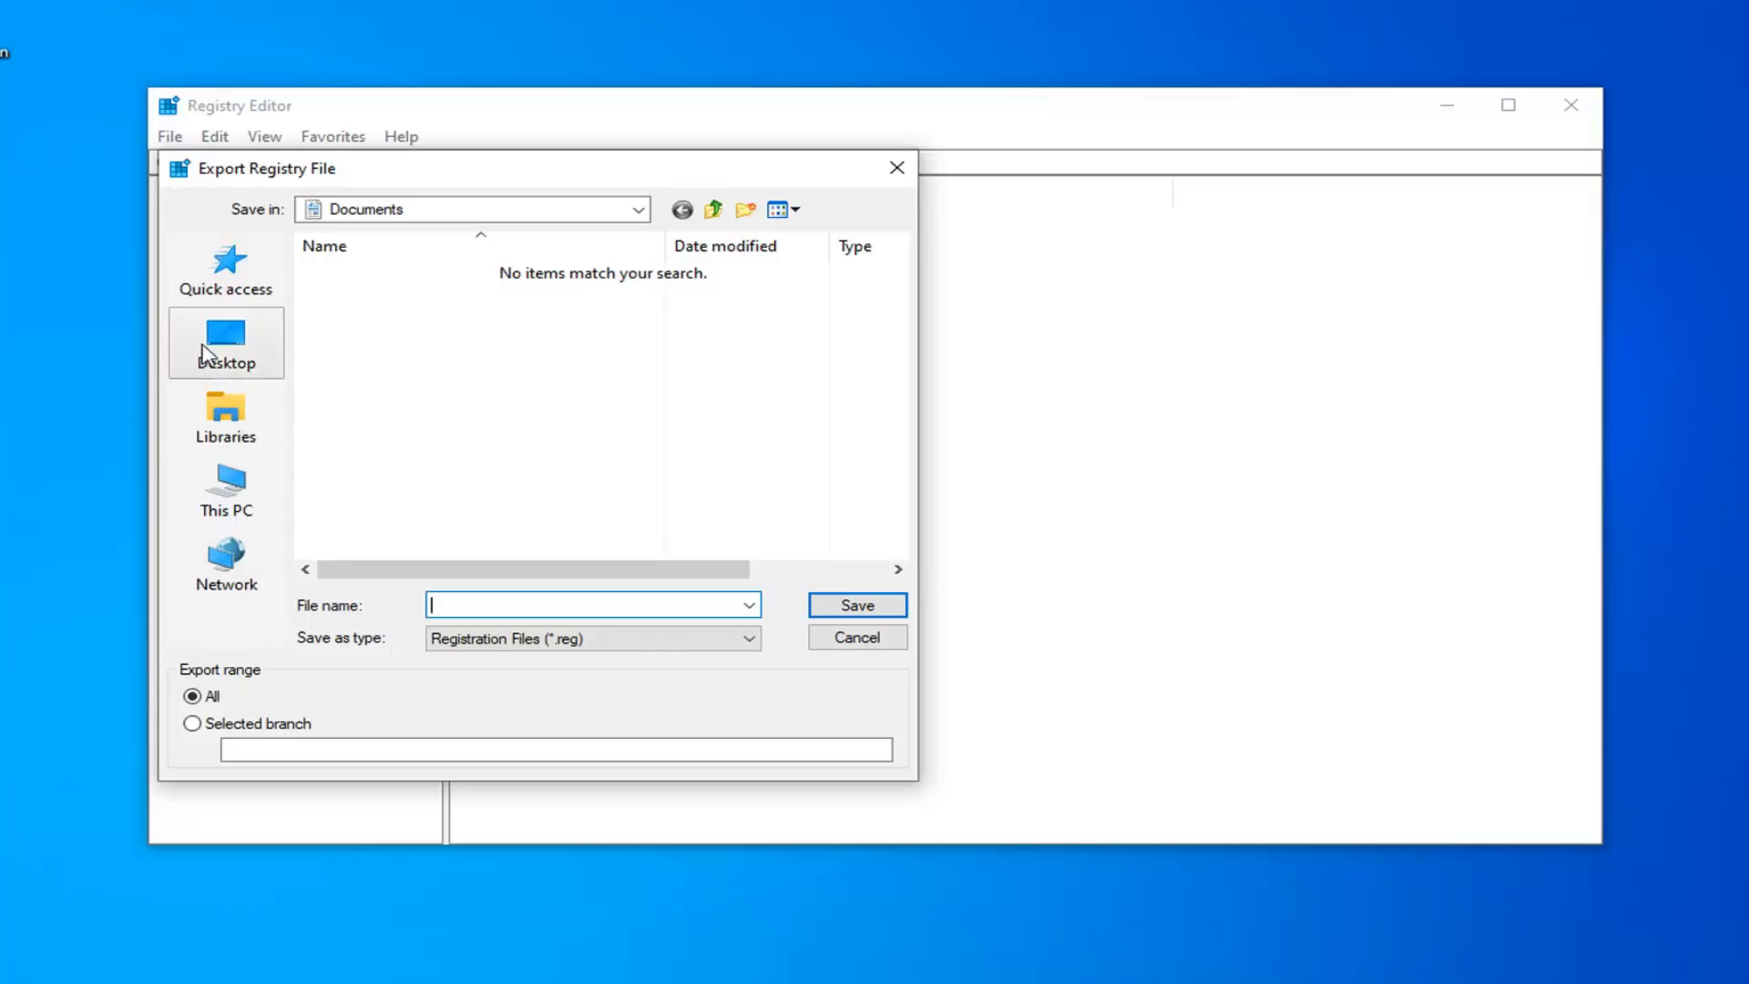
mouse_move(213, 696)
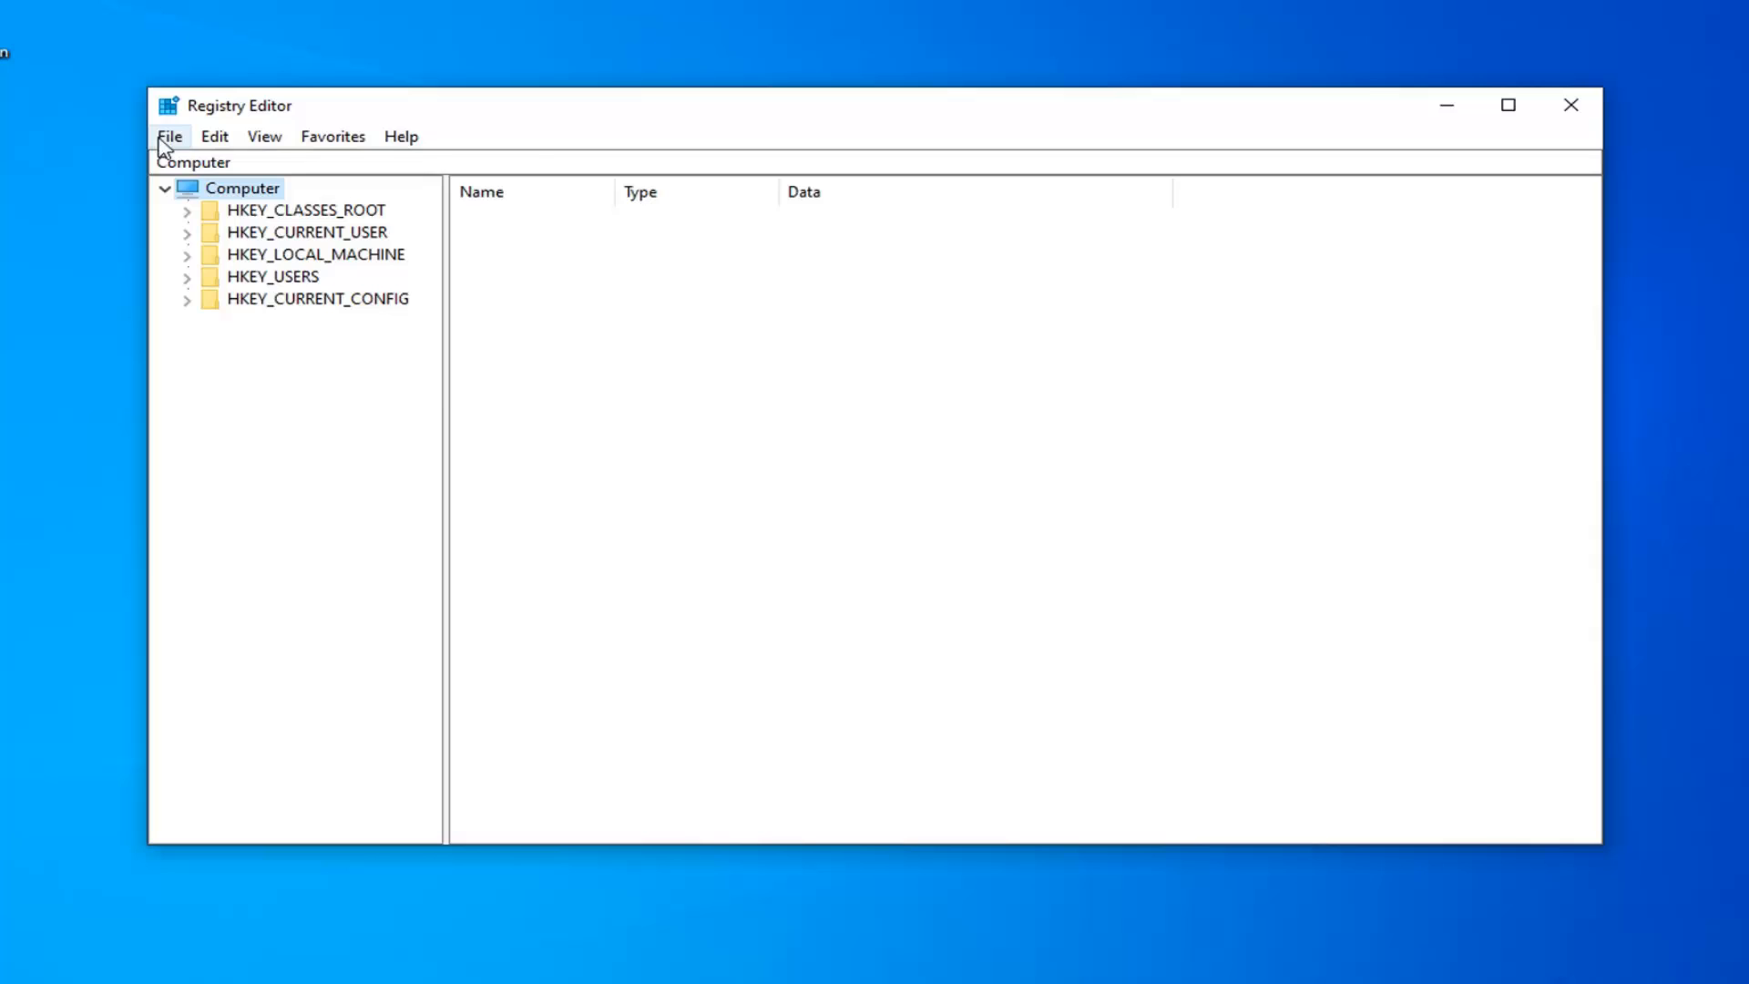
left_click(170, 135)
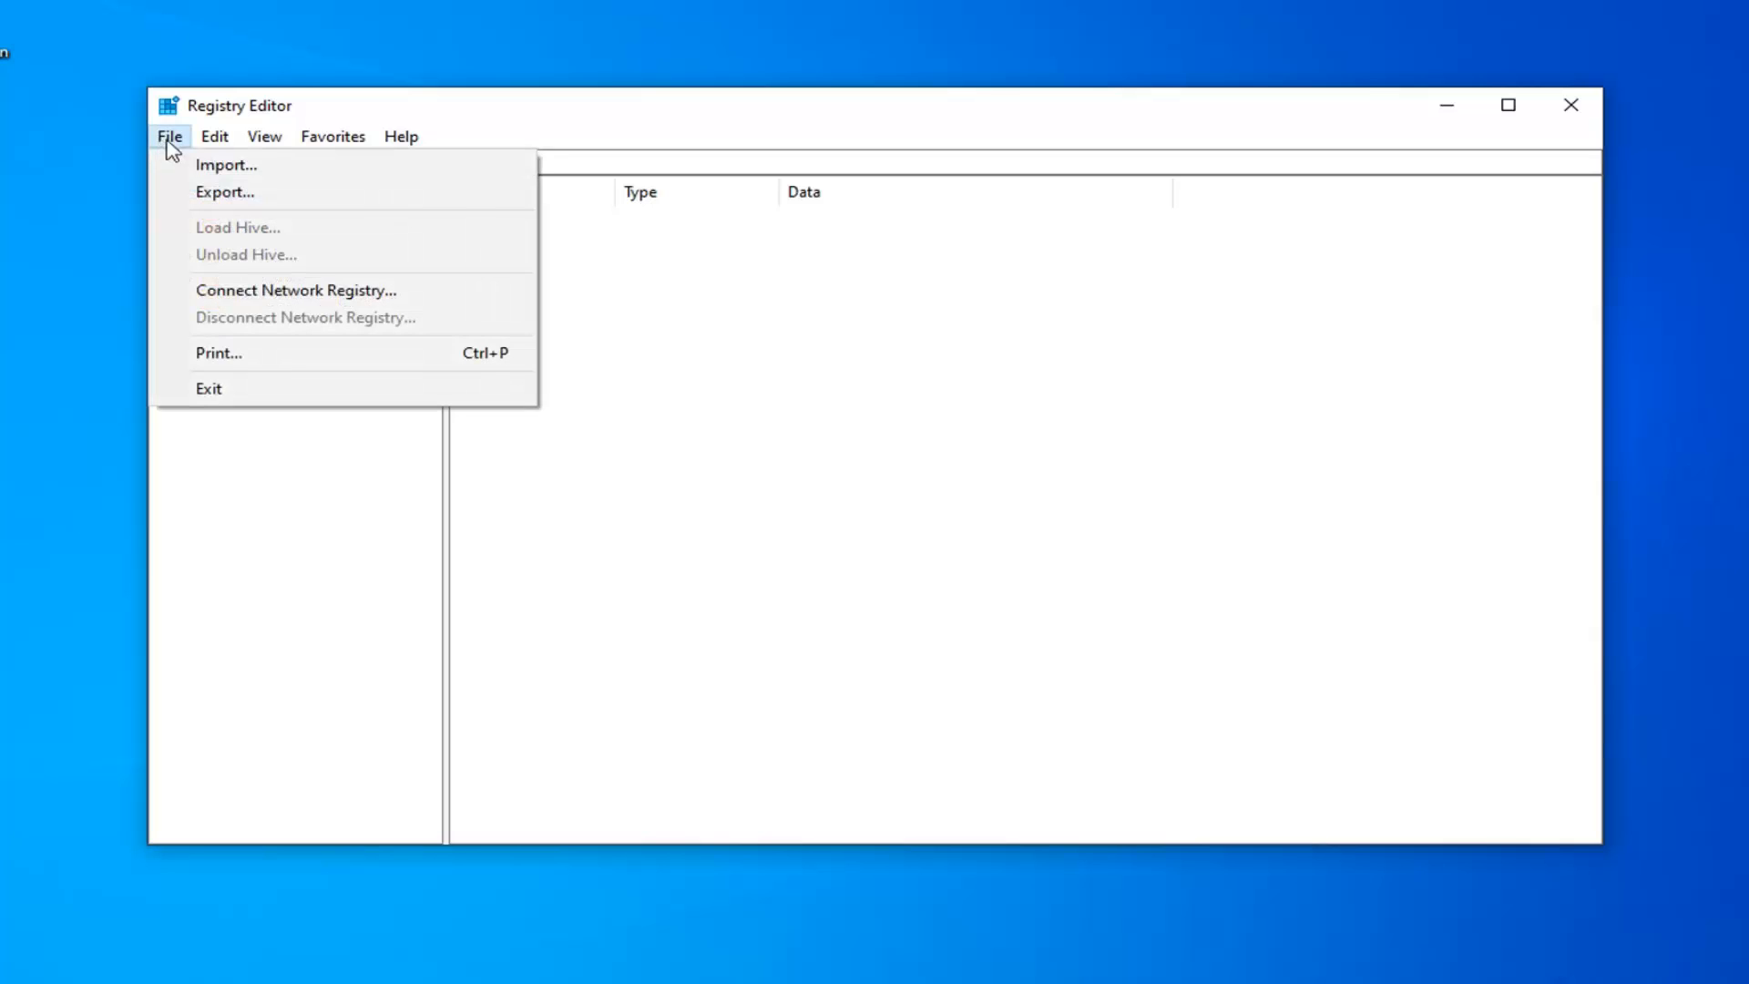
left_click(225, 164)
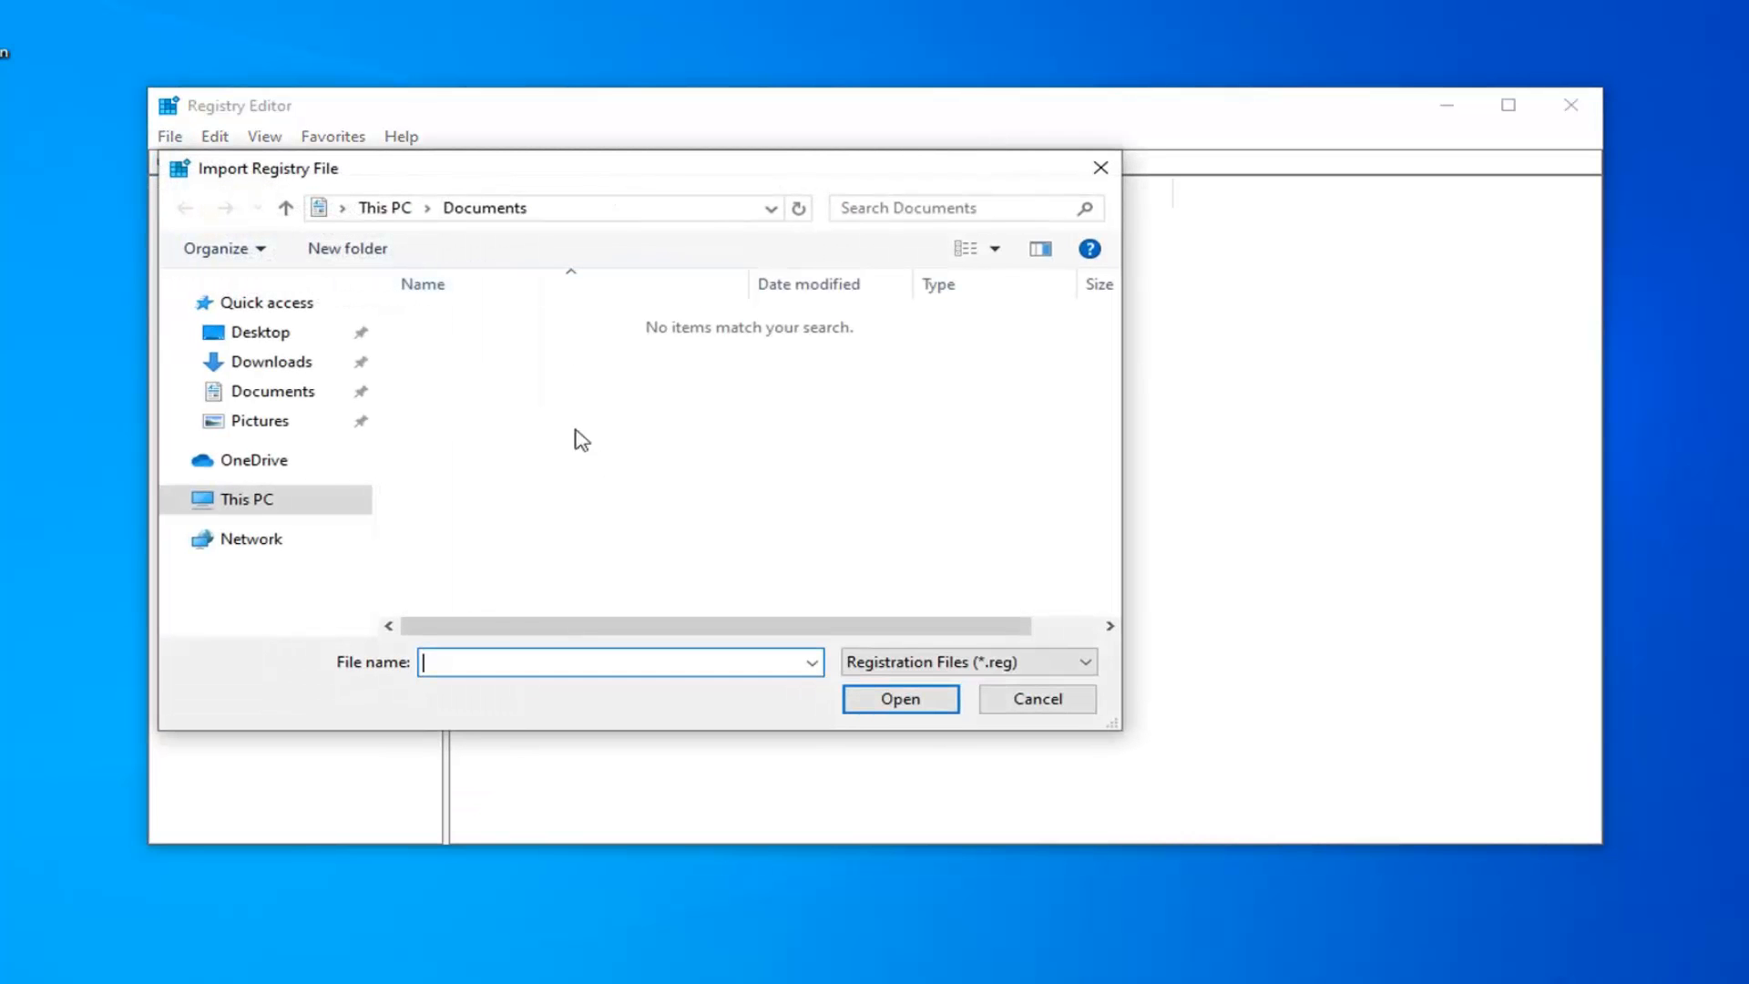
left_click(262, 331)
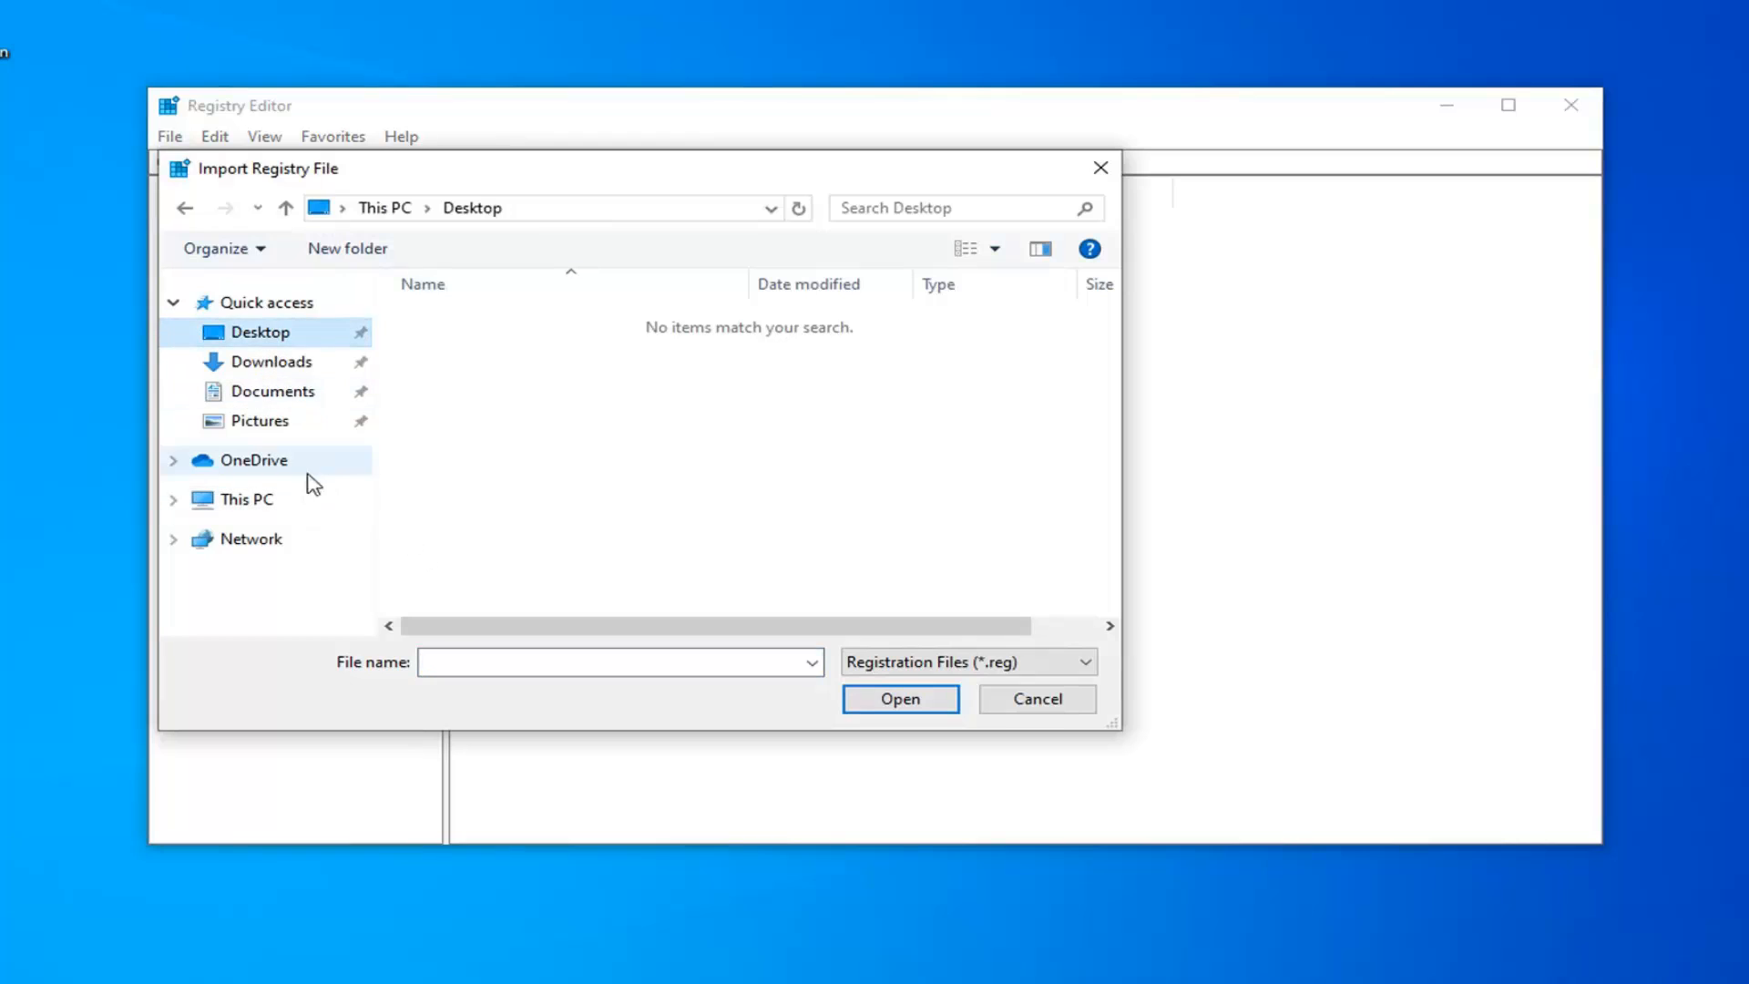
left_click(1034, 699)
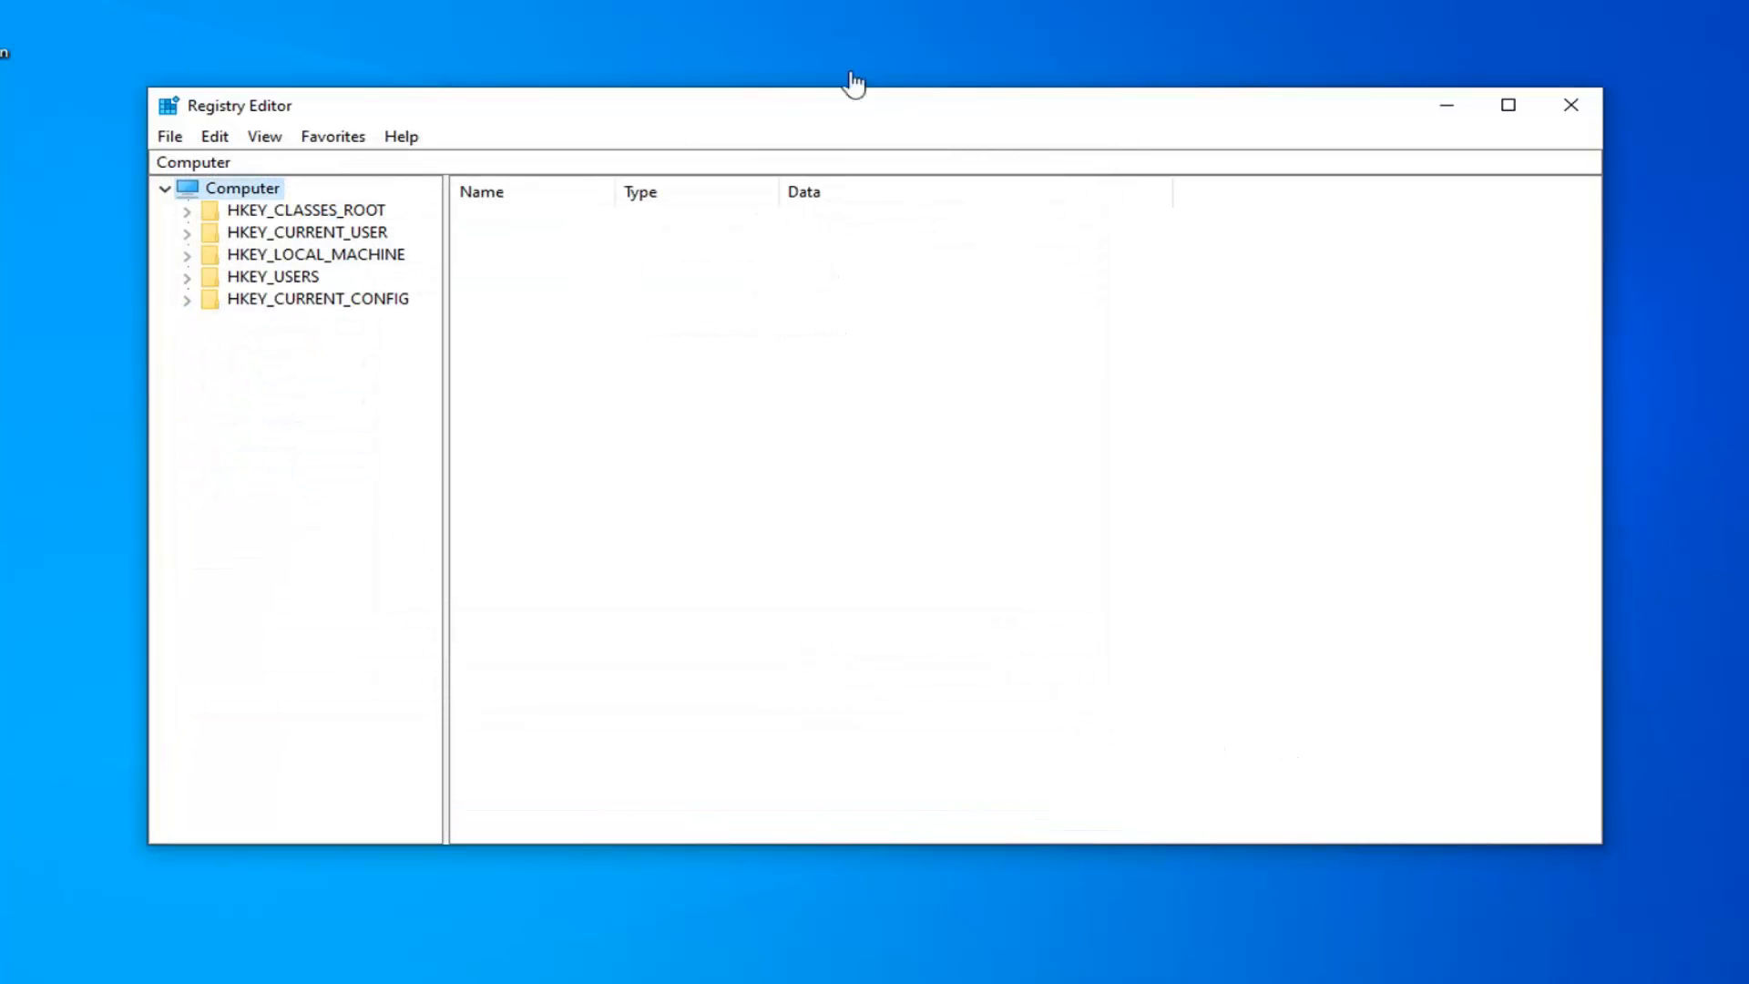
mouse_move(805, 124)
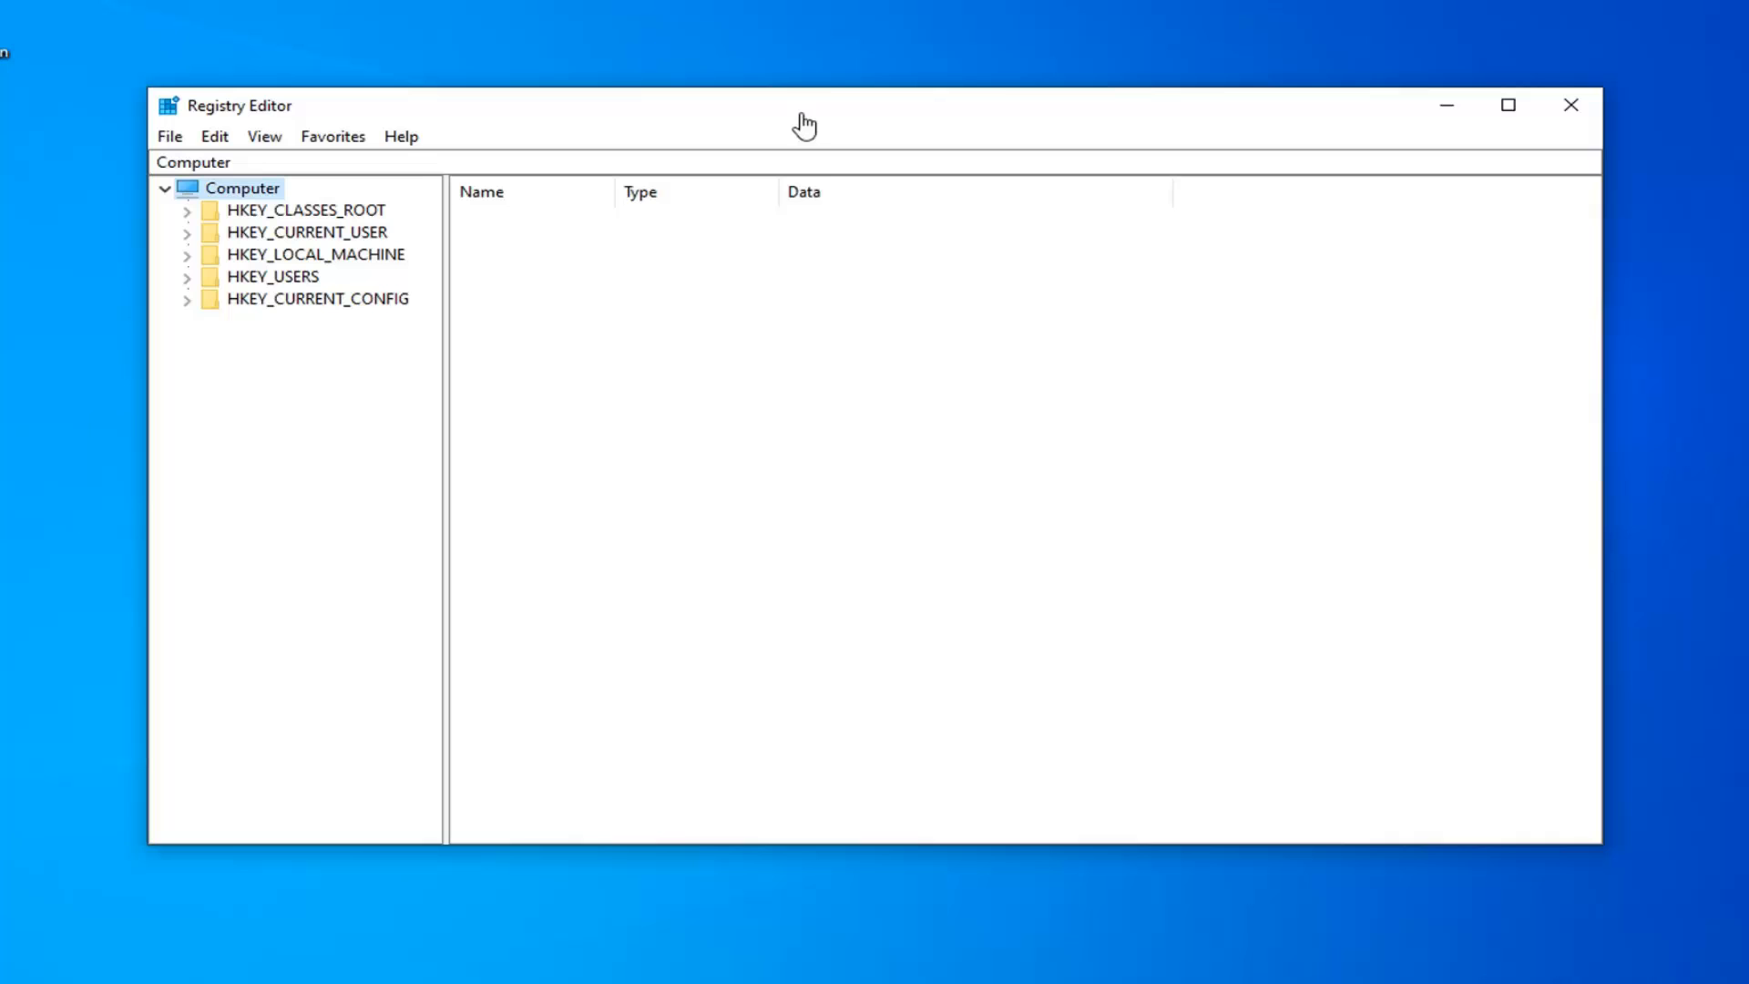
mouse_move(802, 120)
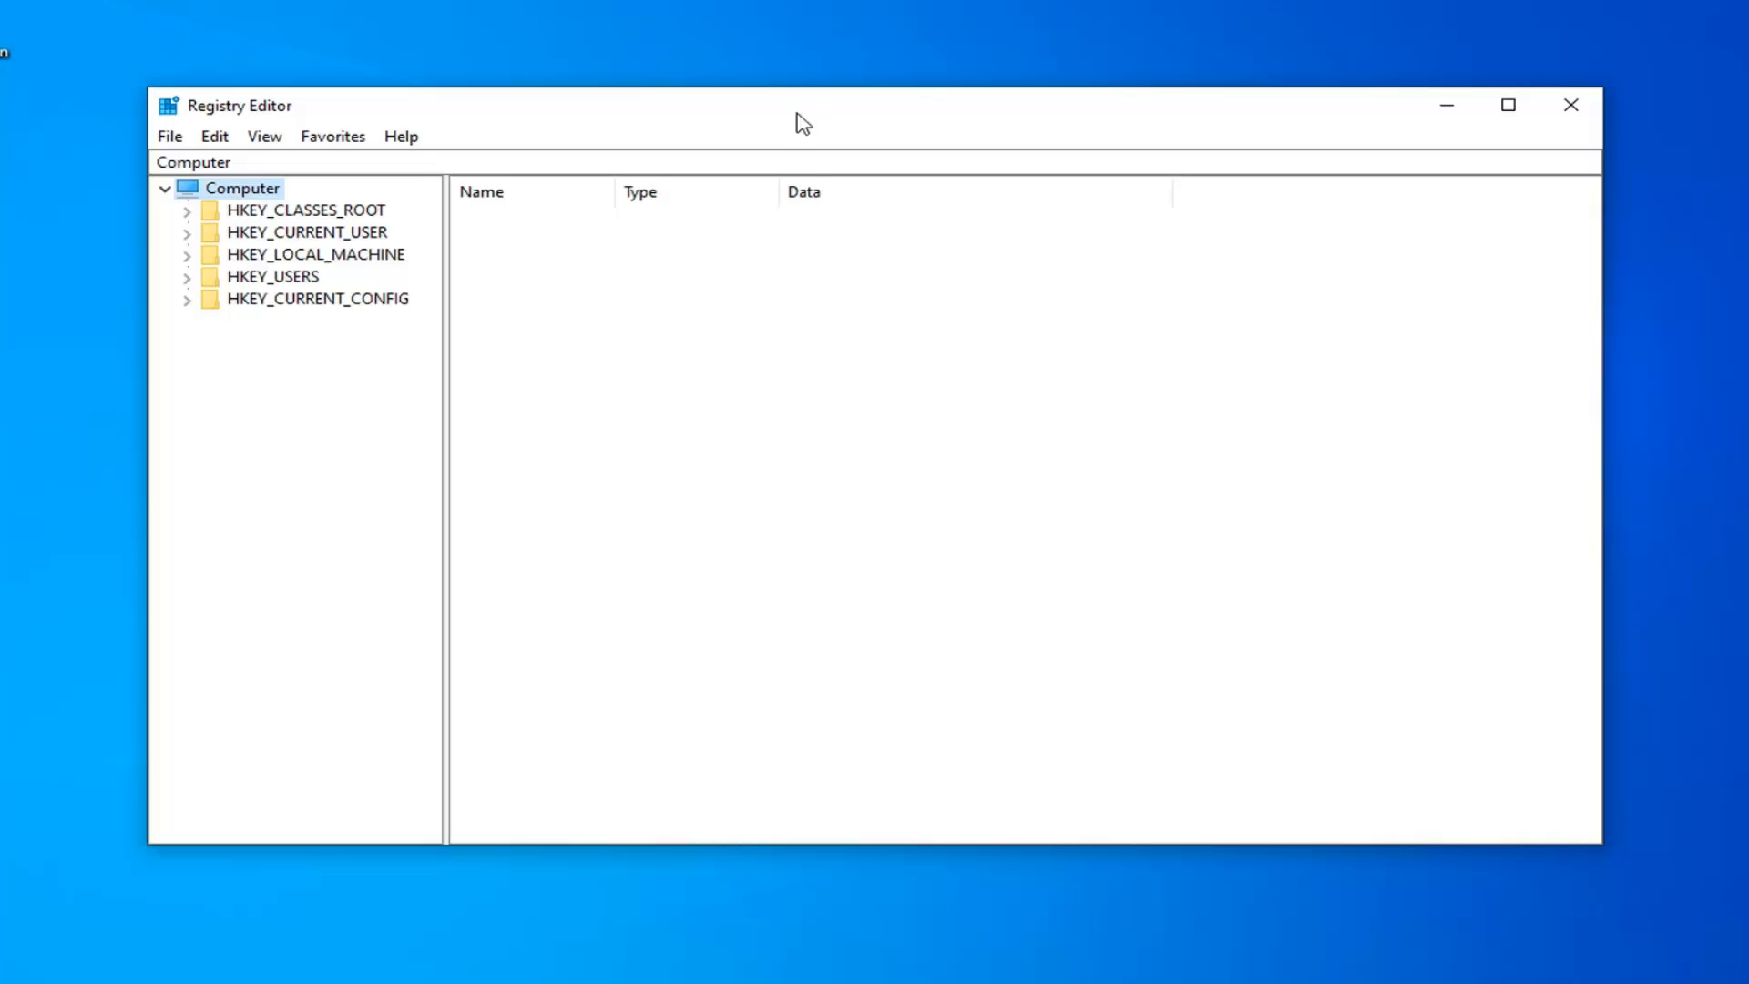
mouse_move(398, 180)
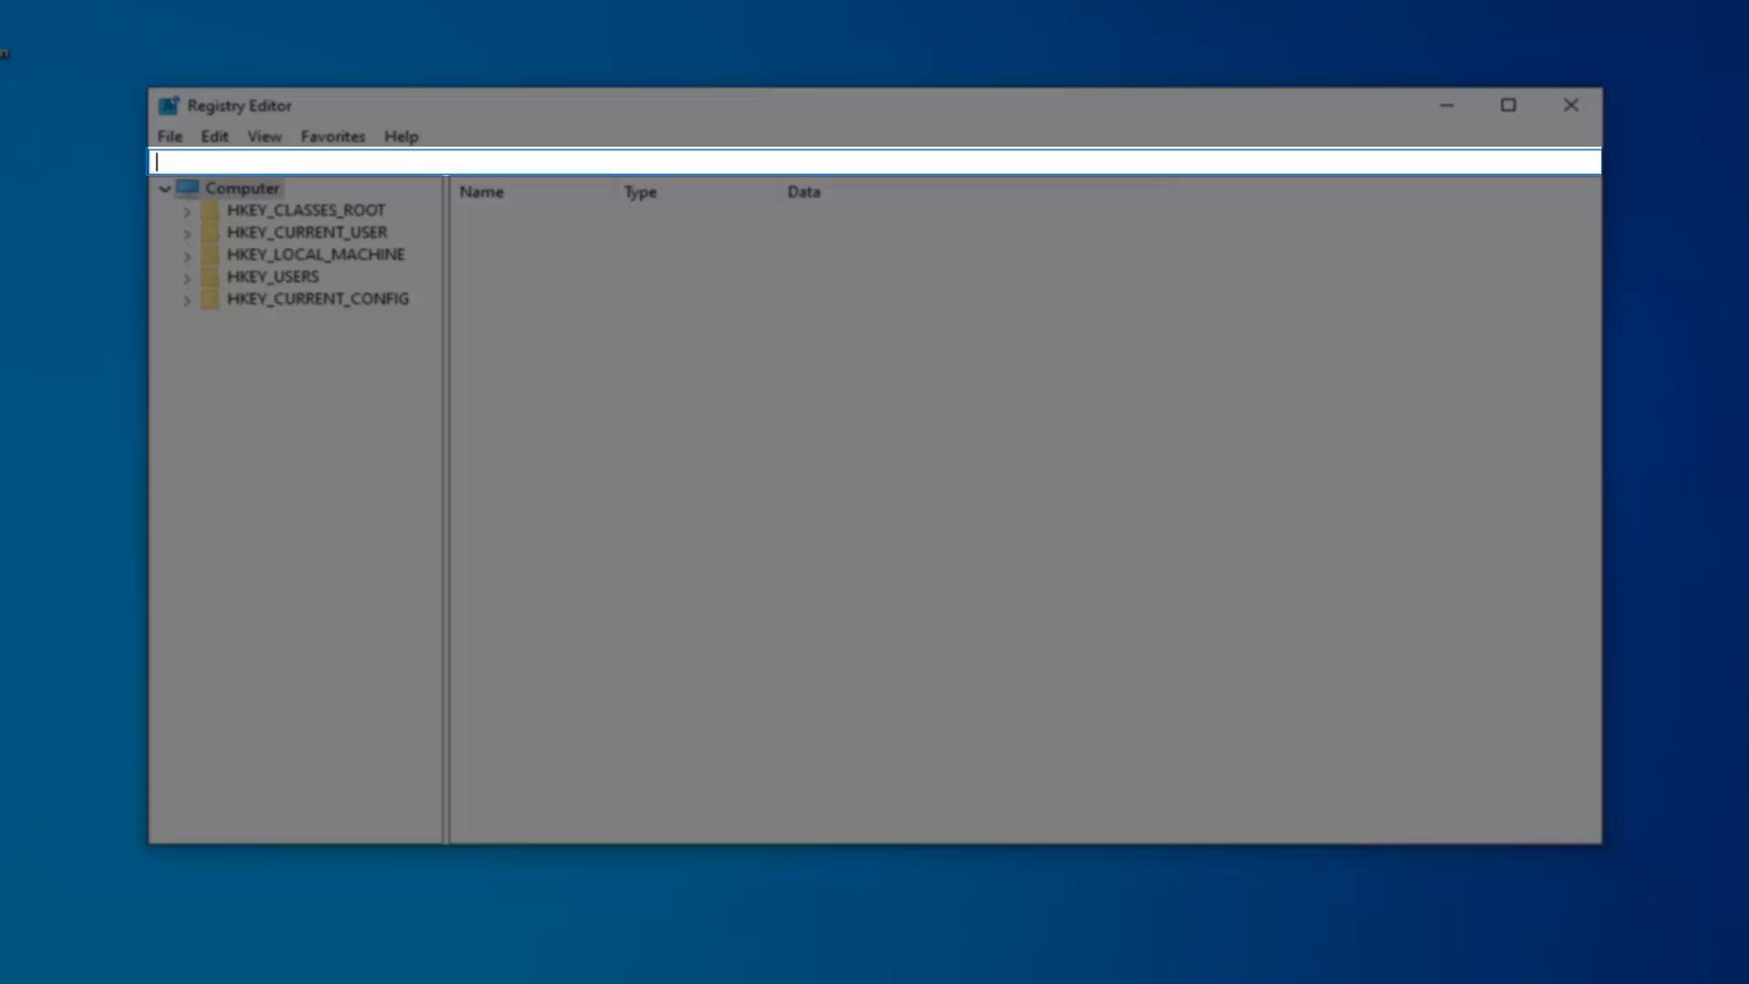
Step: Go to the keyboard class key {4d36e96b-e325-11ce-bfc1-08...} and set (Default) to 'keyboard'
type("HKEY_LOCAL_MACHINE\\SYSTEM\\CurrentControlSet\\Control\\Class\\{4d36e96b-e325-11ce-bfc1-08002be10318}")
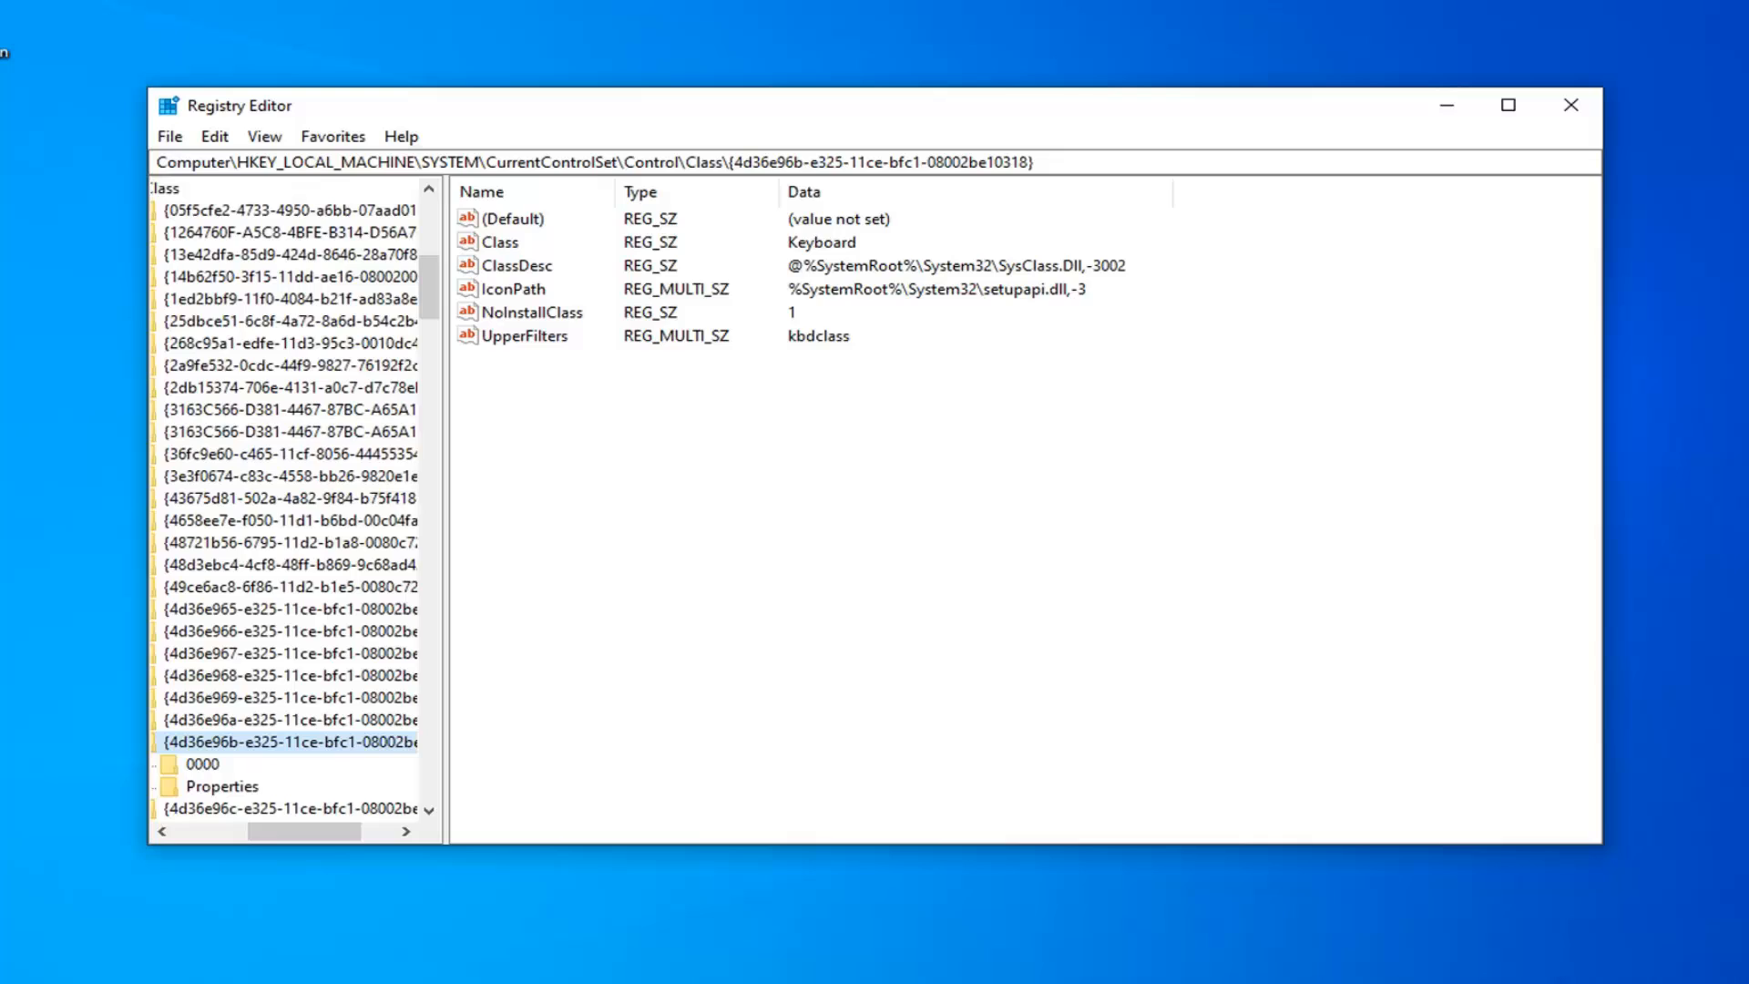
left_click(511, 217)
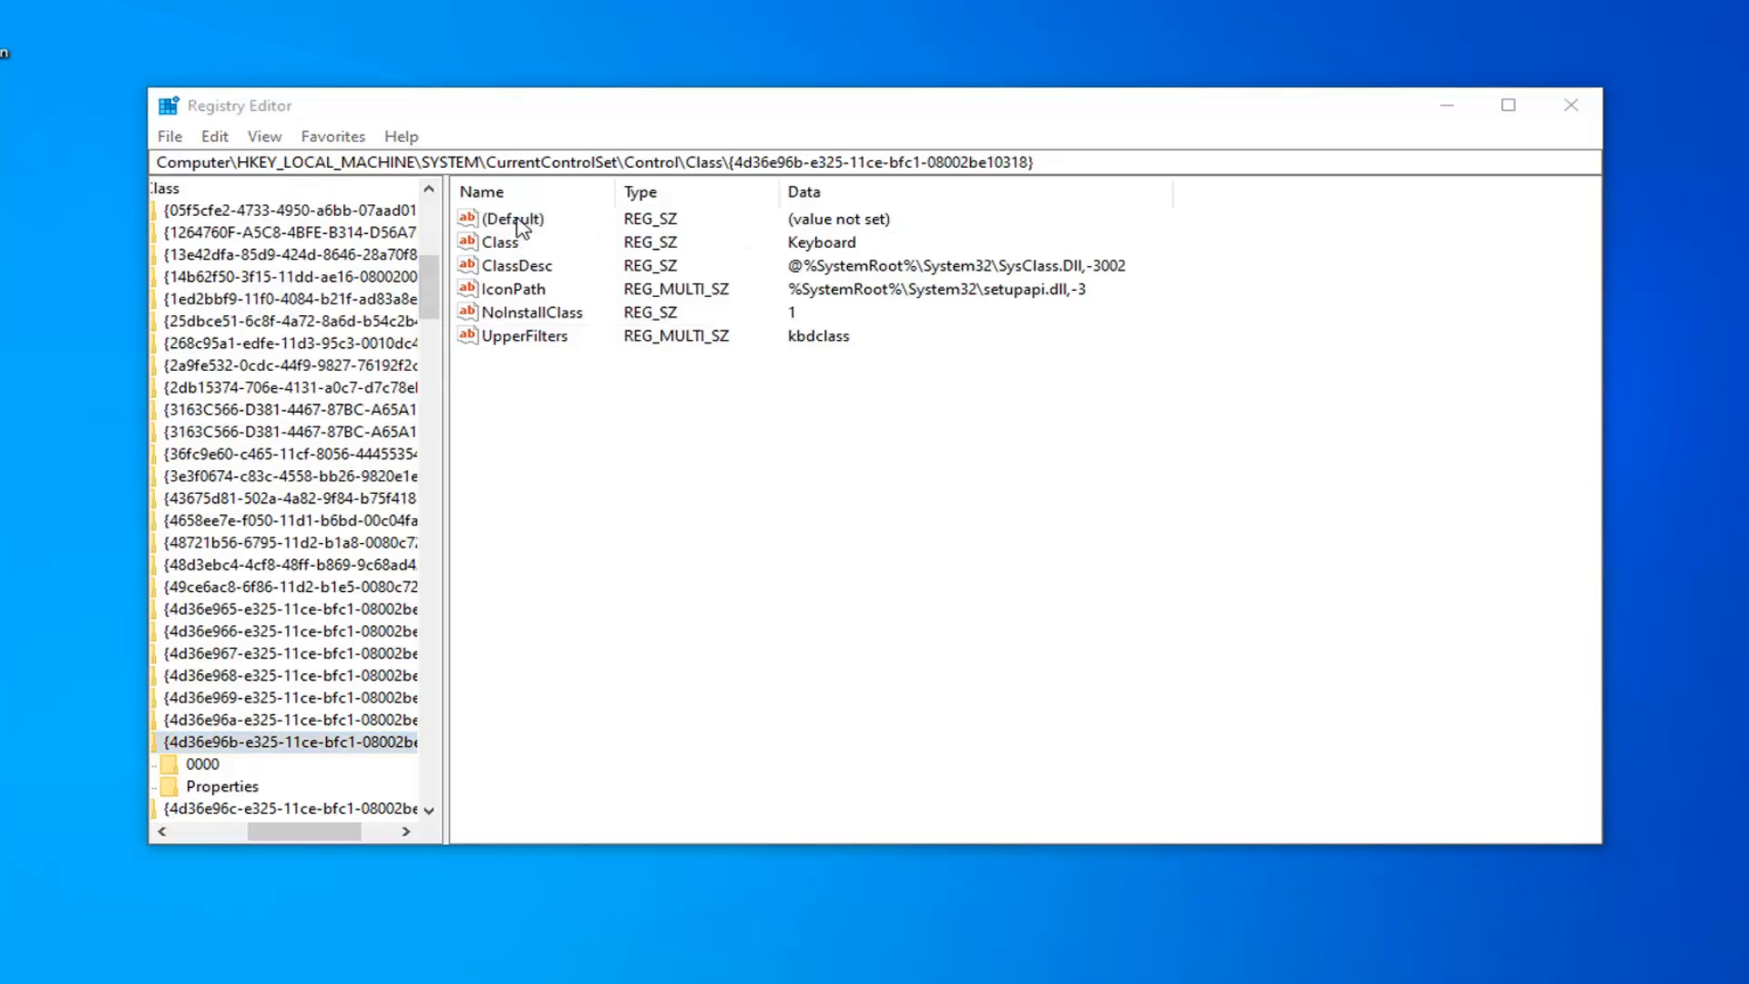
double_click(511, 218)
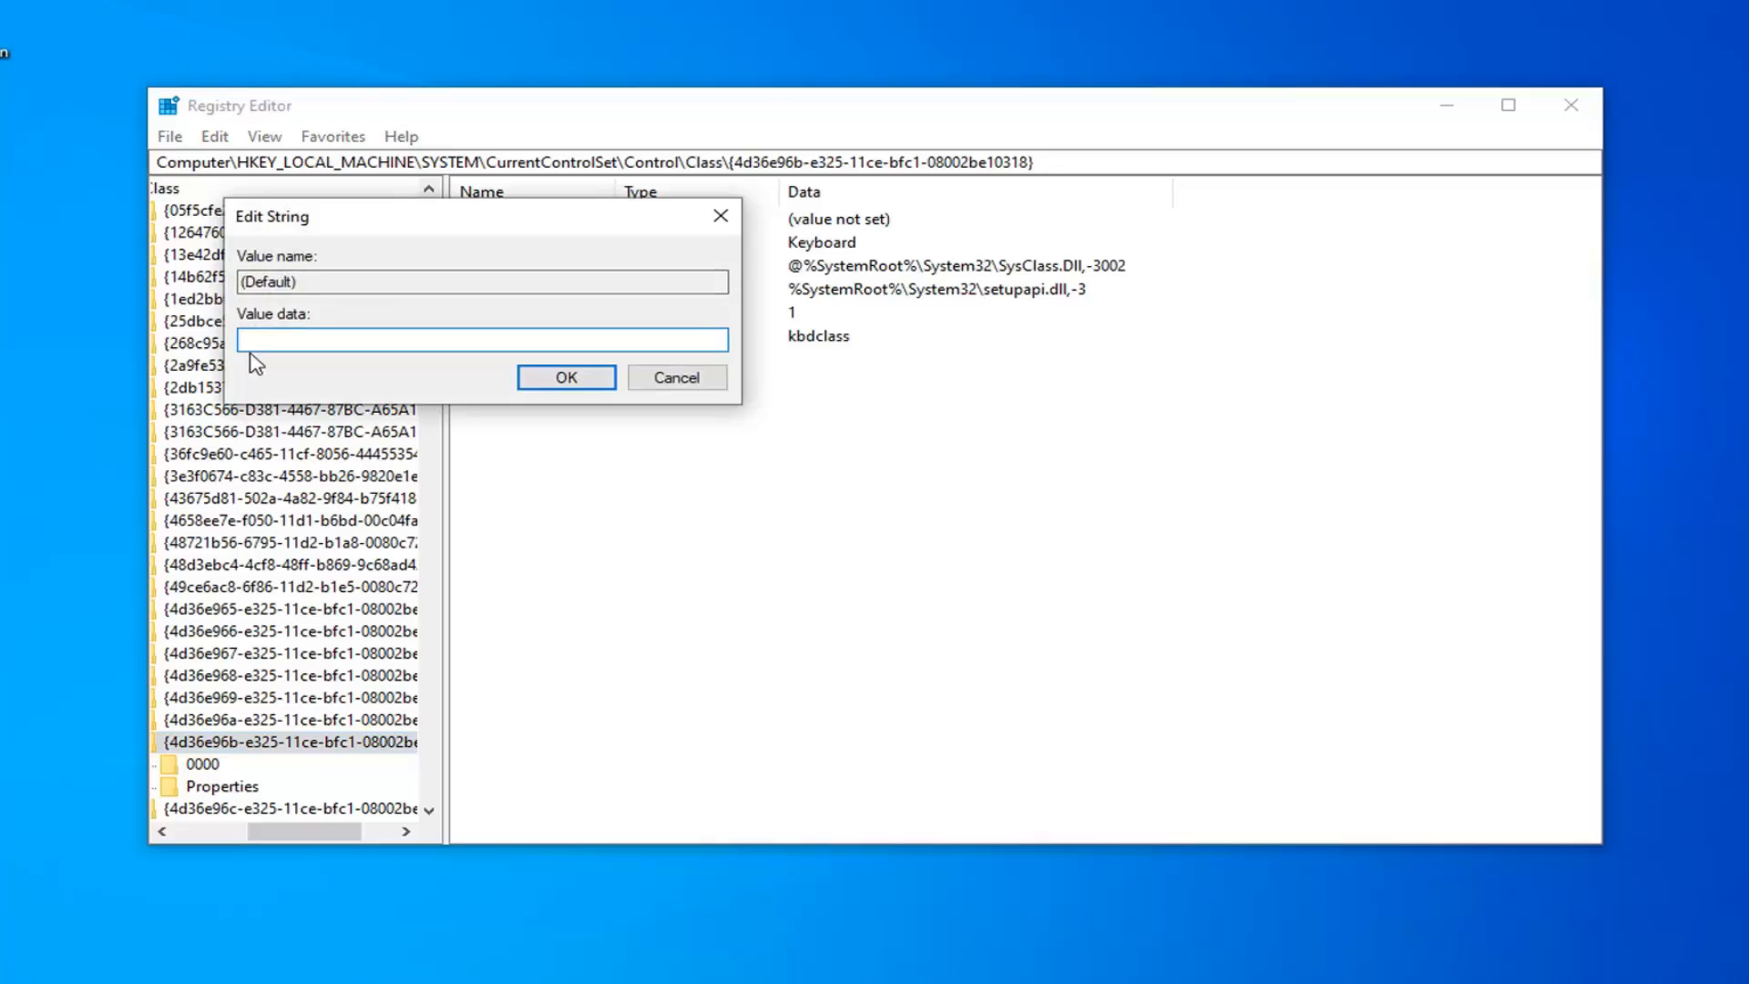
type("keyboa")
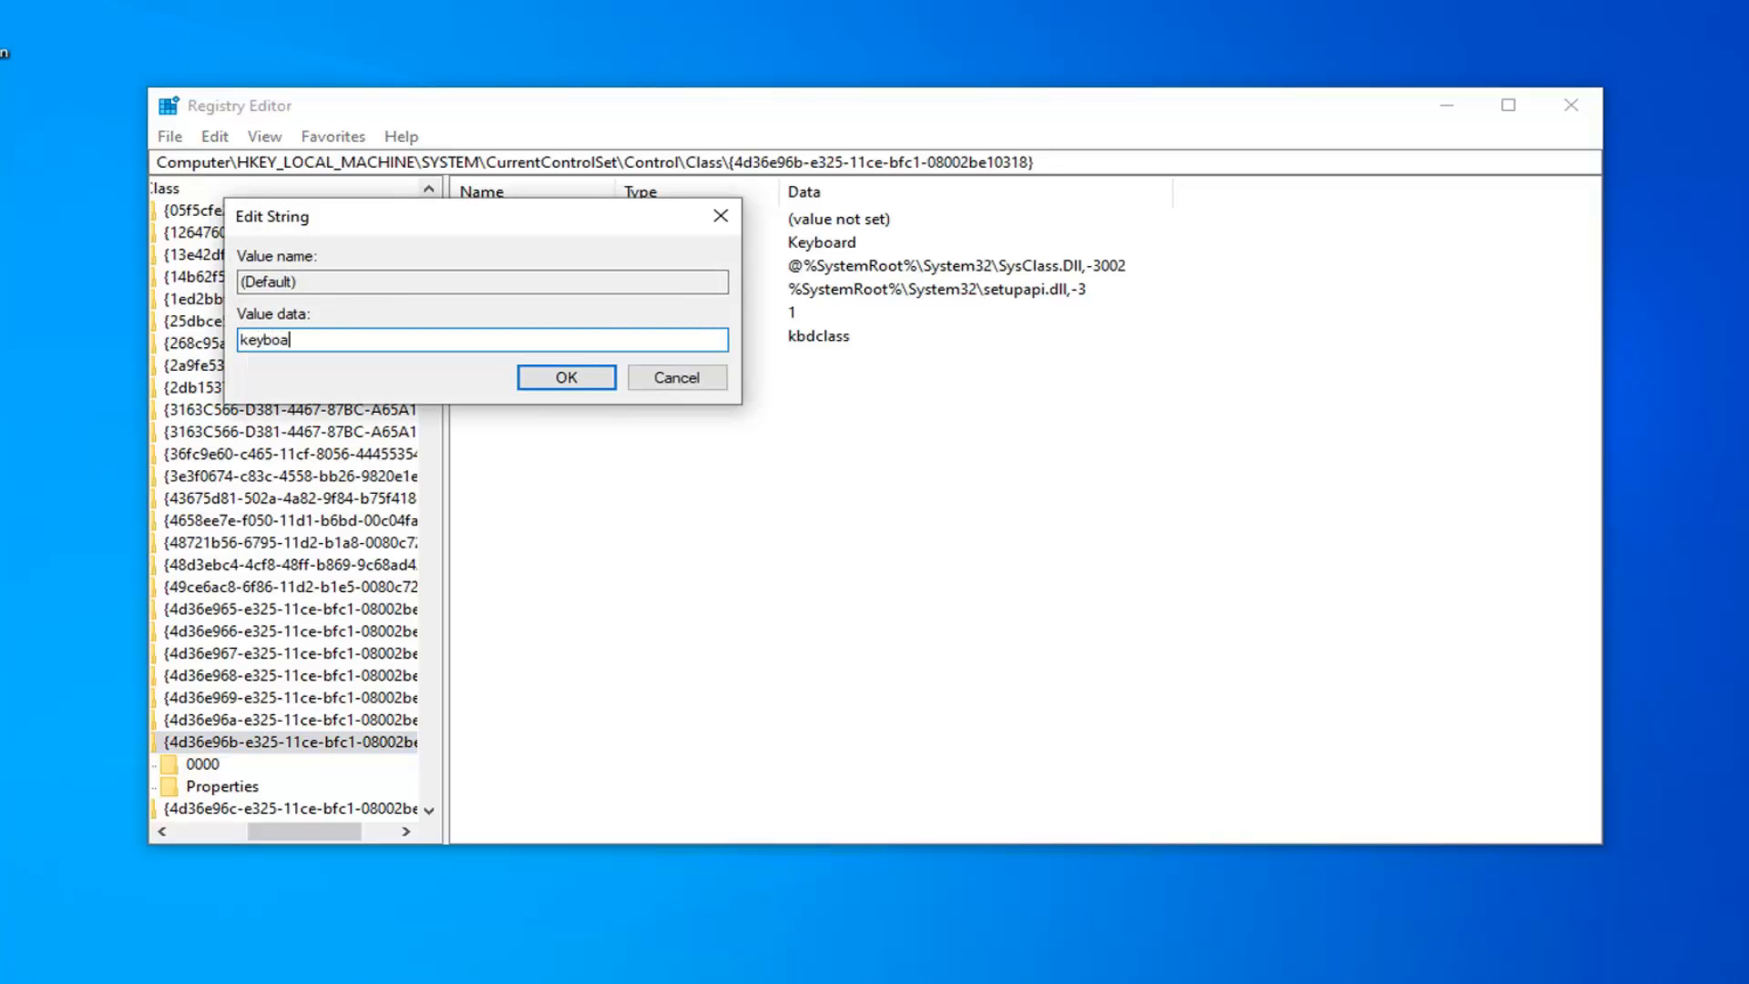
type("rd")
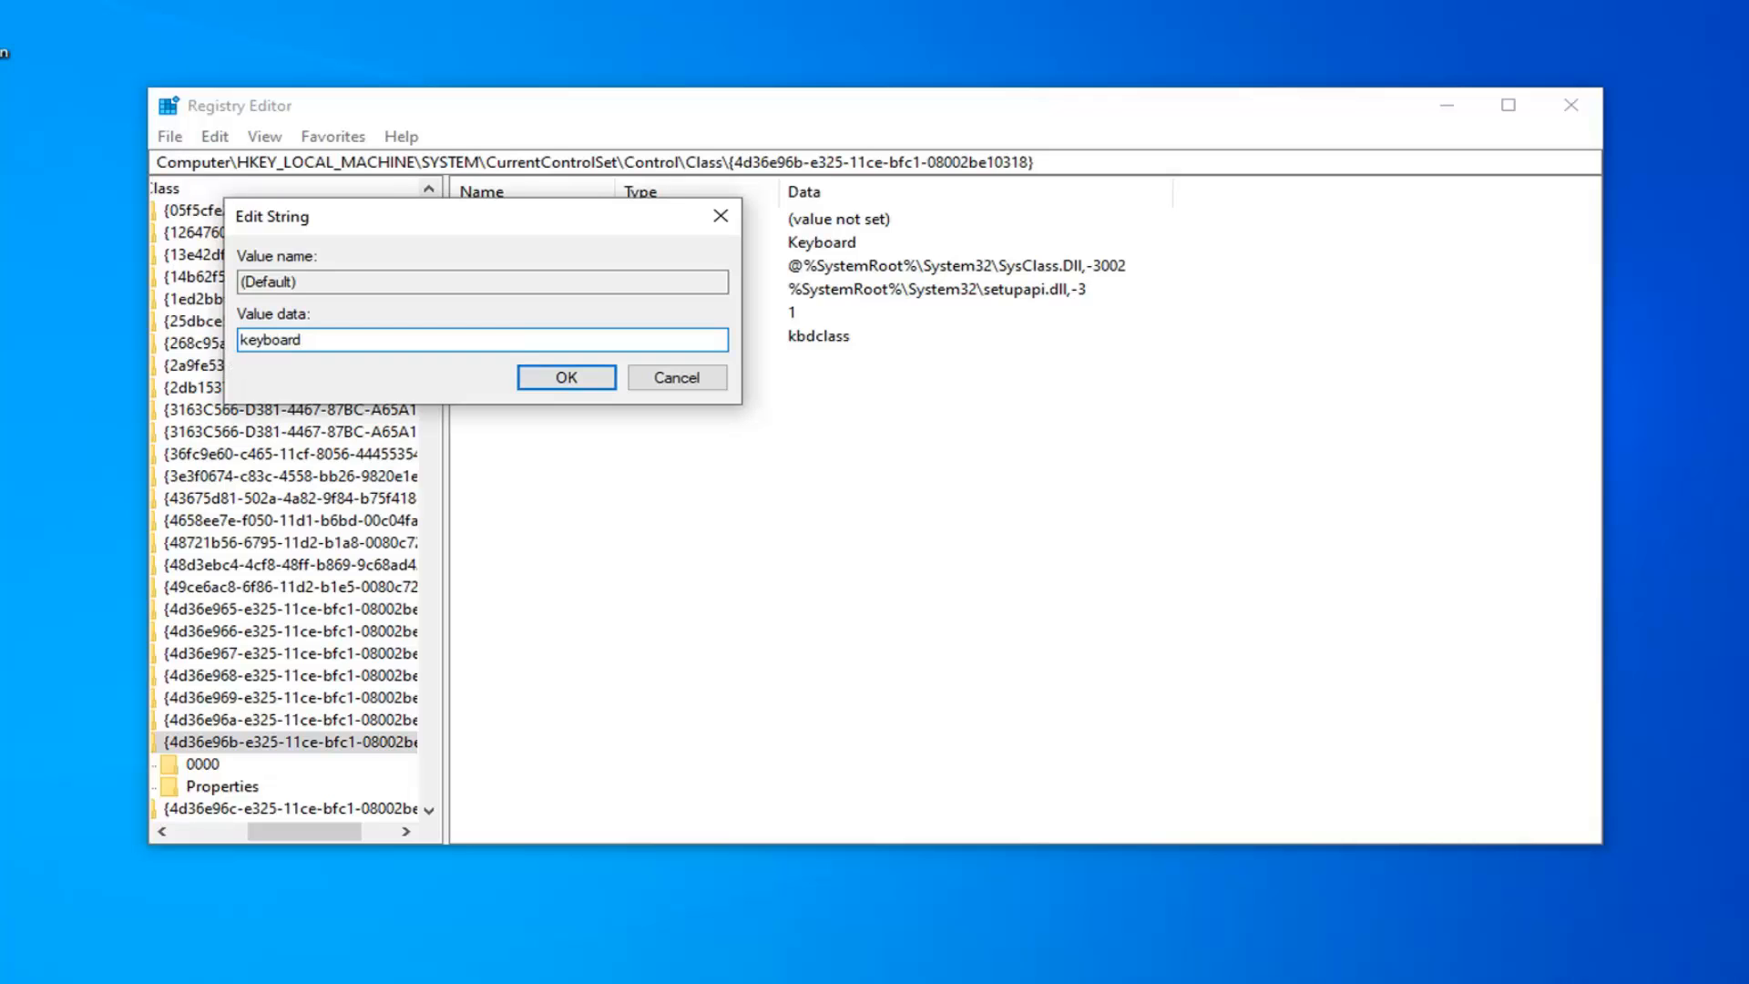
left_click(566, 377)
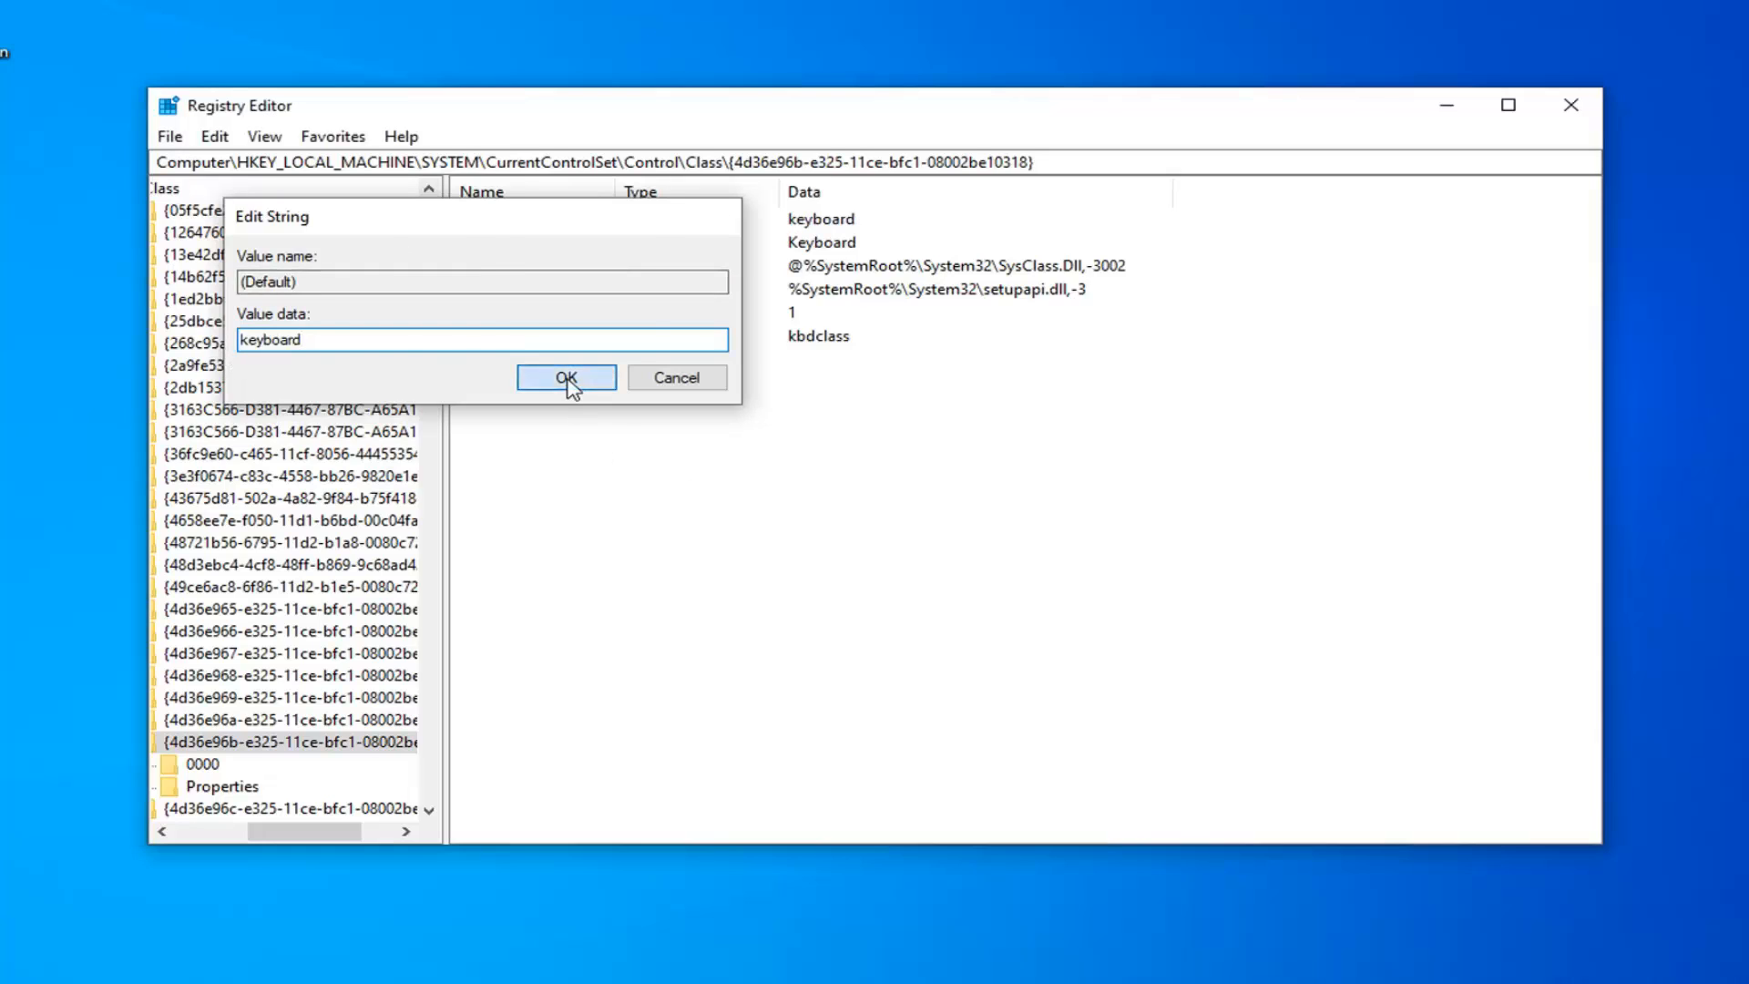
left_click(565, 377)
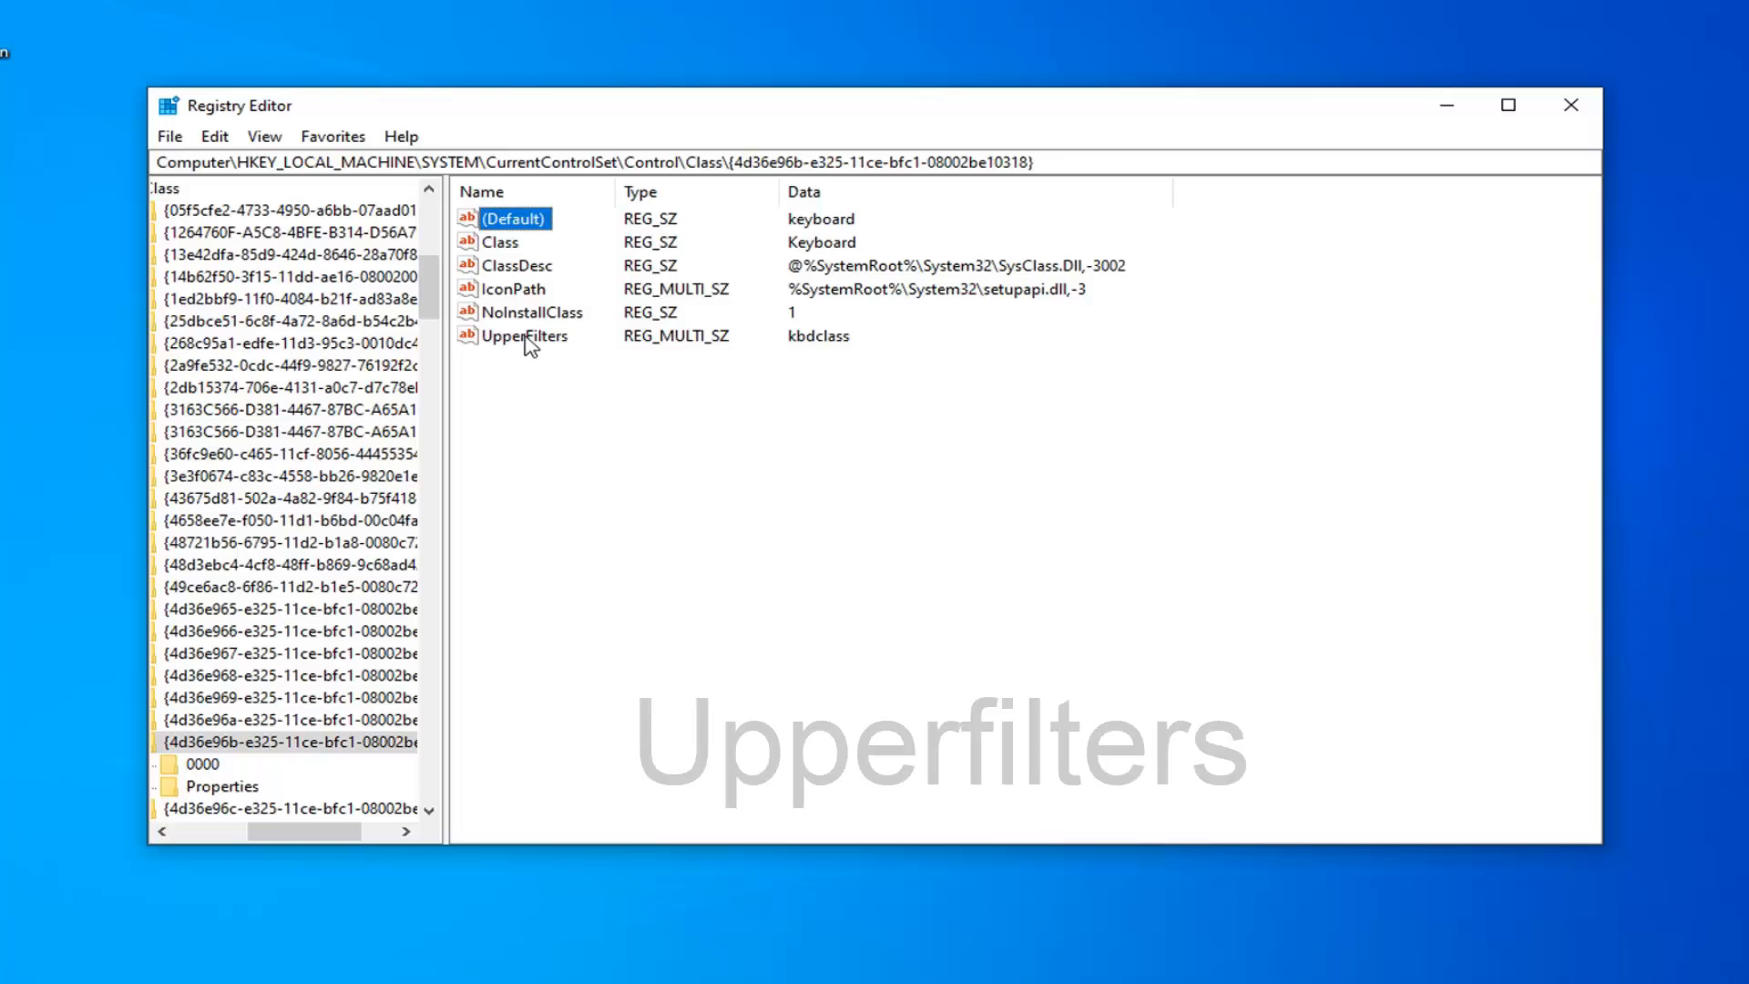
left_click(525, 336)
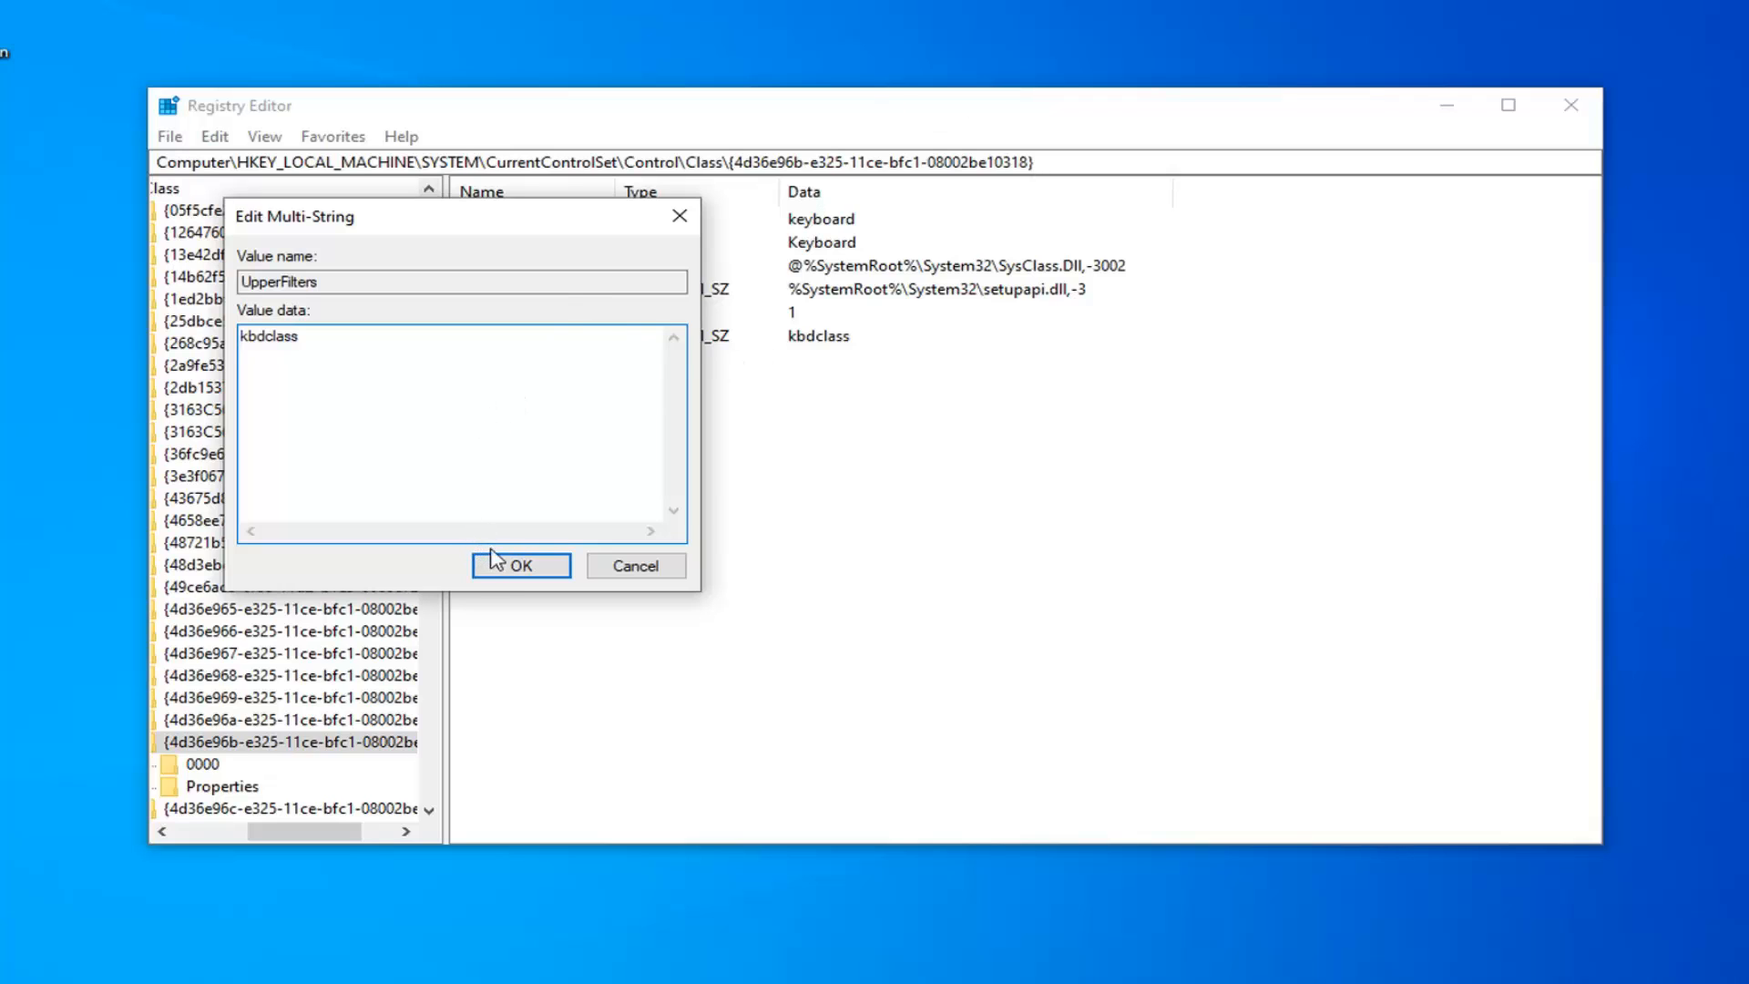
left_click(518, 565)
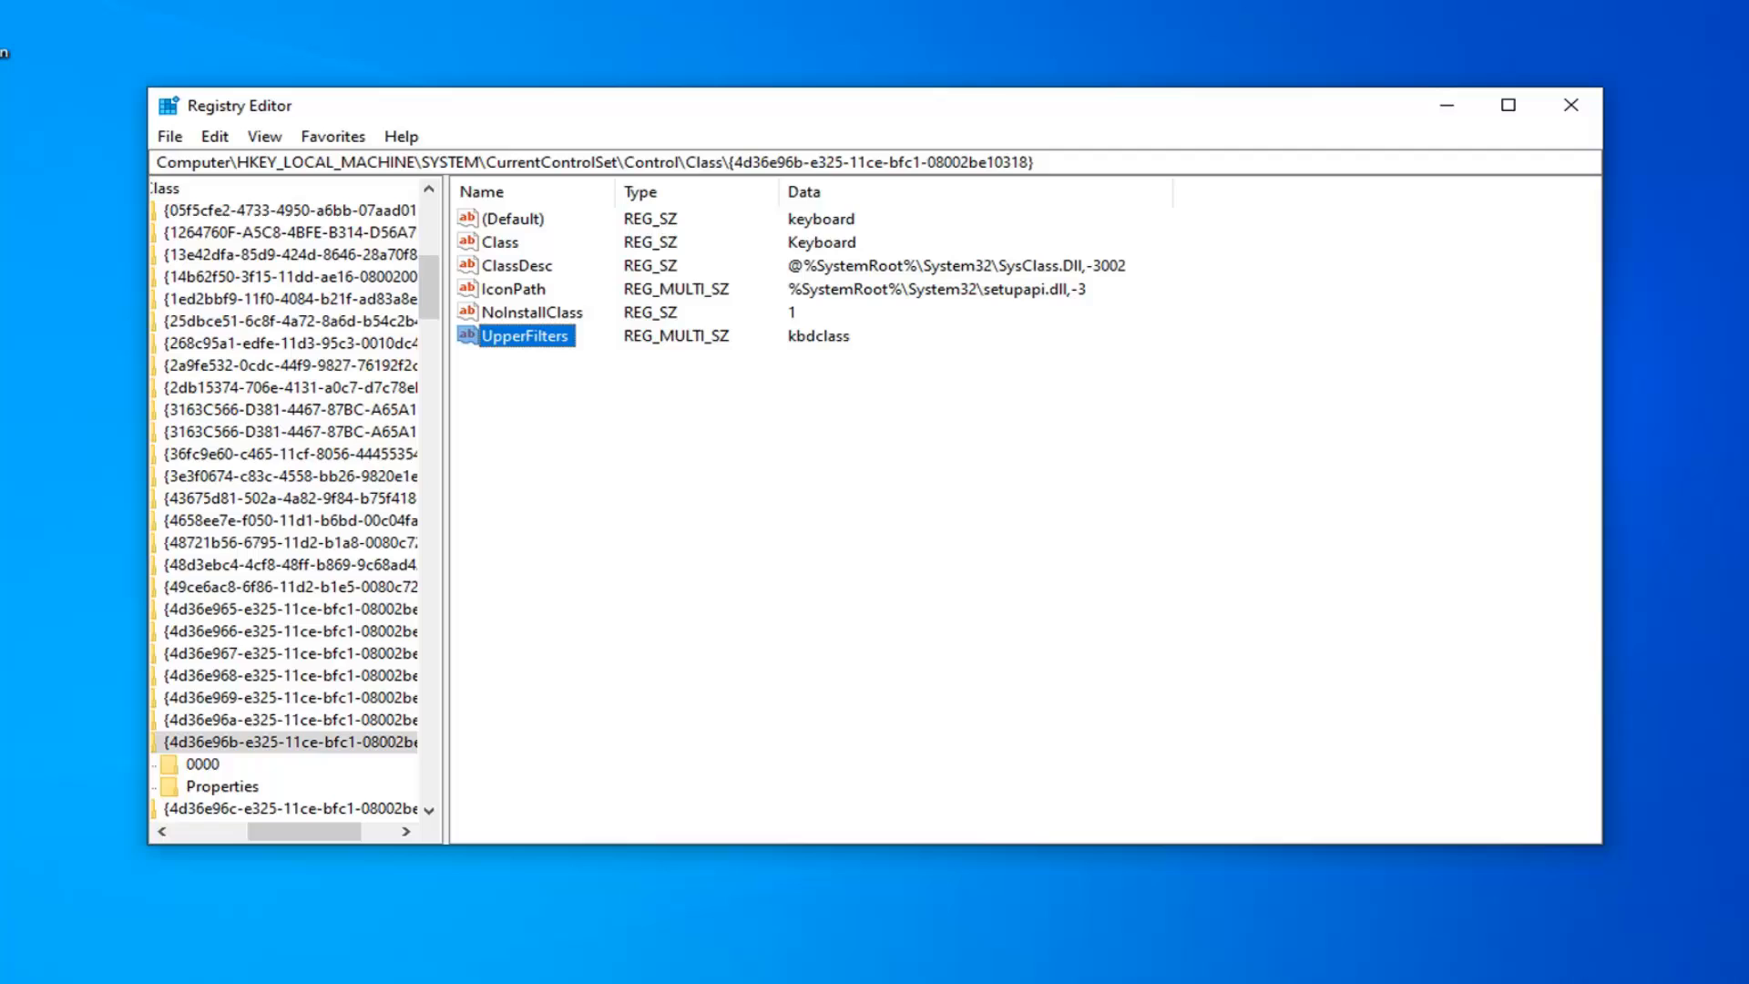
mouse_move(765, 414)
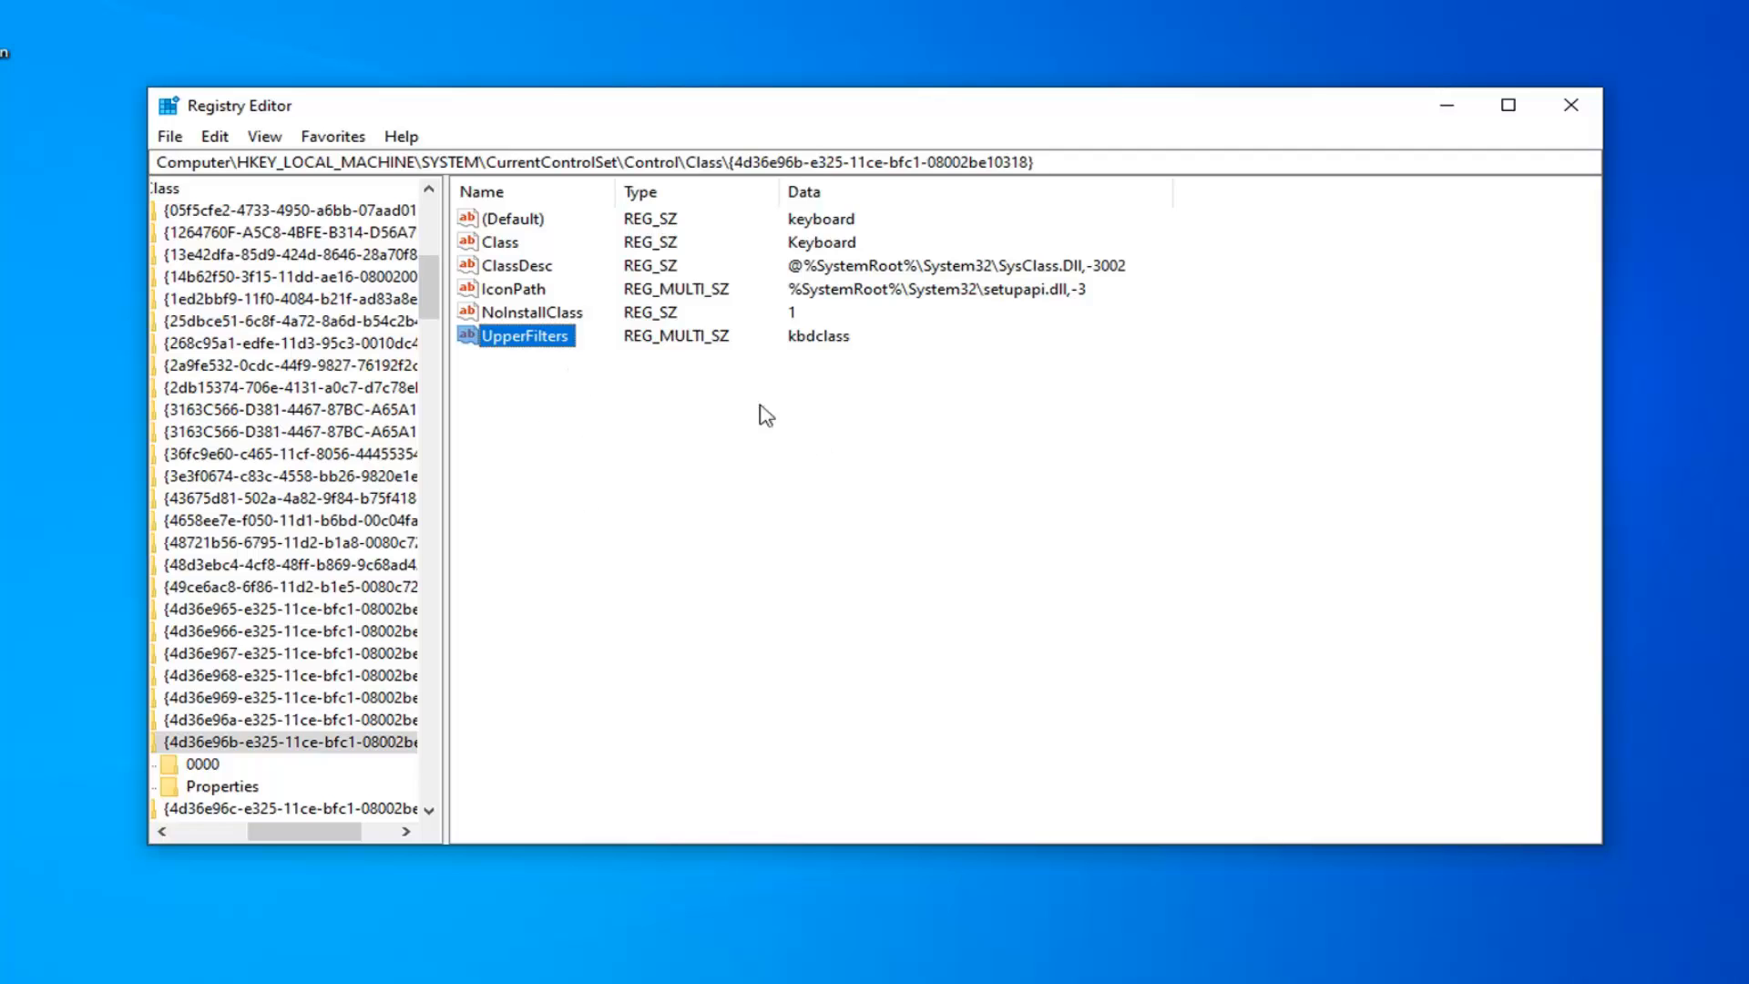
mouse_move(530, 369)
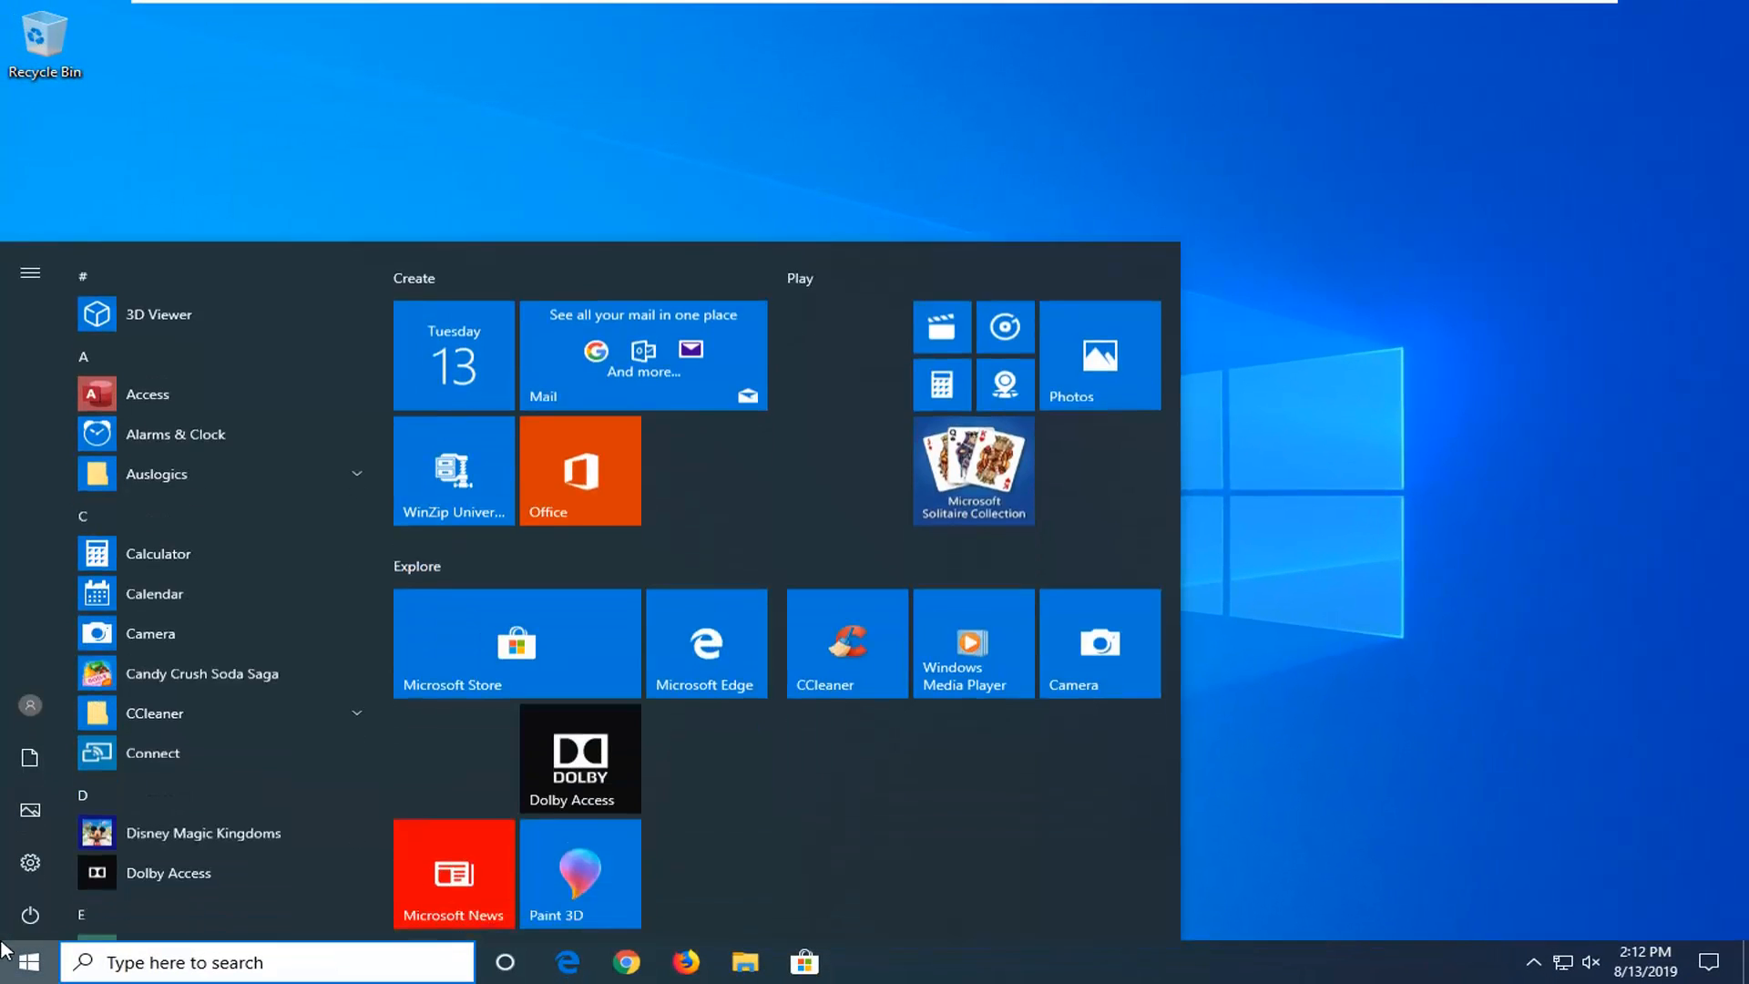
Step: Search the Start menu for 'device manager'
type("device manage")
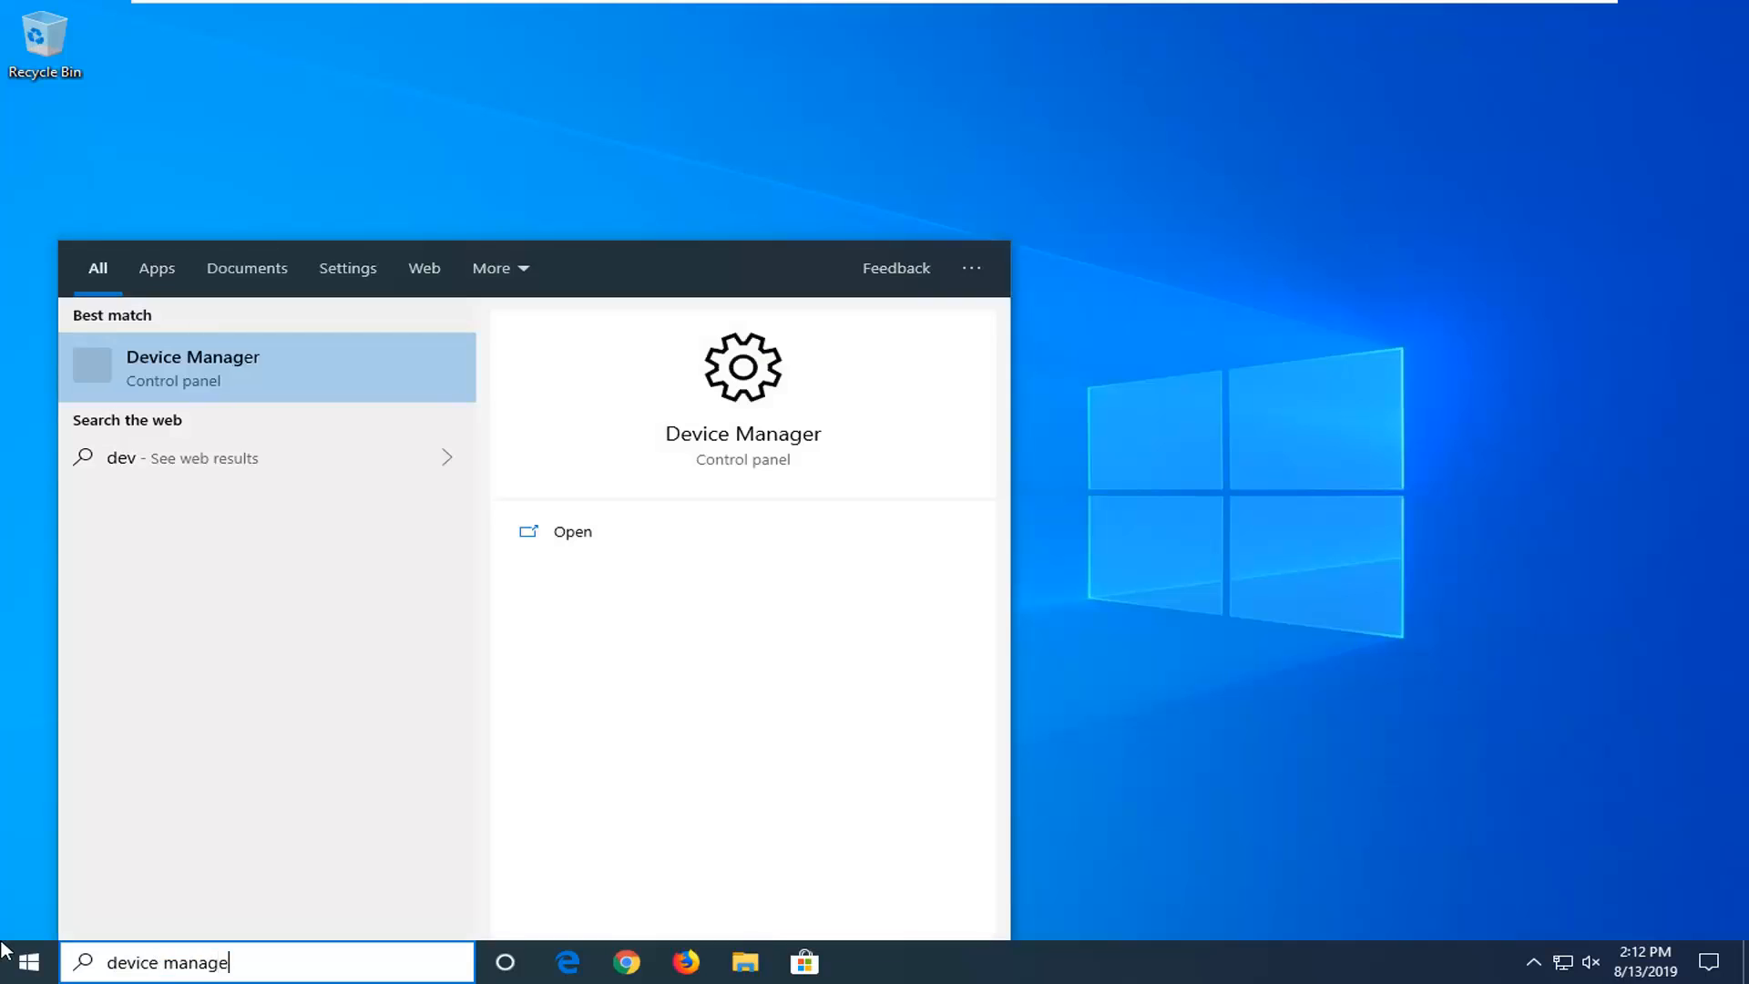
type("r")
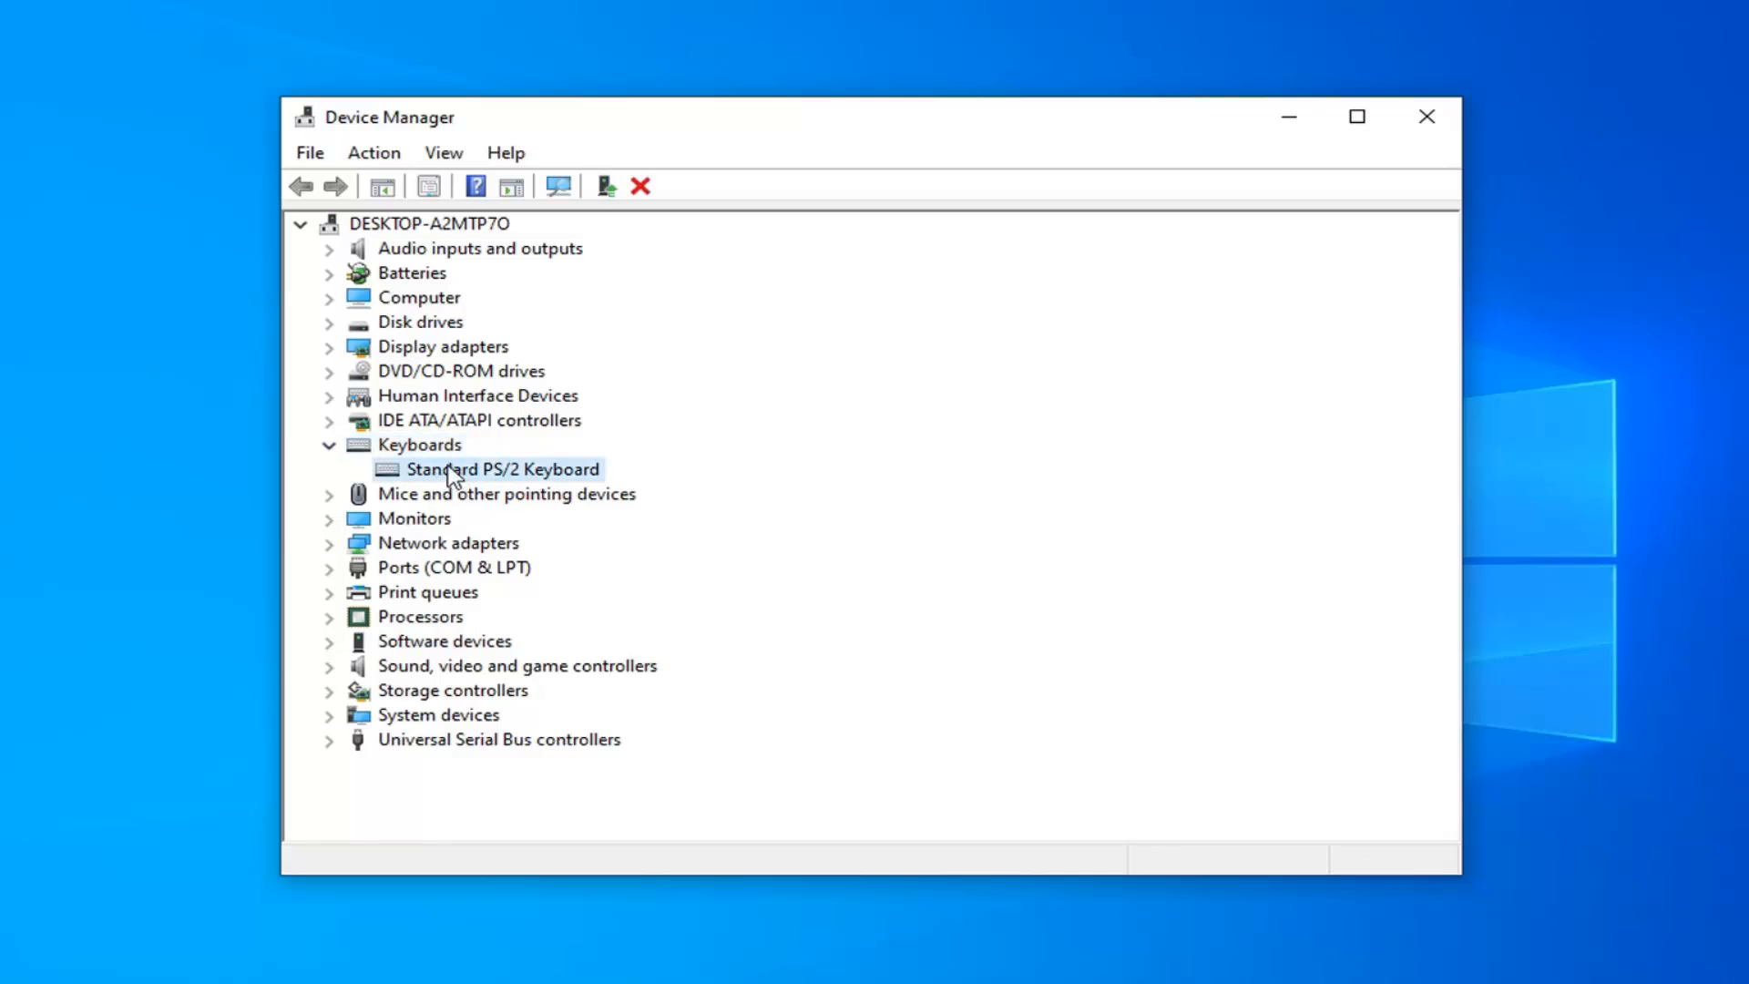
Step: Update the Standard PS/2 Keyboard driver by picking Standard PS/2 Keyboard from local drivers
right_click(502, 468)
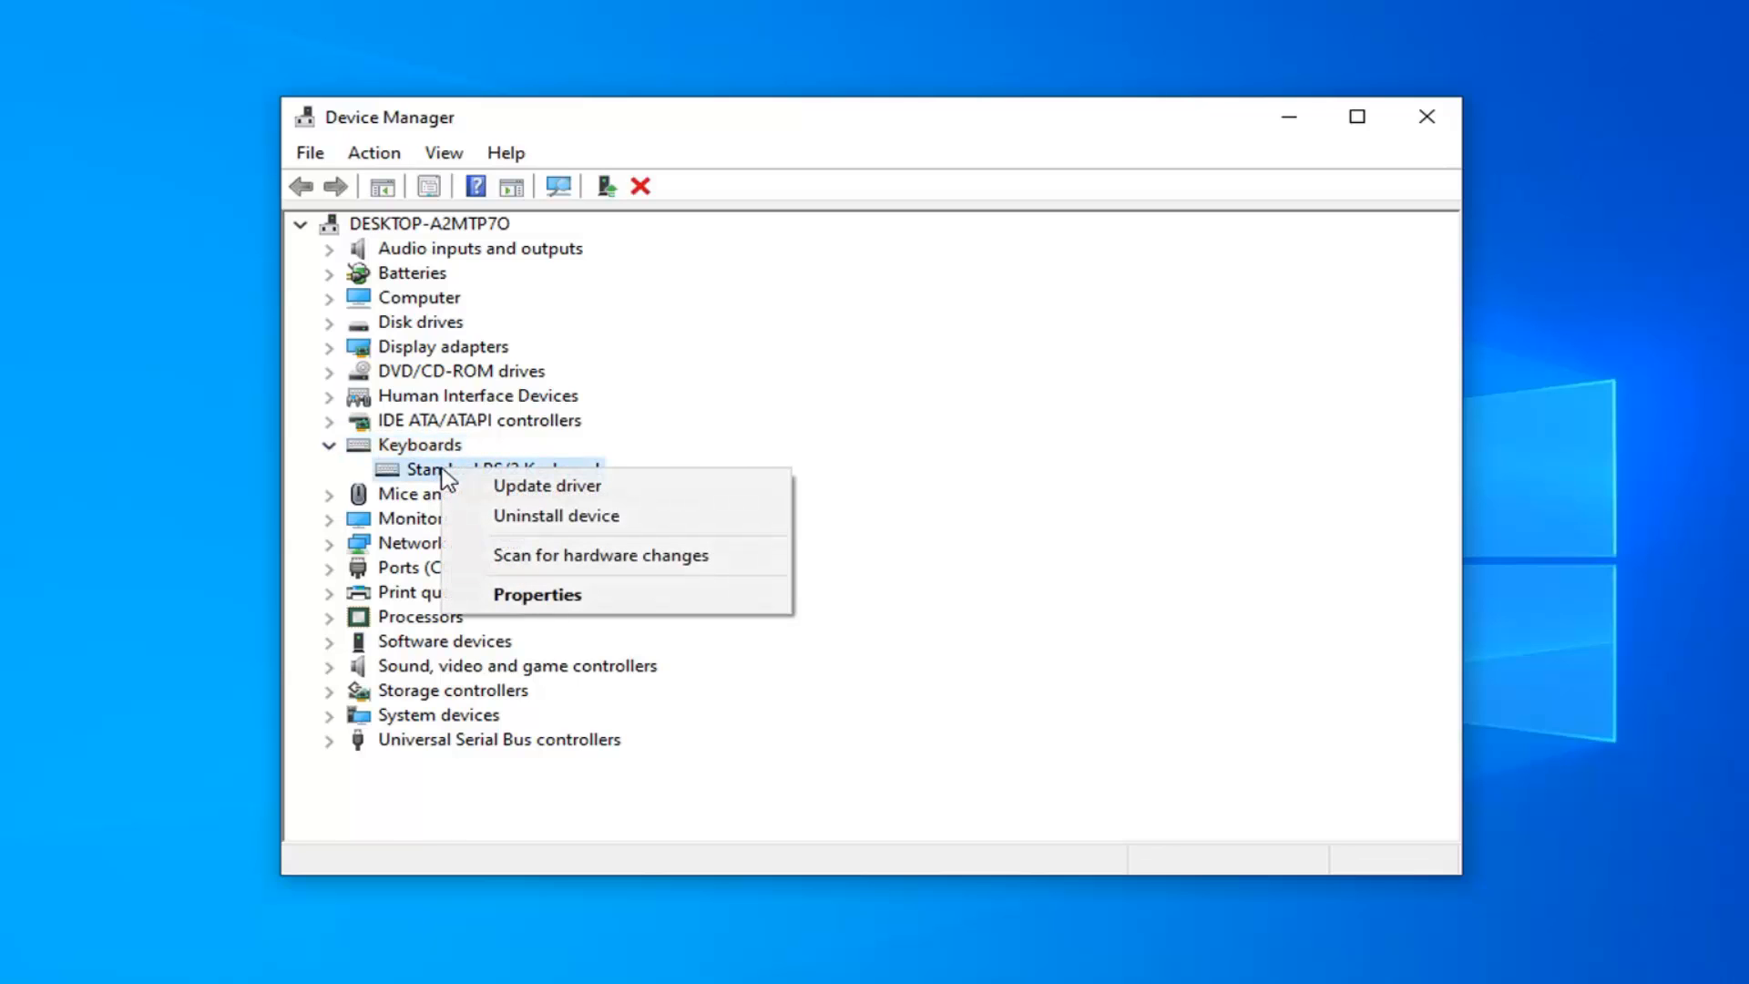
left_click(546, 484)
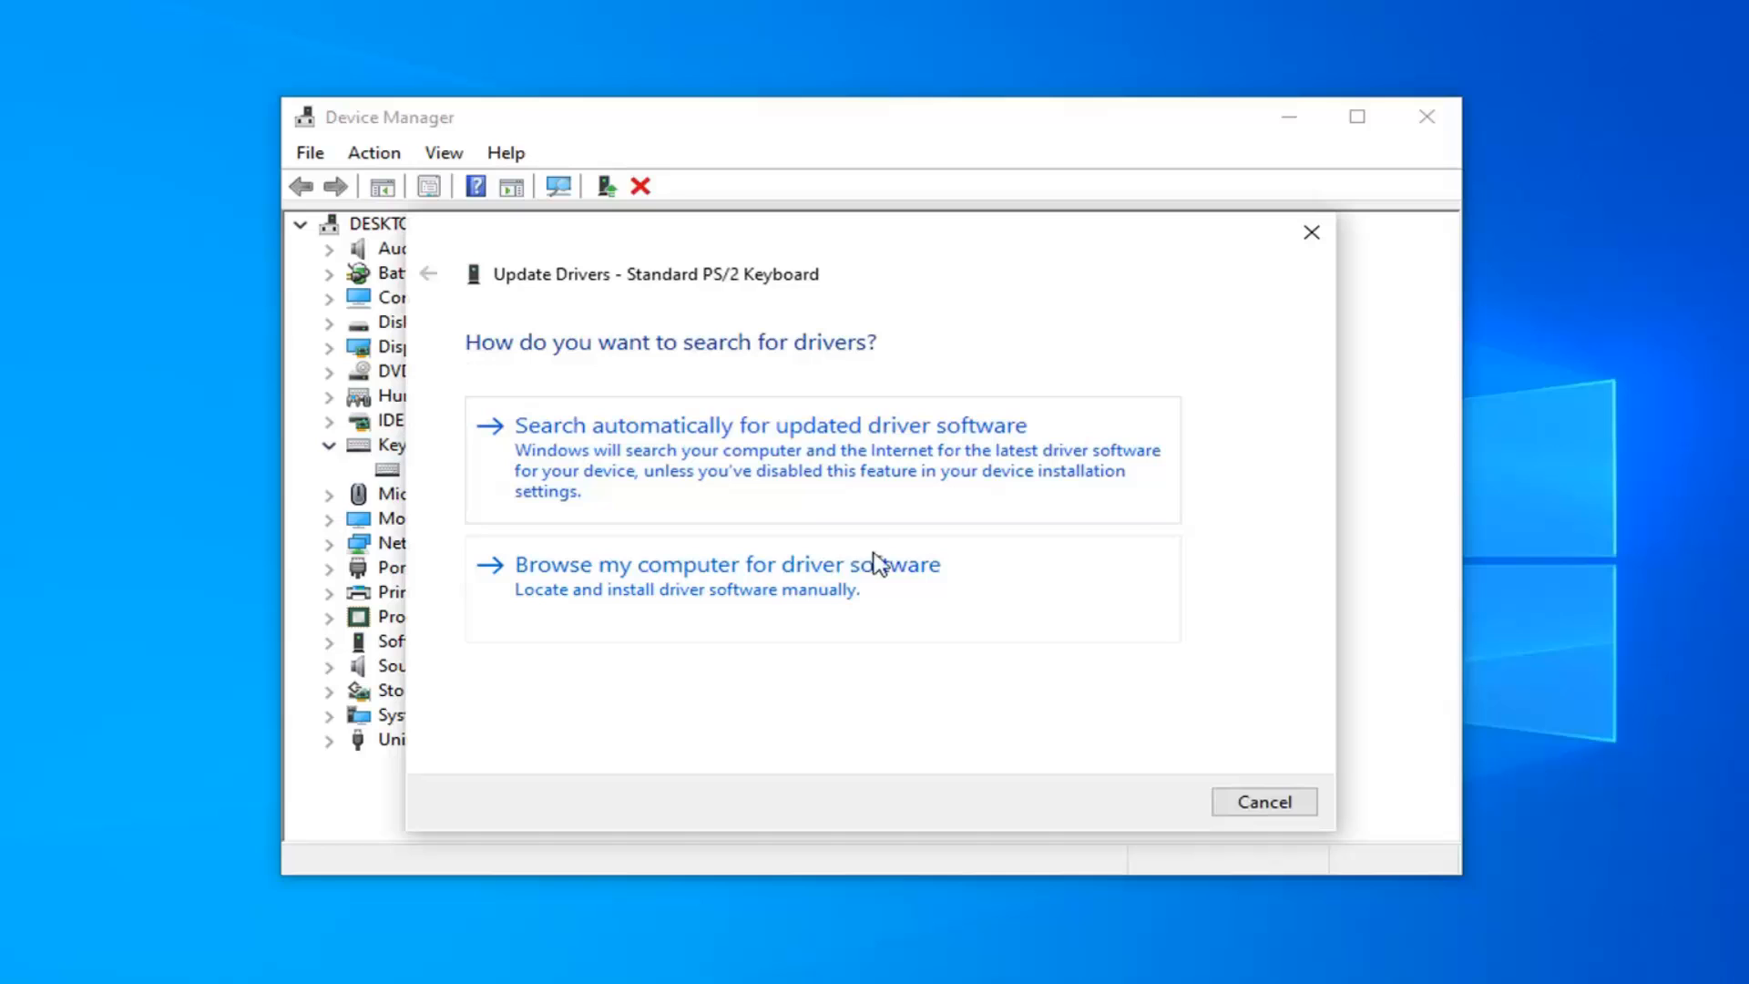
left_click(726, 563)
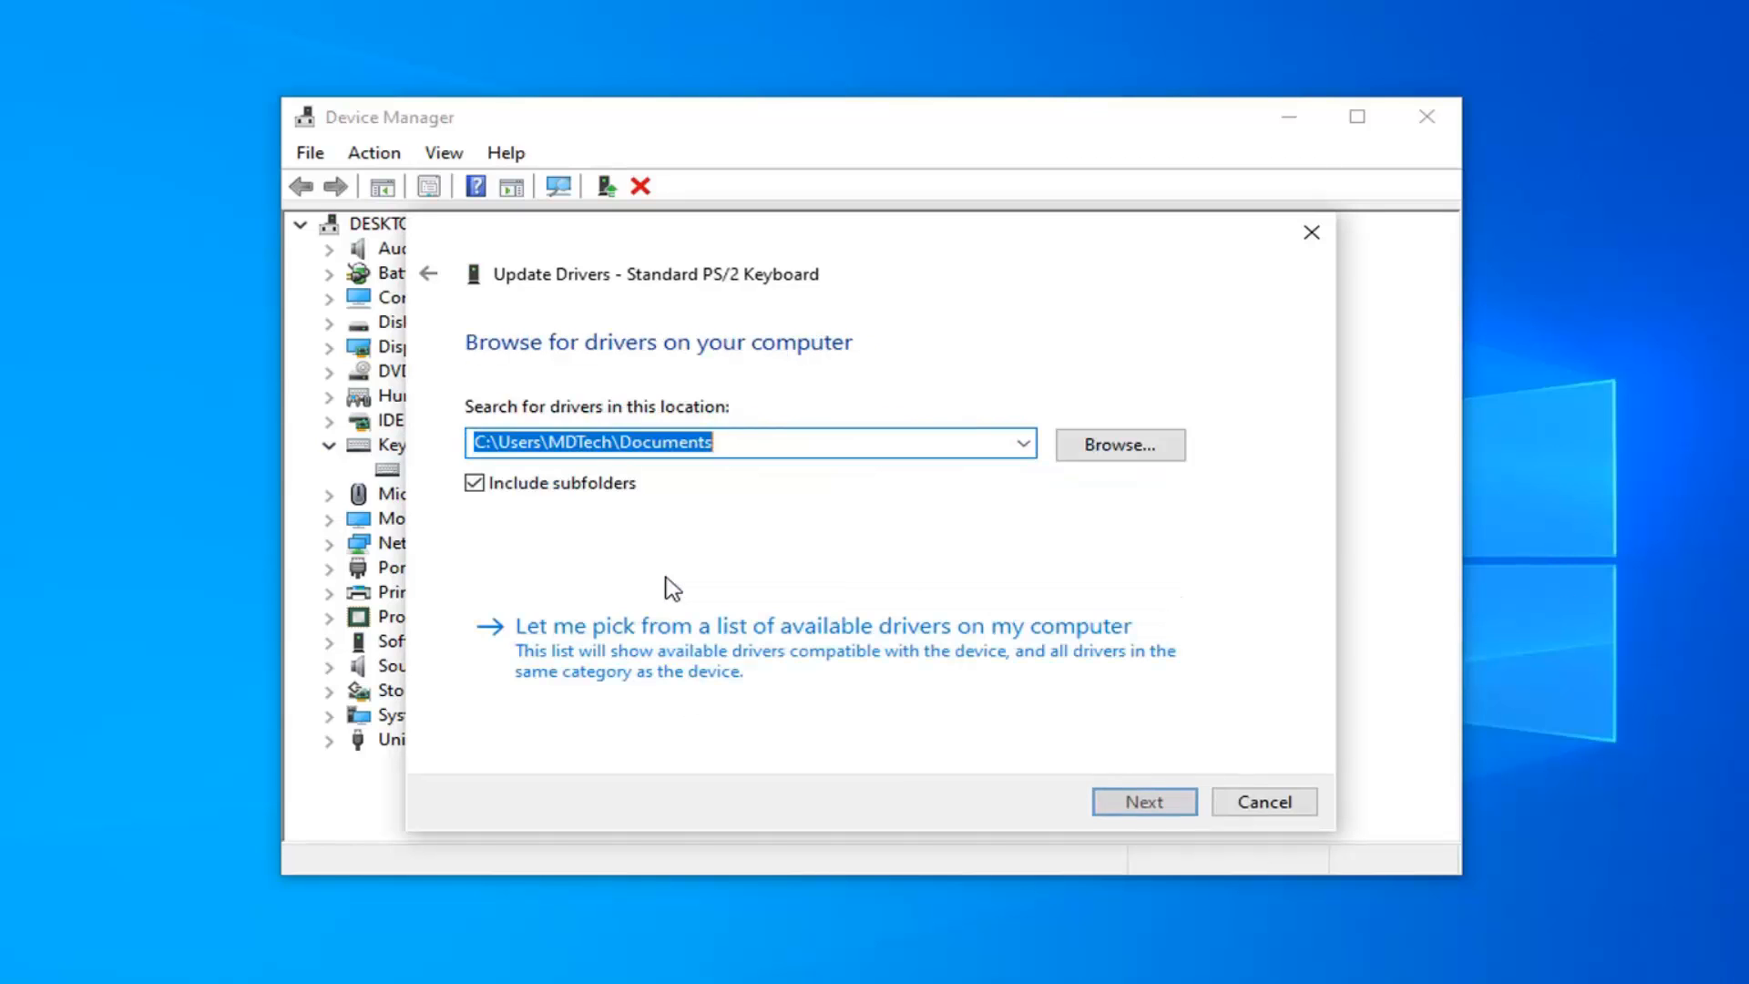
mouse_move(670, 657)
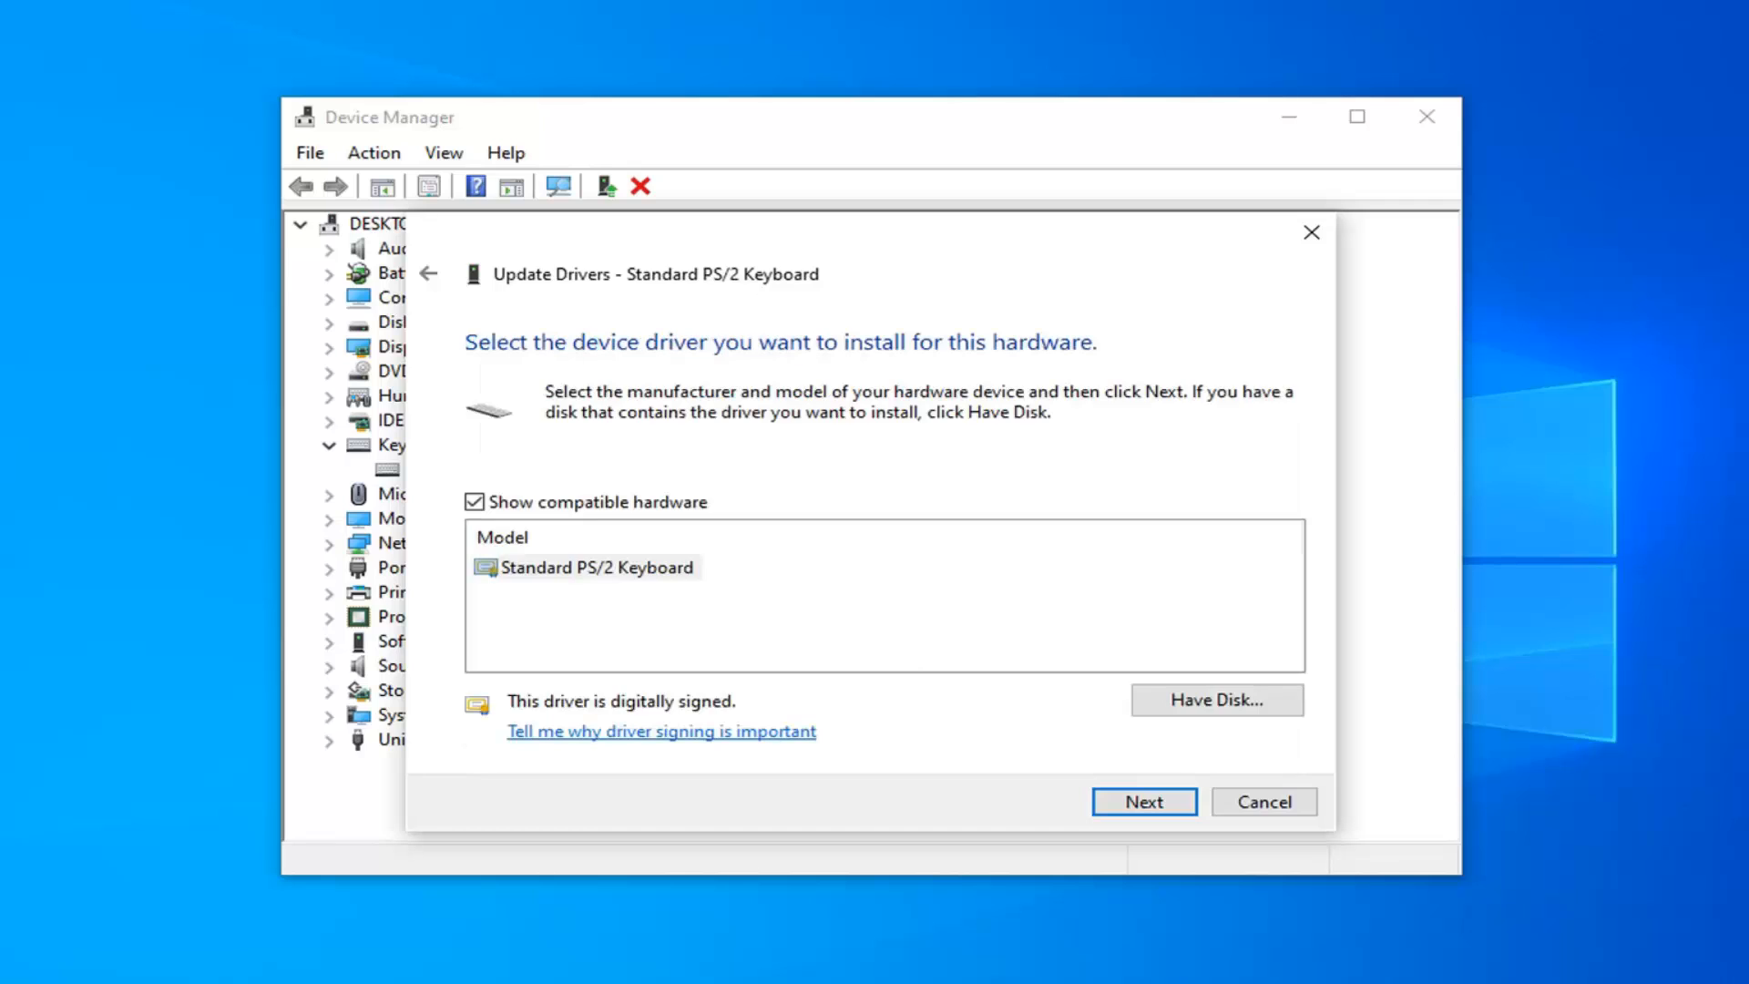
left_click(596, 567)
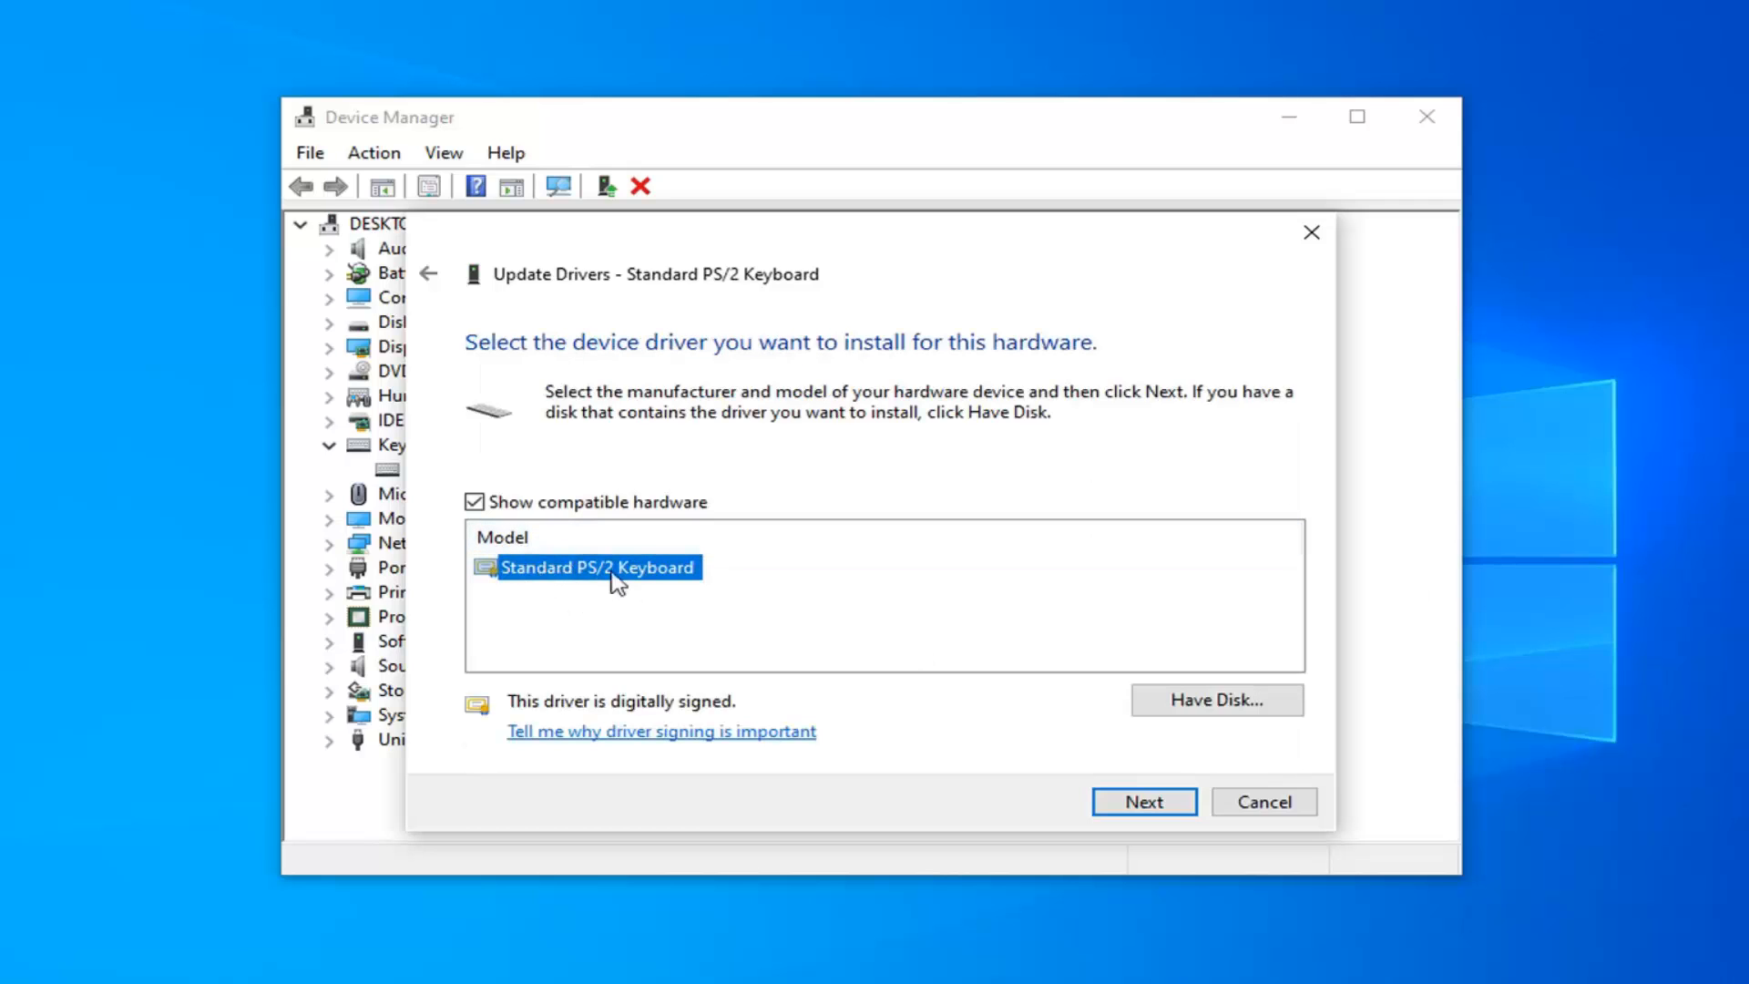
left_click(1142, 801)
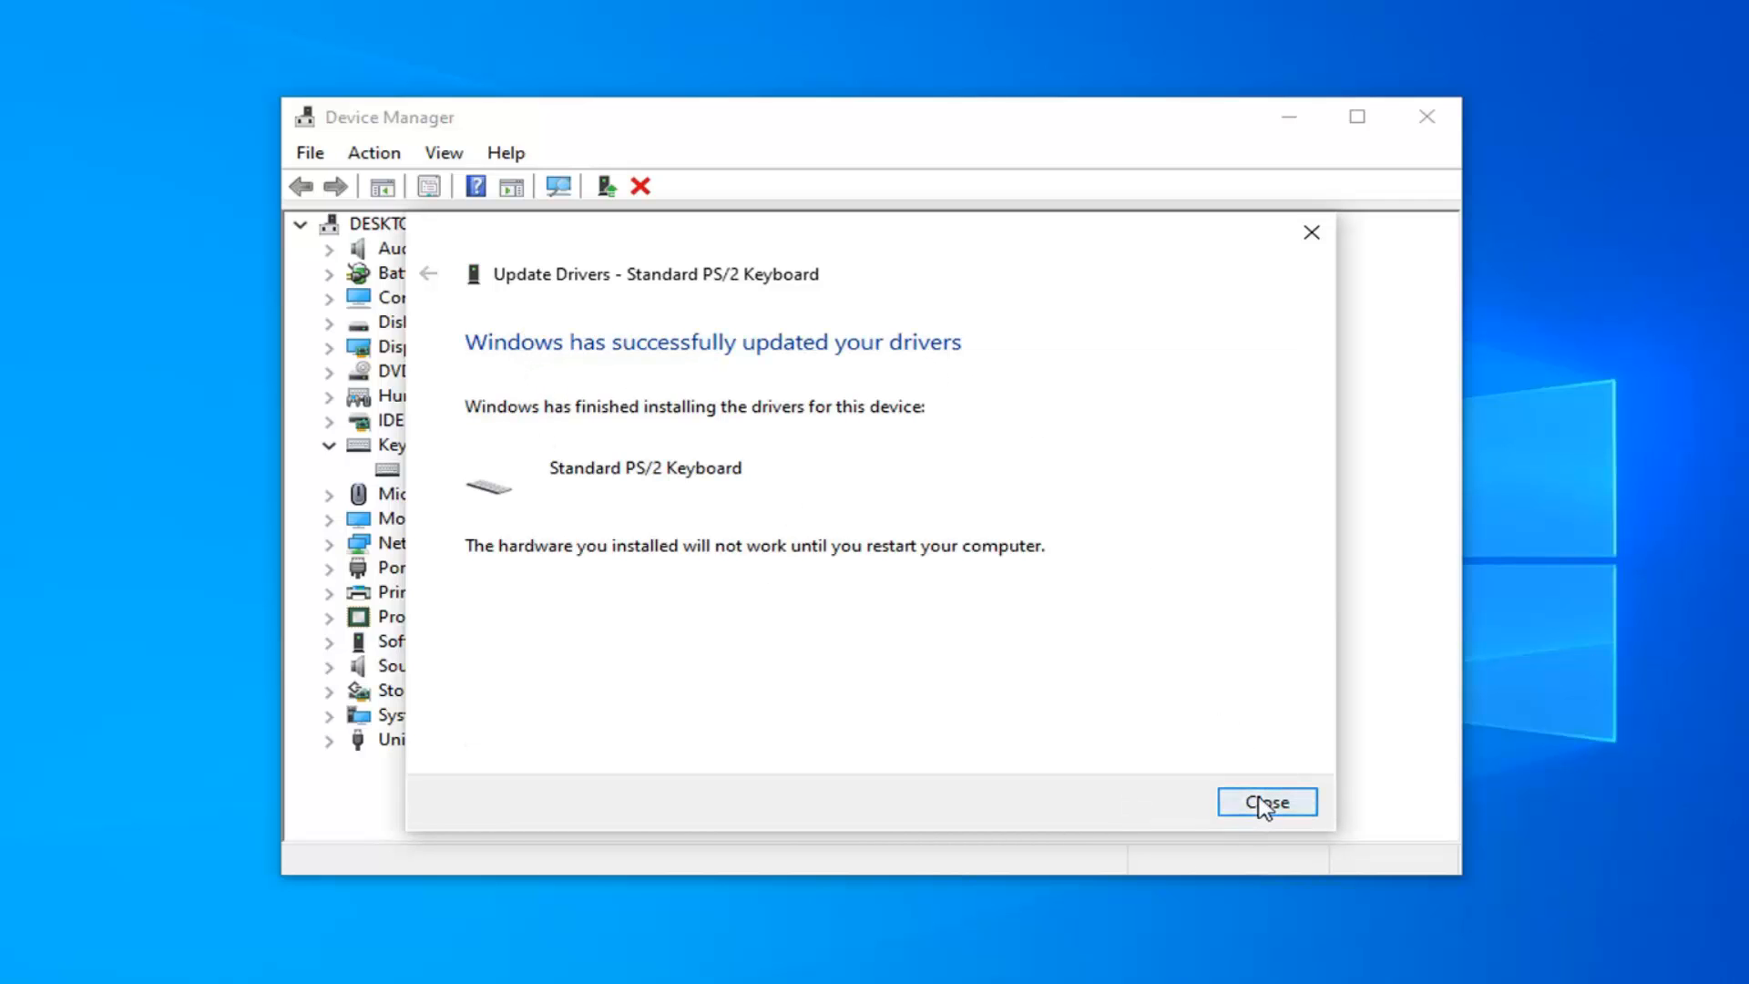
left_click(1266, 801)
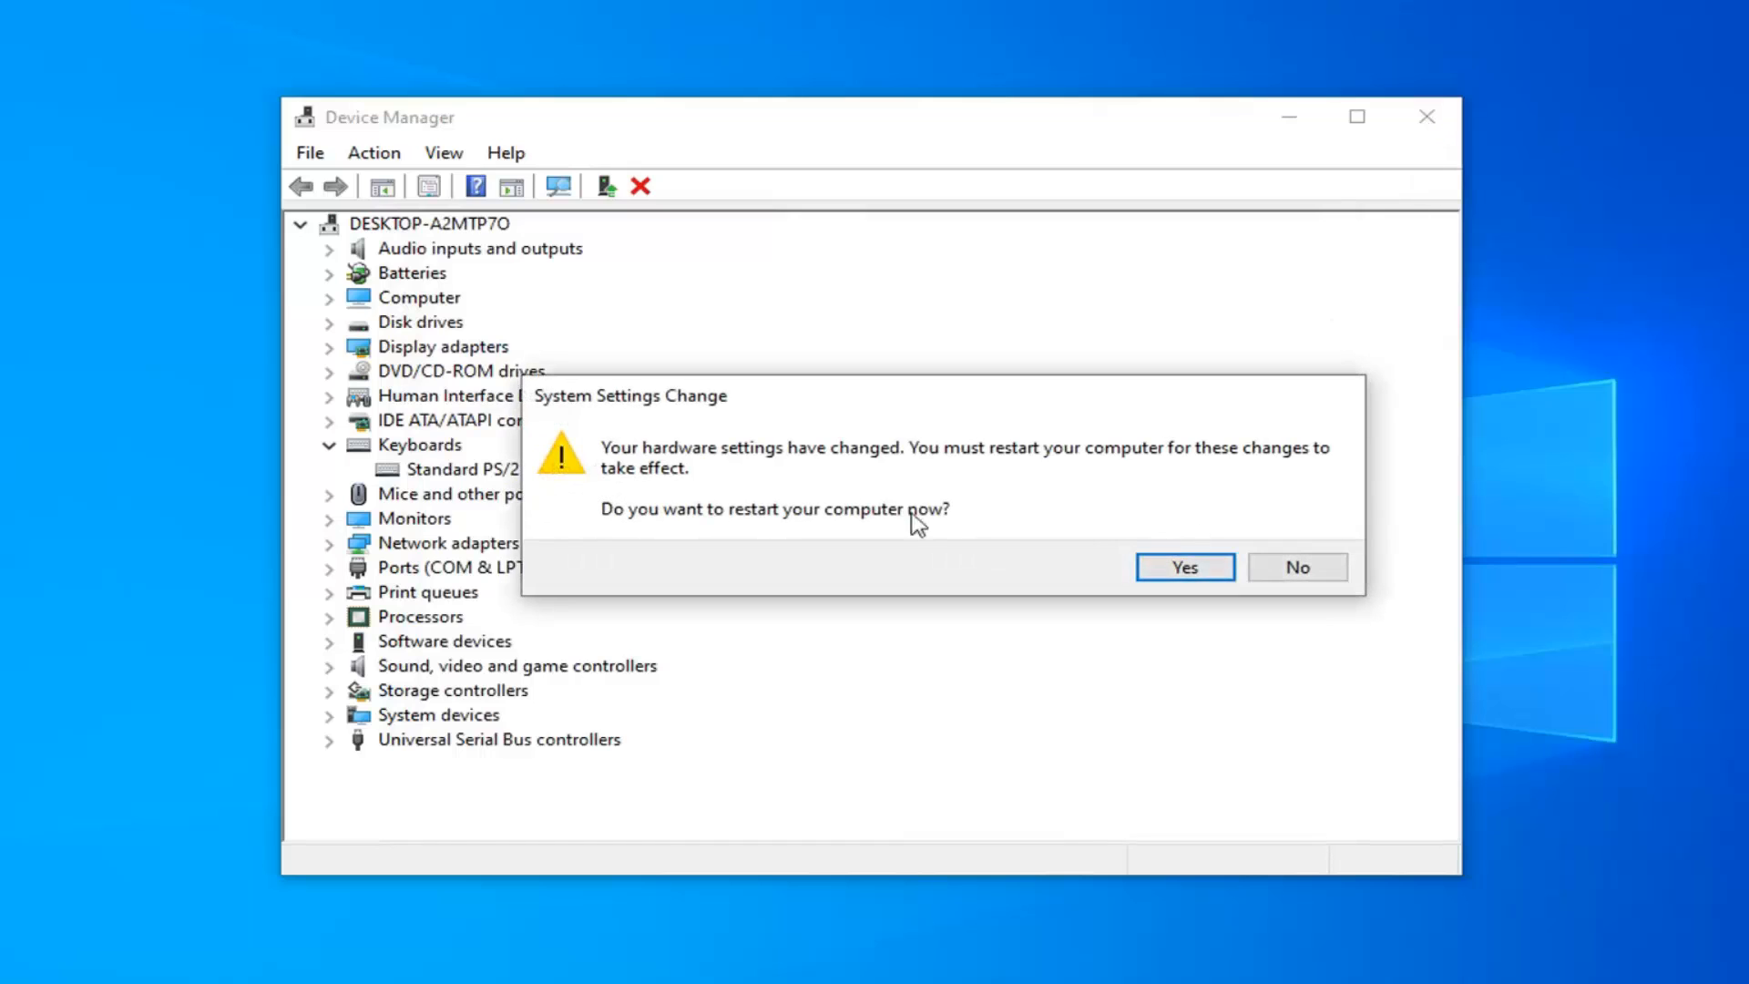
mouse_move(1160, 521)
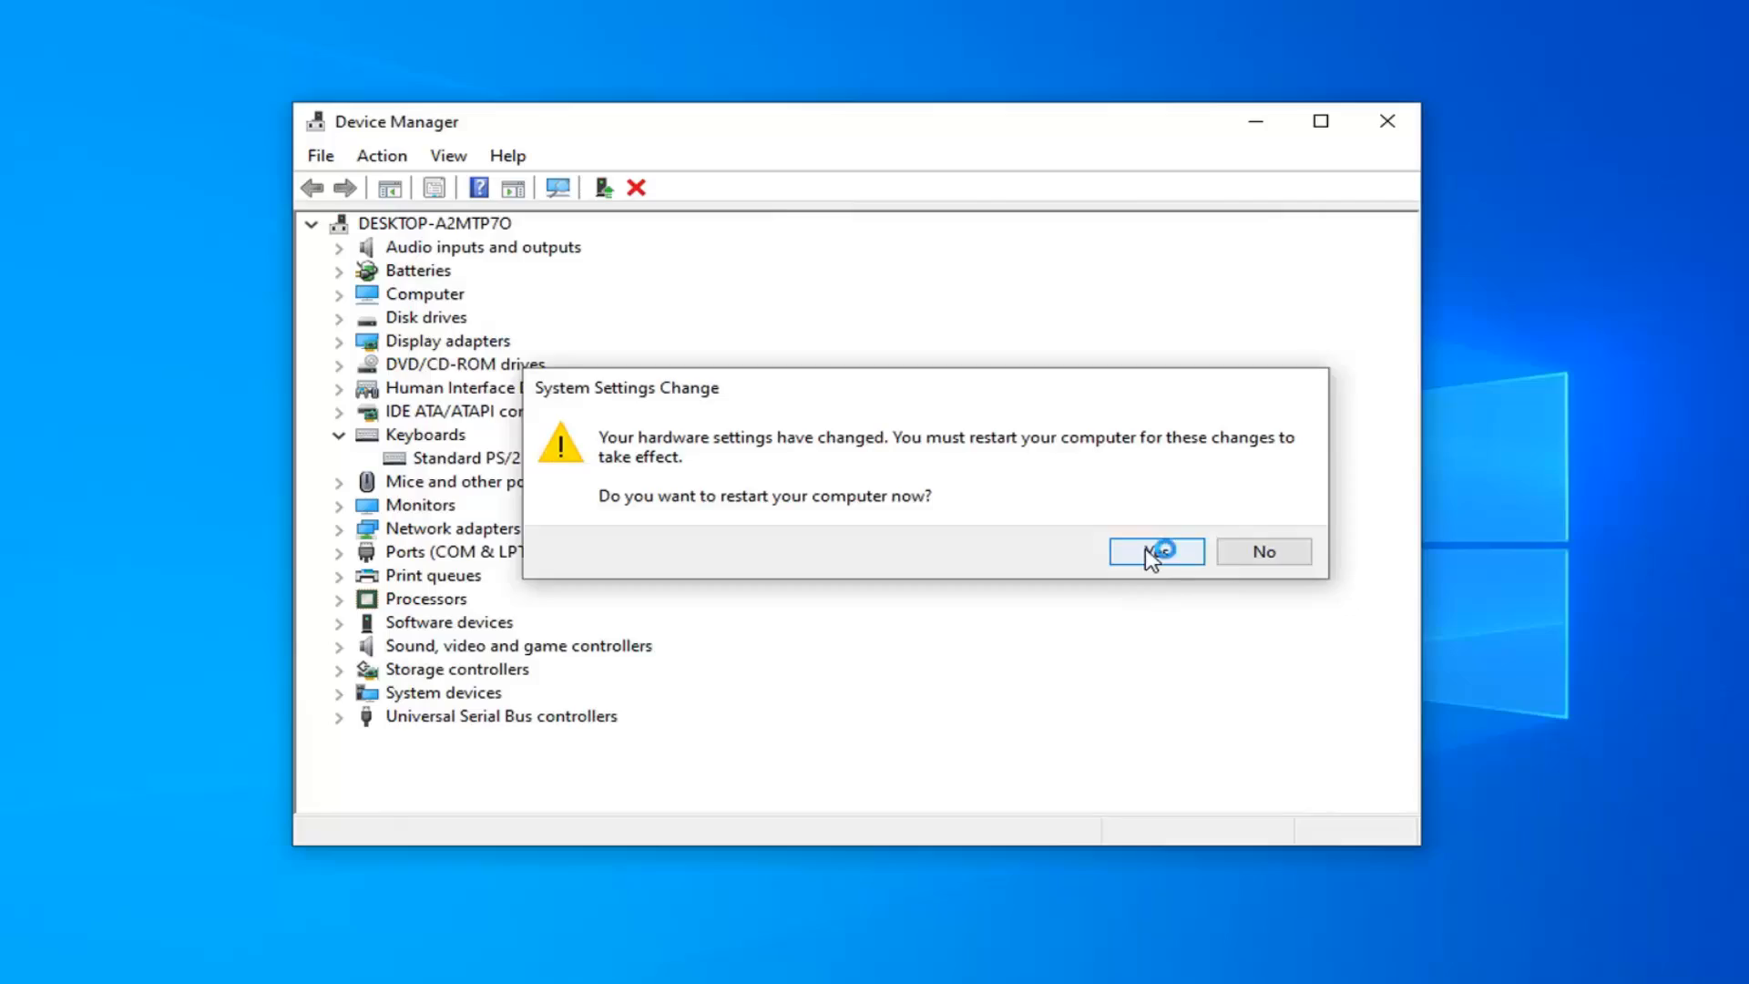
Step: Accept the System Settings Change prompt to restart the computer now
left_click(1156, 552)
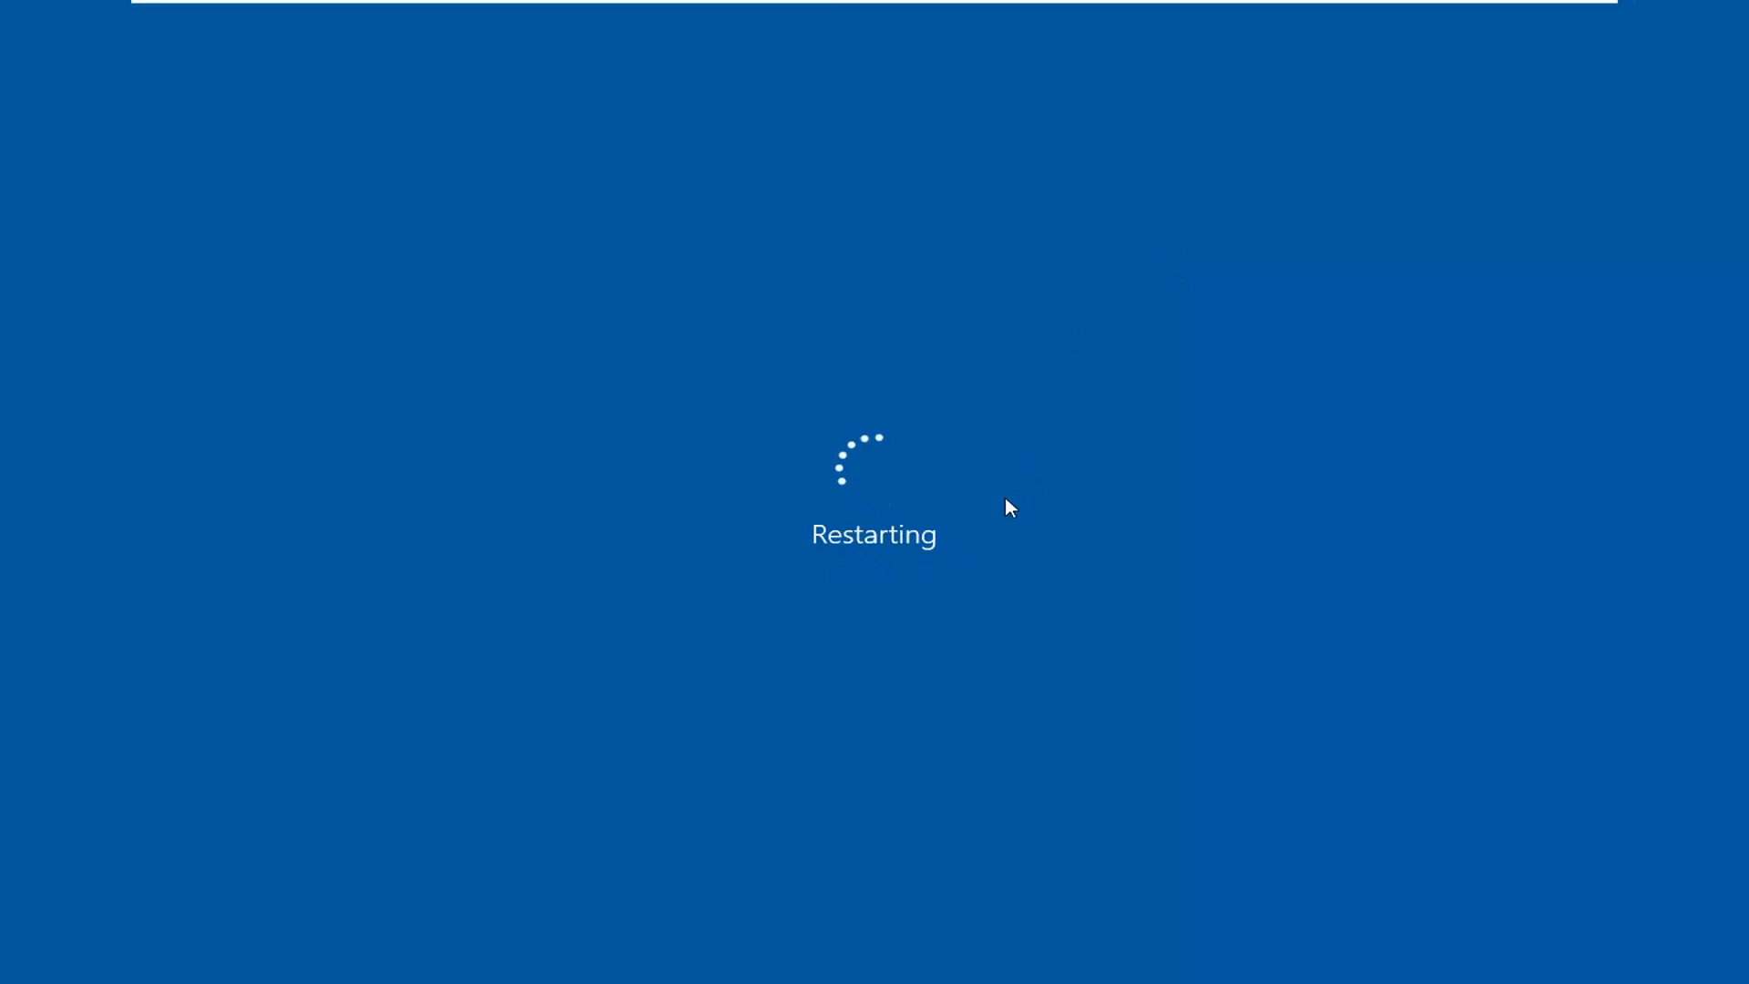